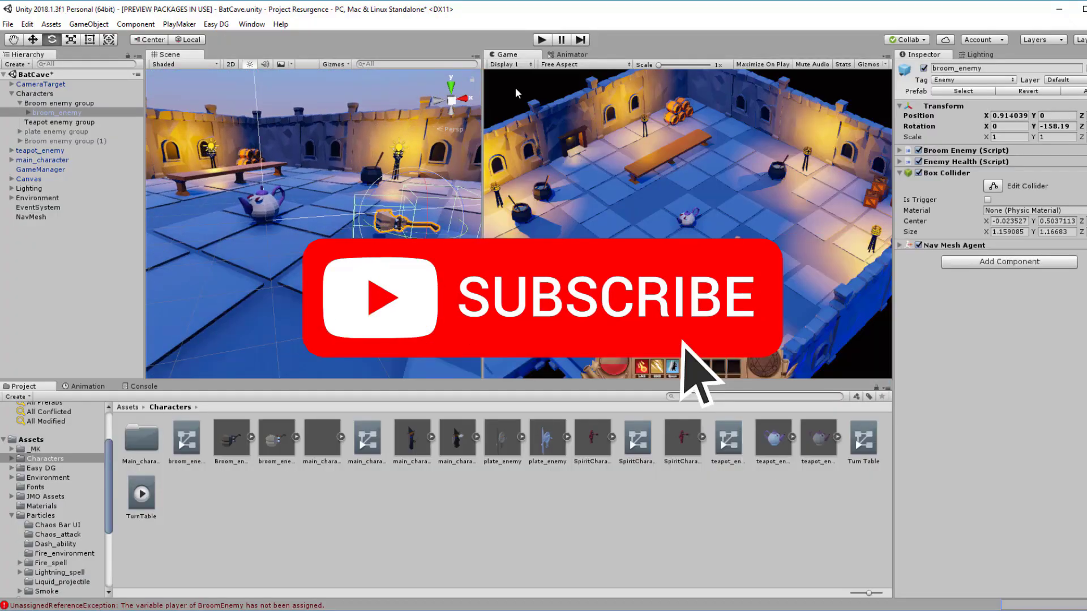
Create a new material on the 4-metre tile plane and name it texture_atlas_01.
click(541, 40)
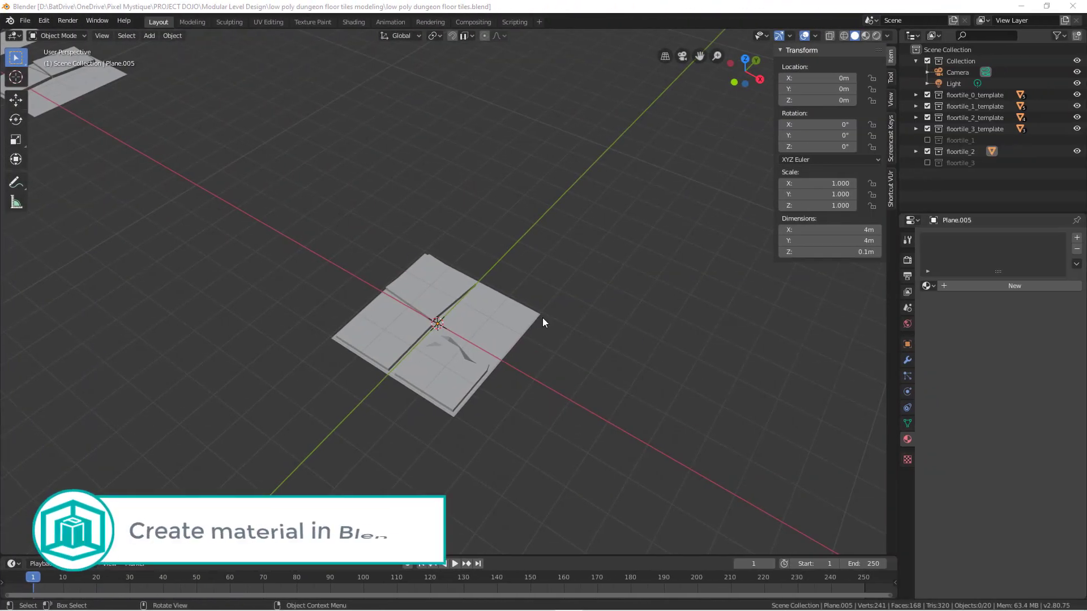
mouse_move(623, 330)
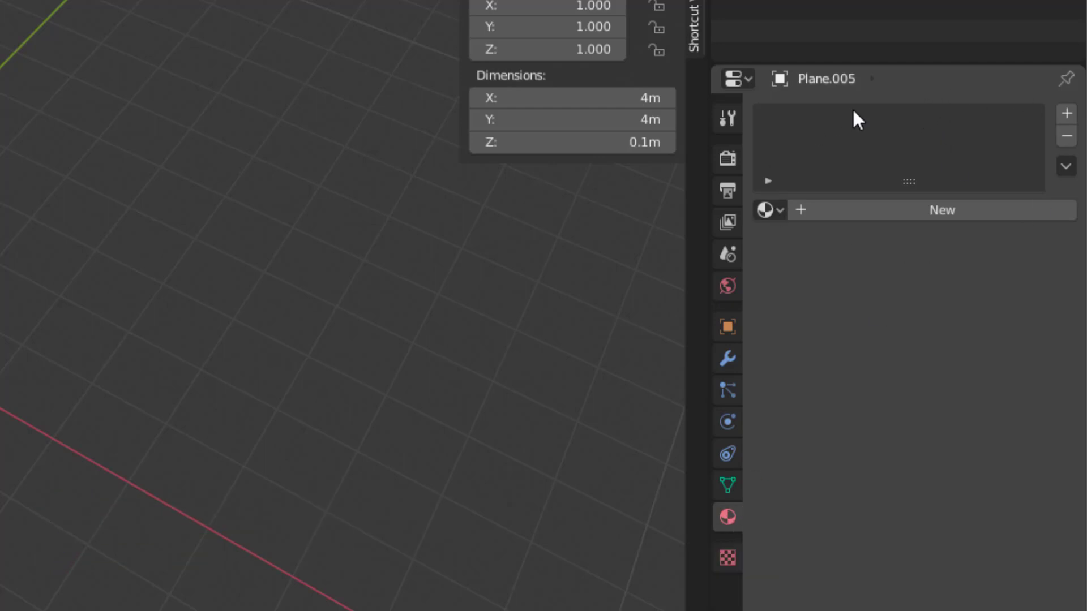
mouse_move(820, 215)
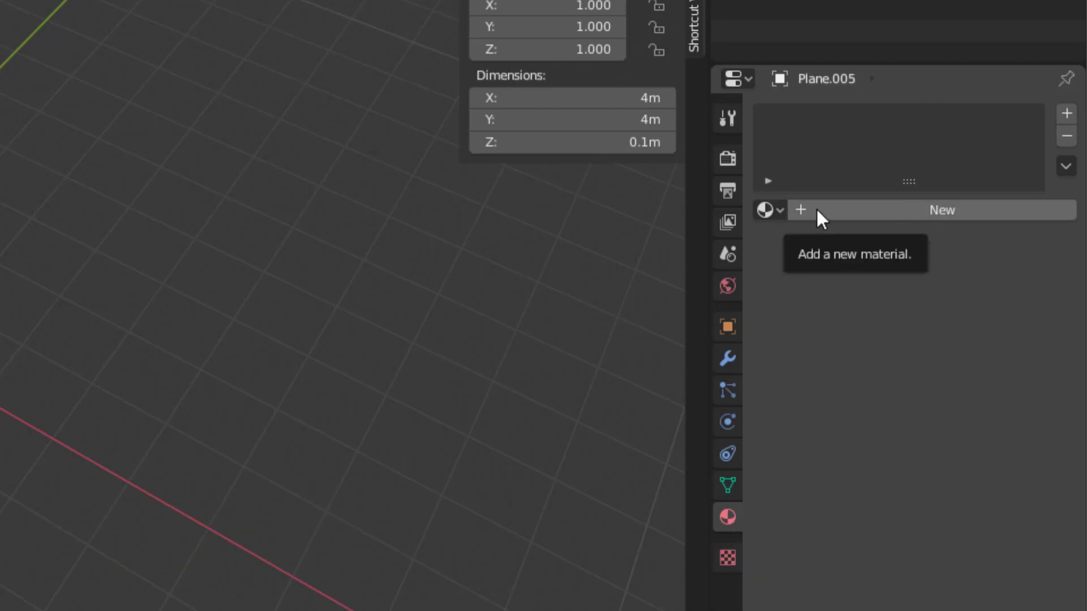
click(941, 211)
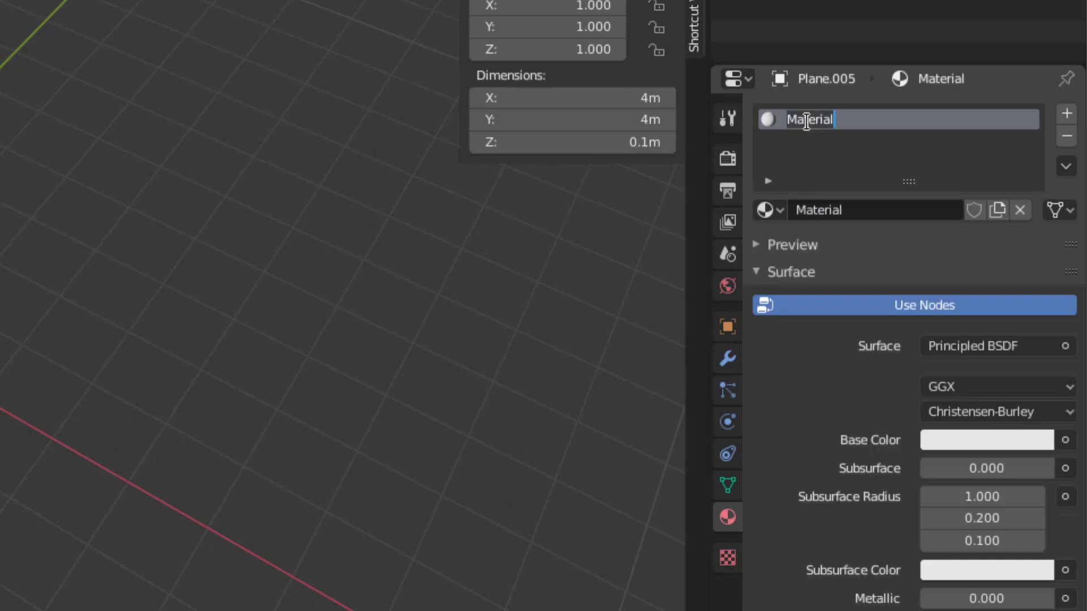
text(tex)
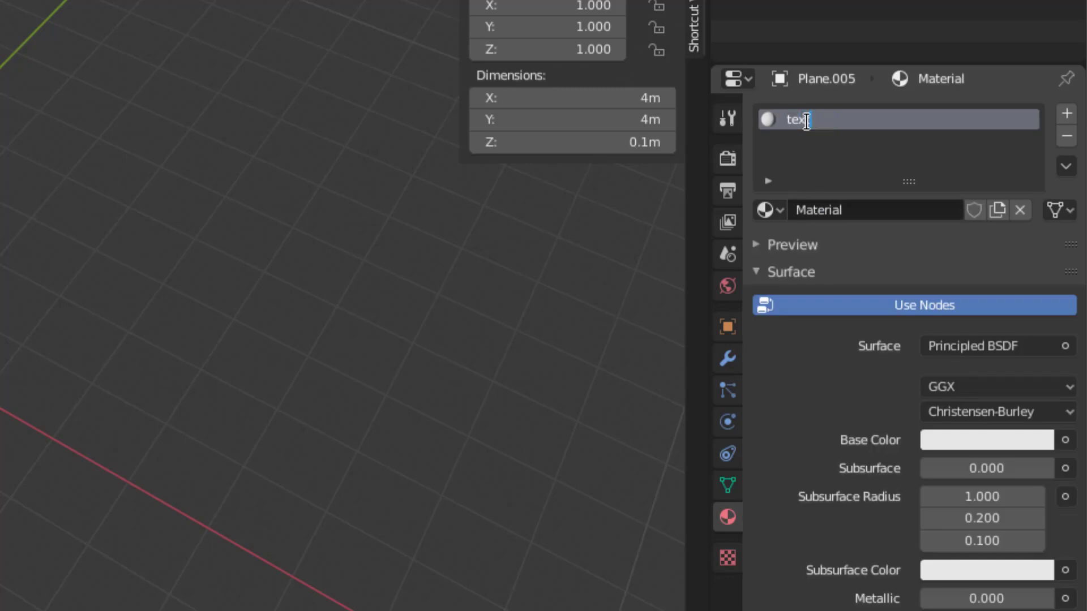
text(ture_at)
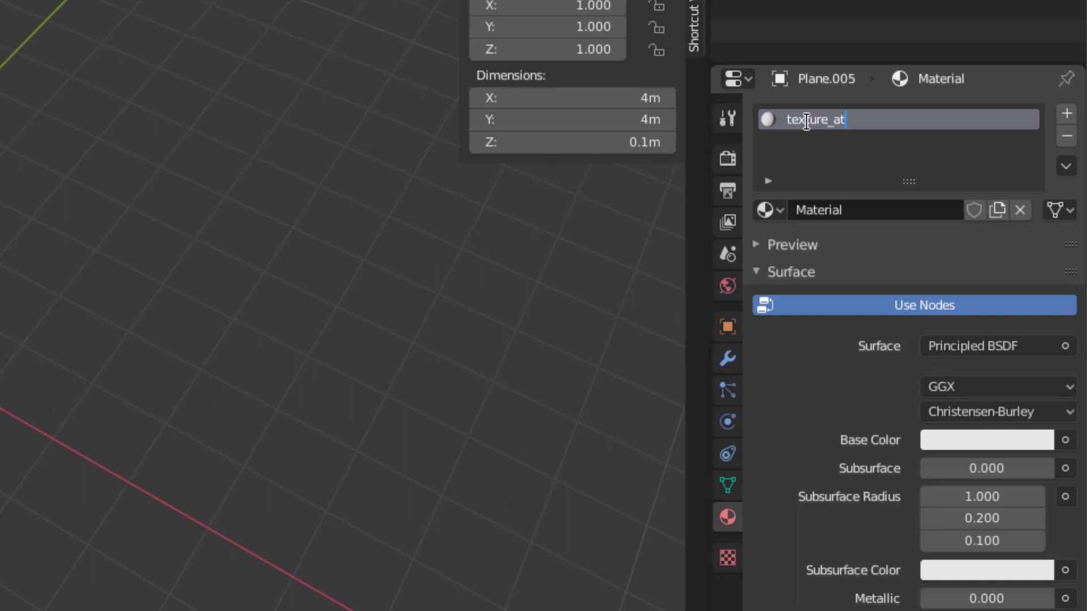
text(las_01)
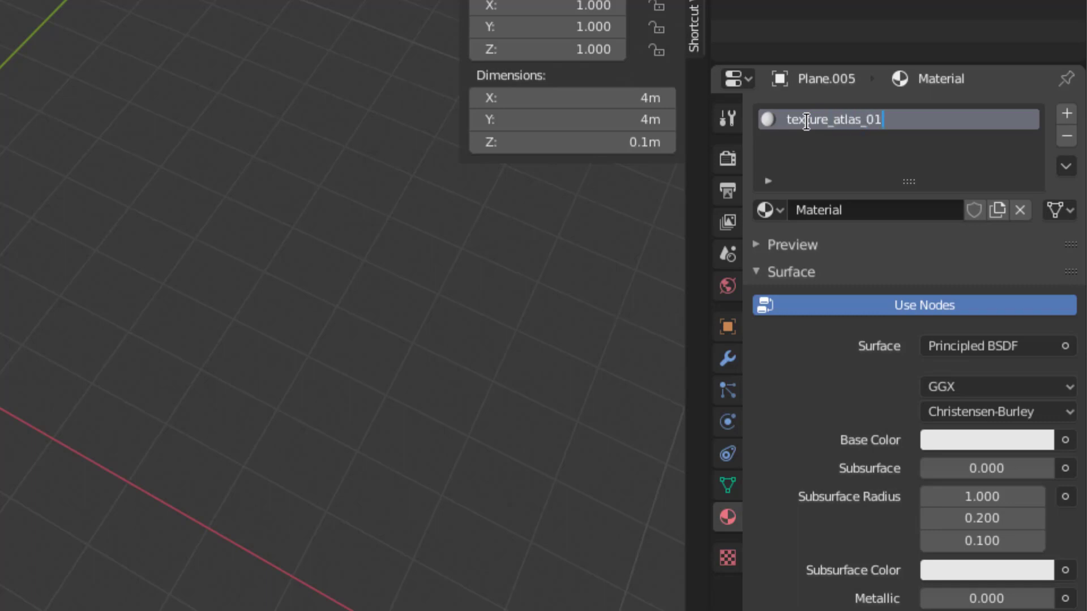
key(Return)
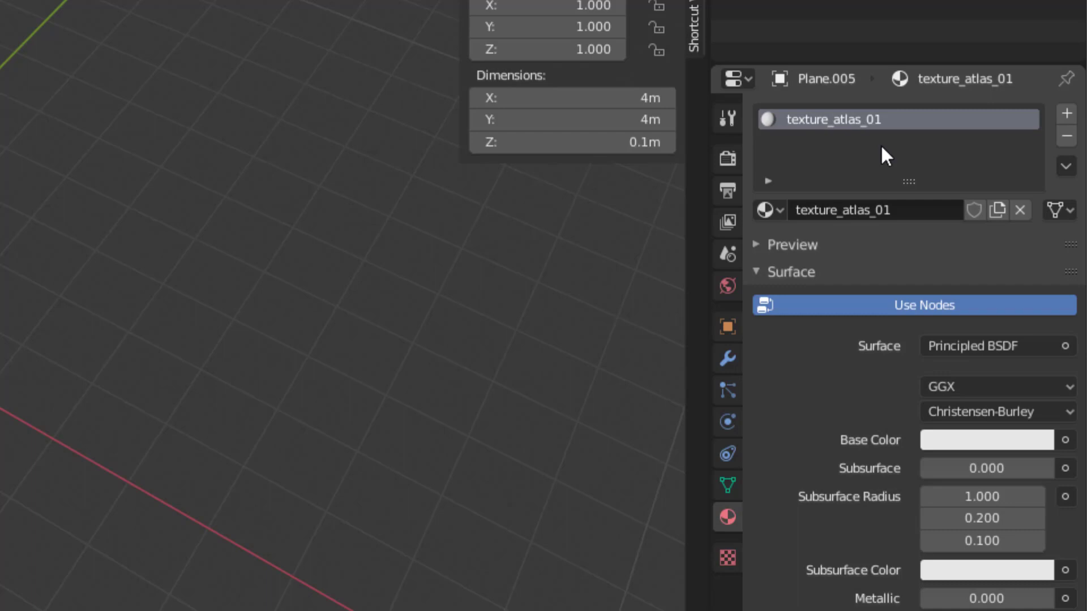
mouse_move(761, 248)
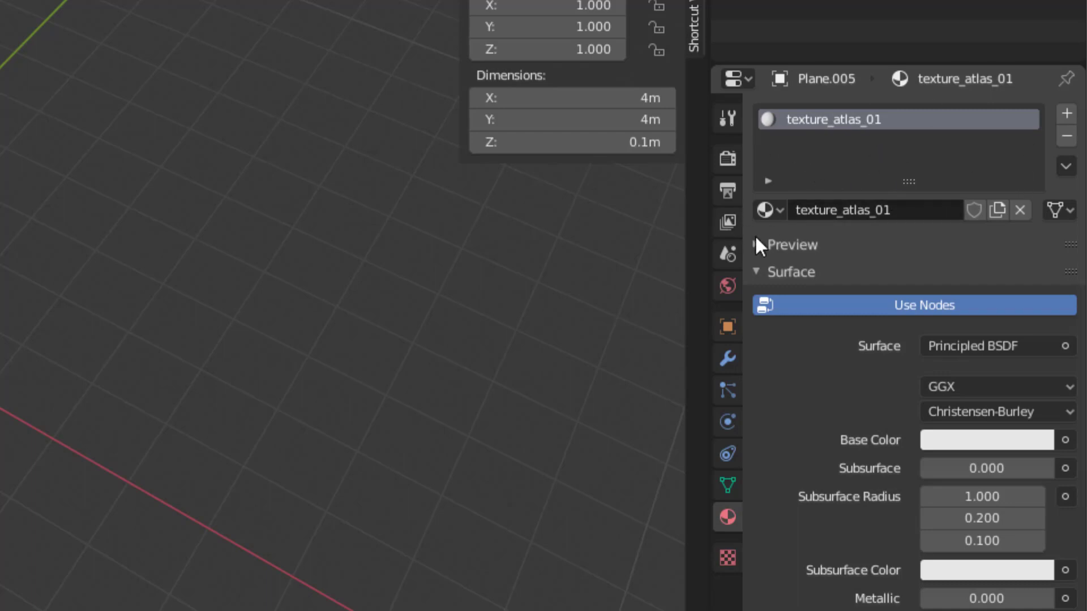
mouse_move(858, 229)
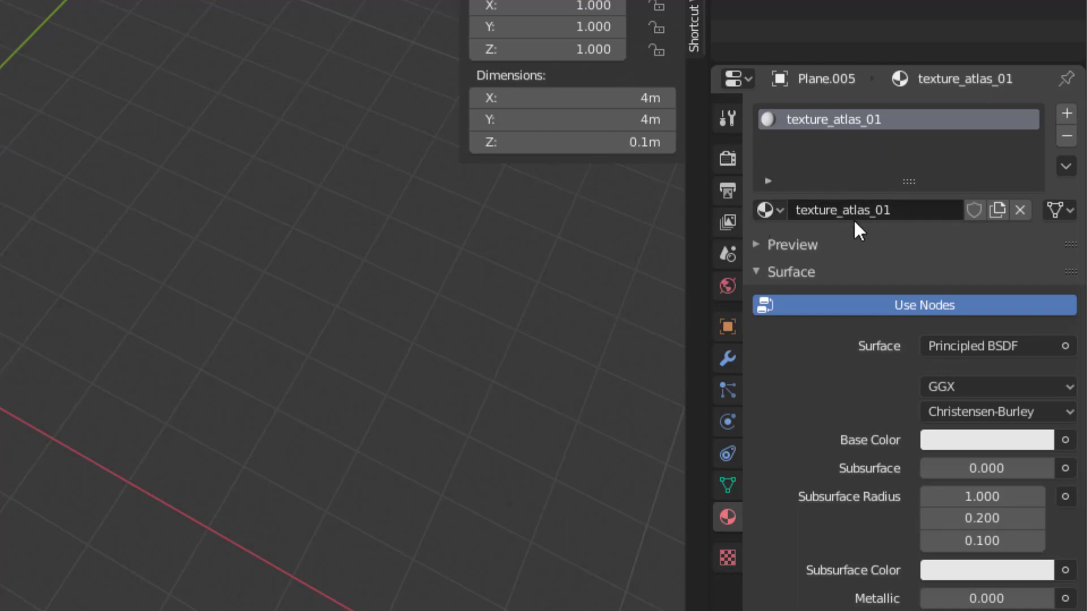
mouse_move(1046, 179)
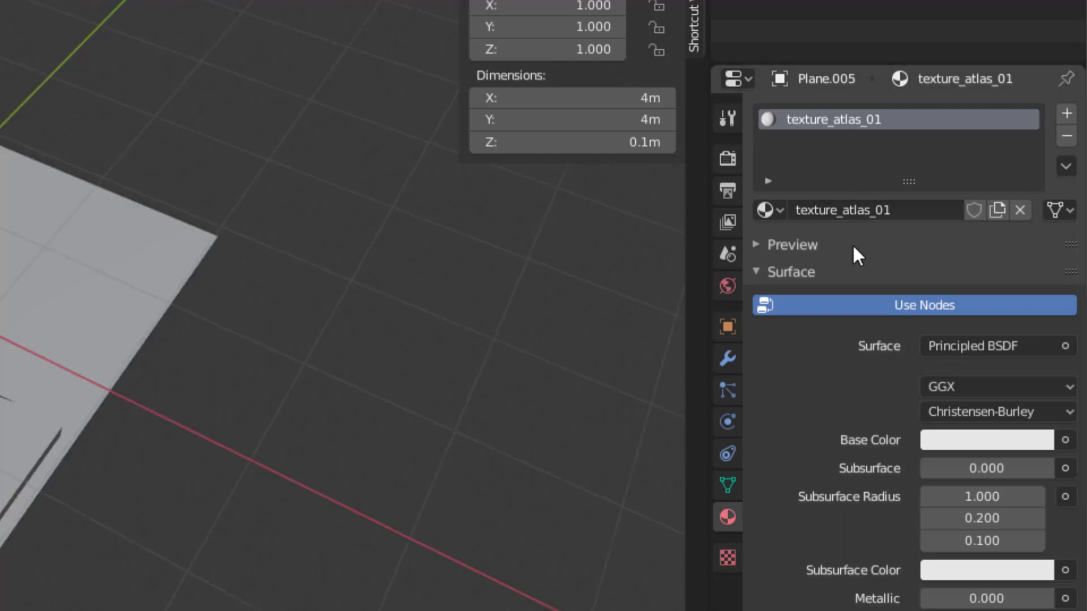
mouse_move(960, 442)
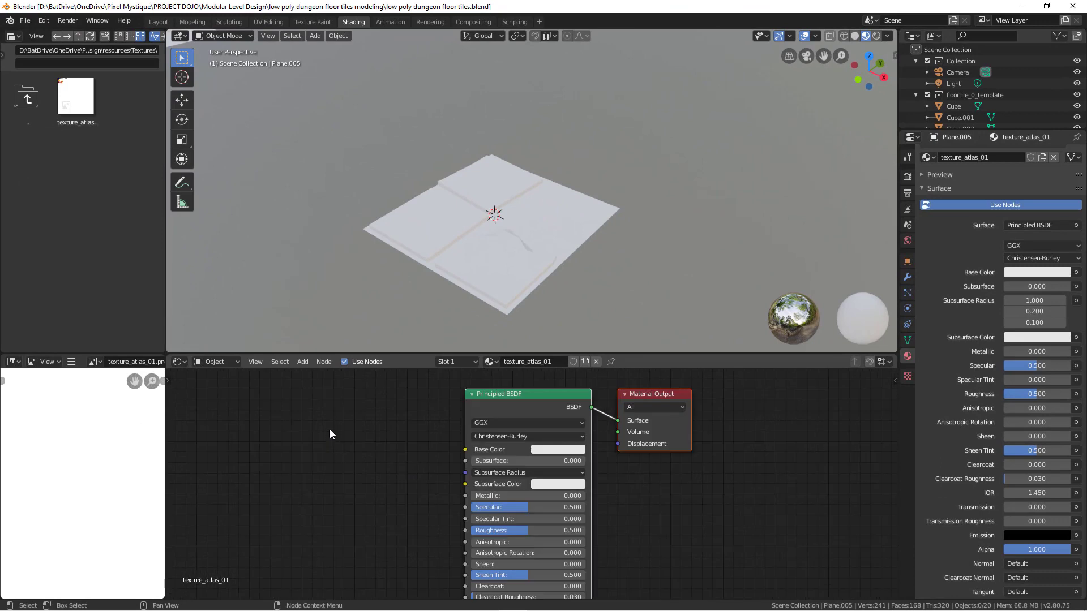
mouse_move(787, 463)
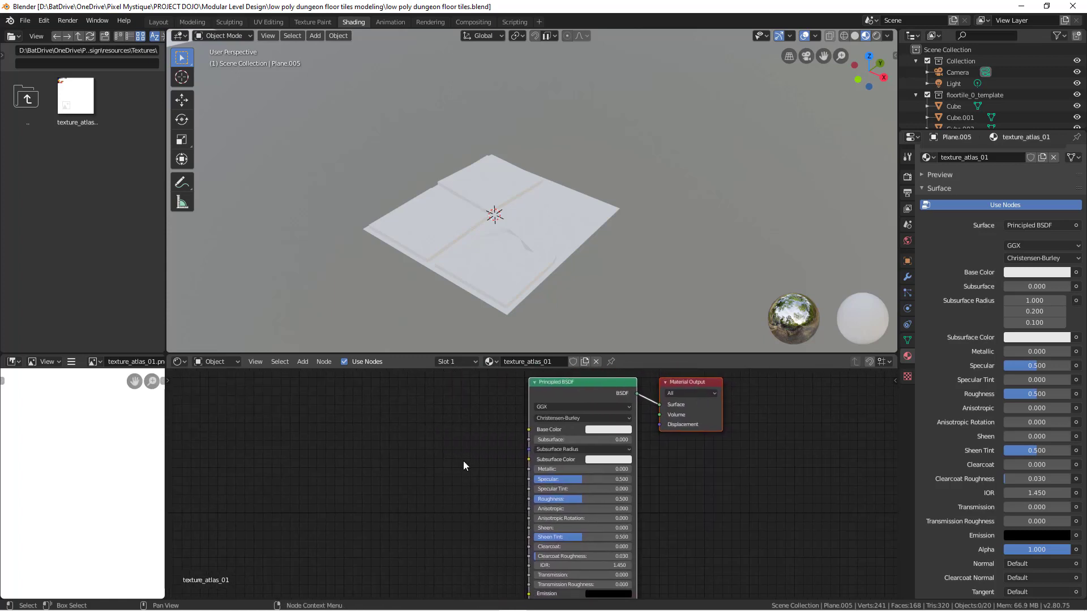
mouse_move(418, 437)
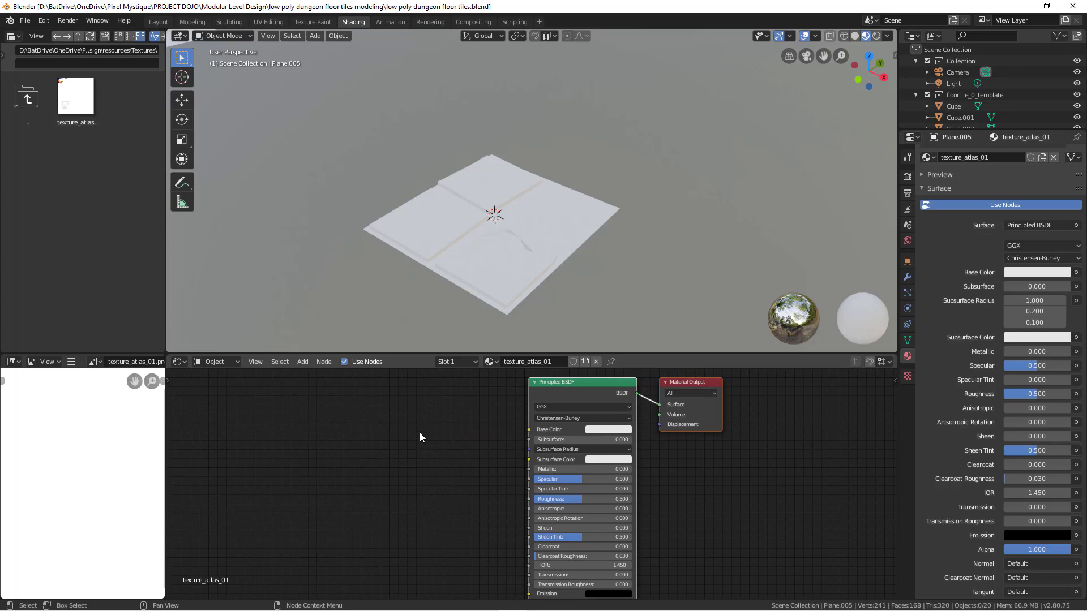
mouse_move(455, 423)
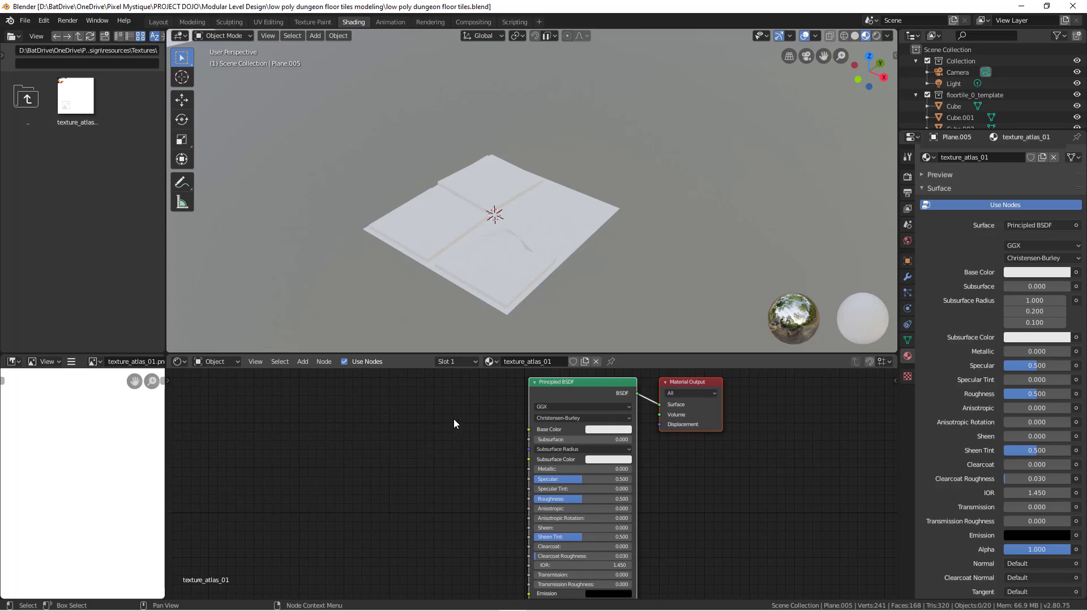
mouse_move(464, 429)
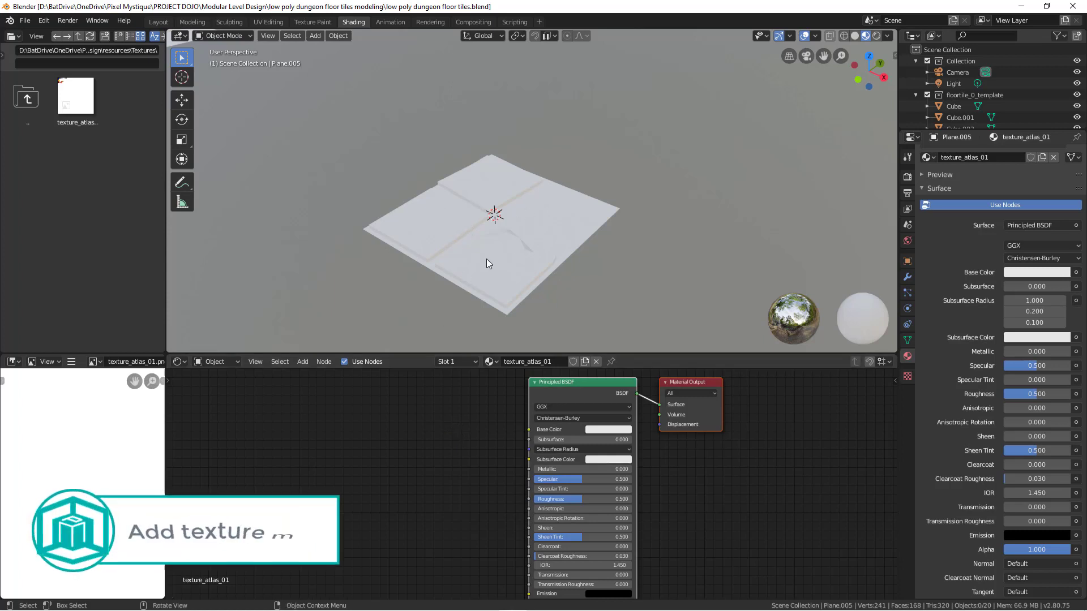
mouse_move(581, 211)
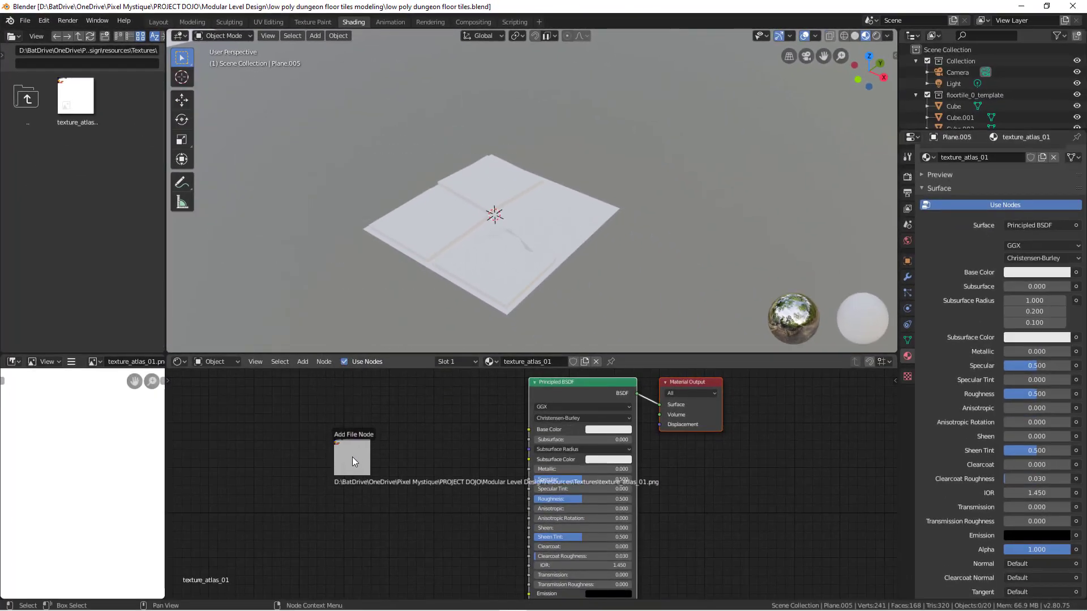
Drop texture_atlas_01.png into the Shader Editor as an image texture node.
click(352, 458)
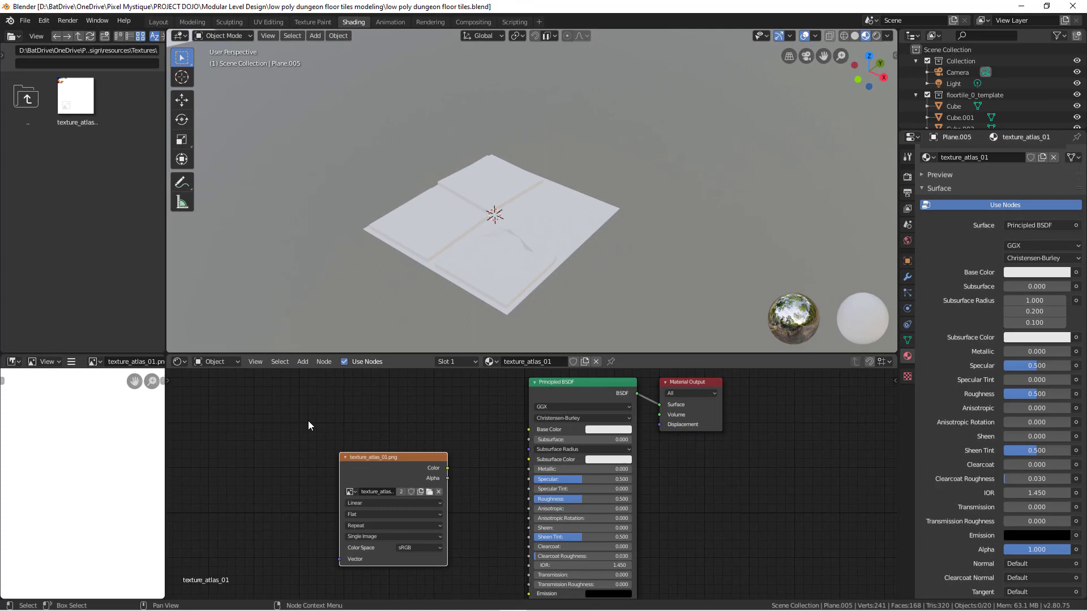
mouse_move(319, 444)
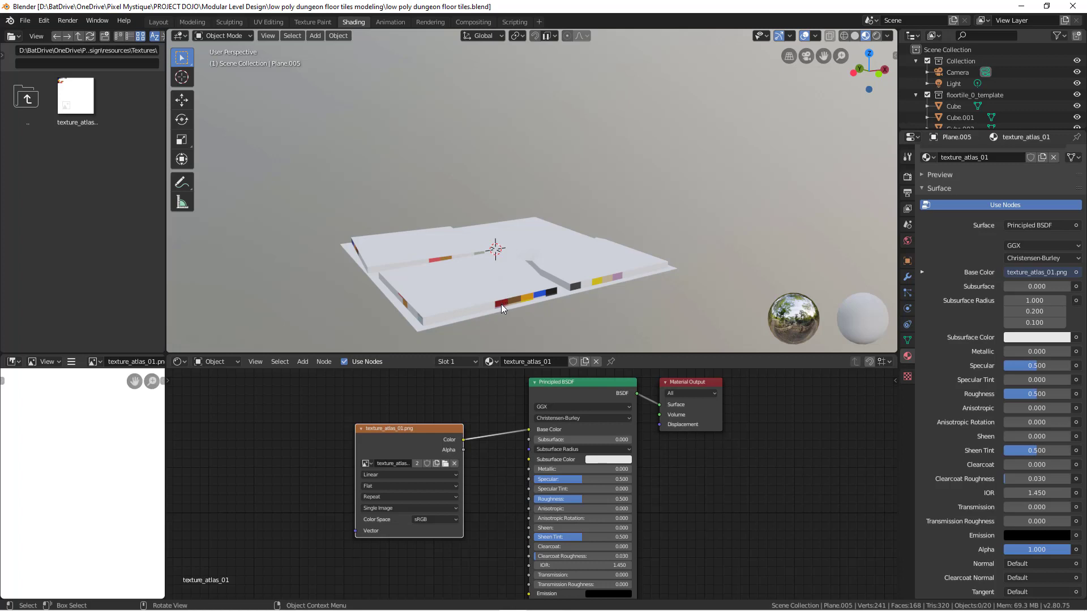
mouse_move(498, 308)
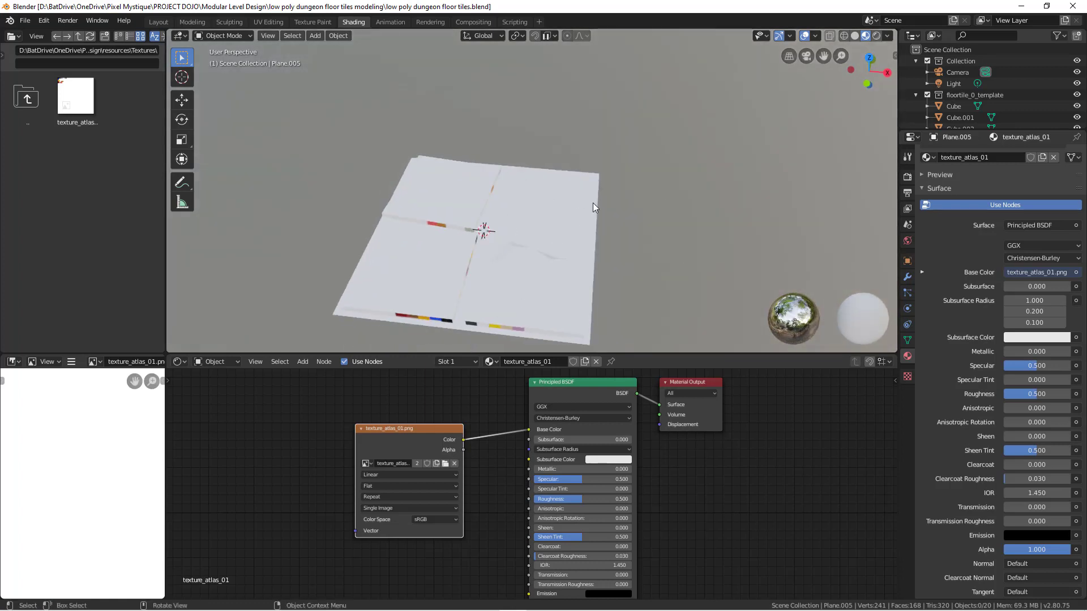
mouse_move(449, 178)
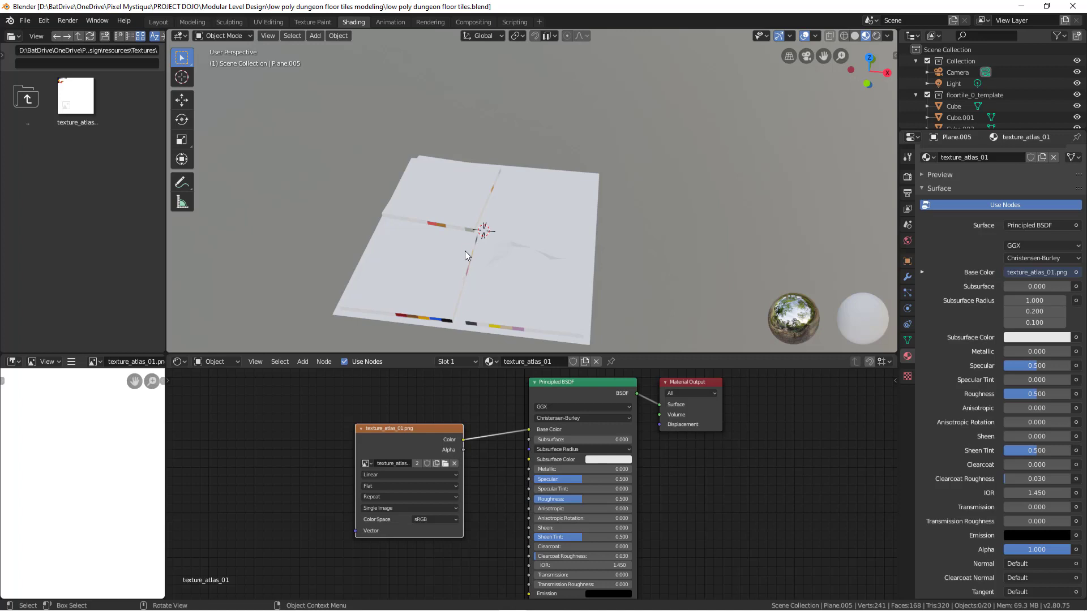
mouse_move(466, 251)
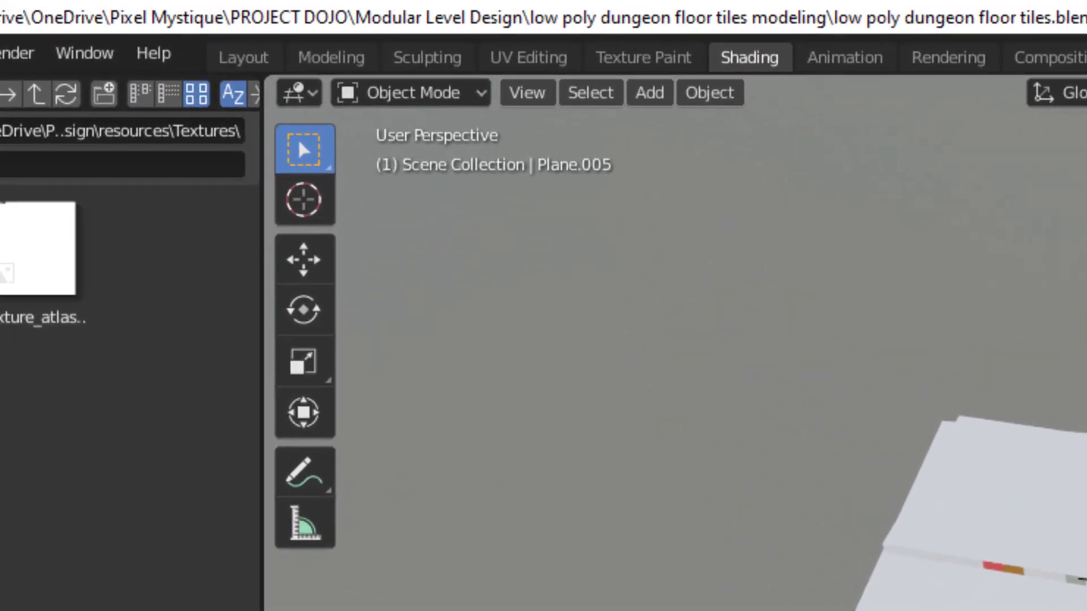
mouse_move(511, 58)
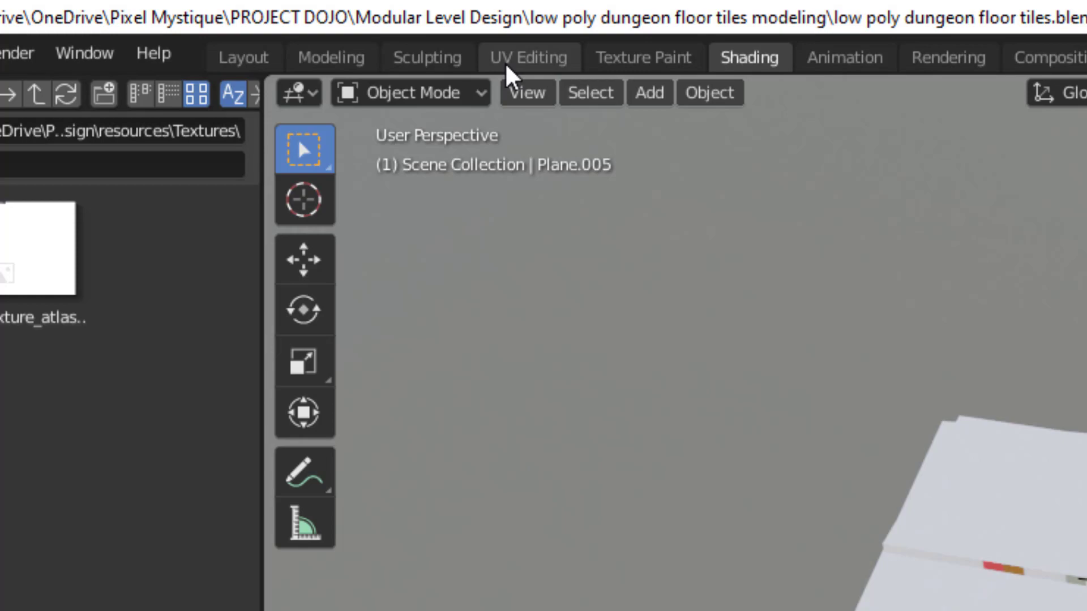
In the UV editor, grab the large square tile island and reposition it toward the atlas's right side.
click(528, 57)
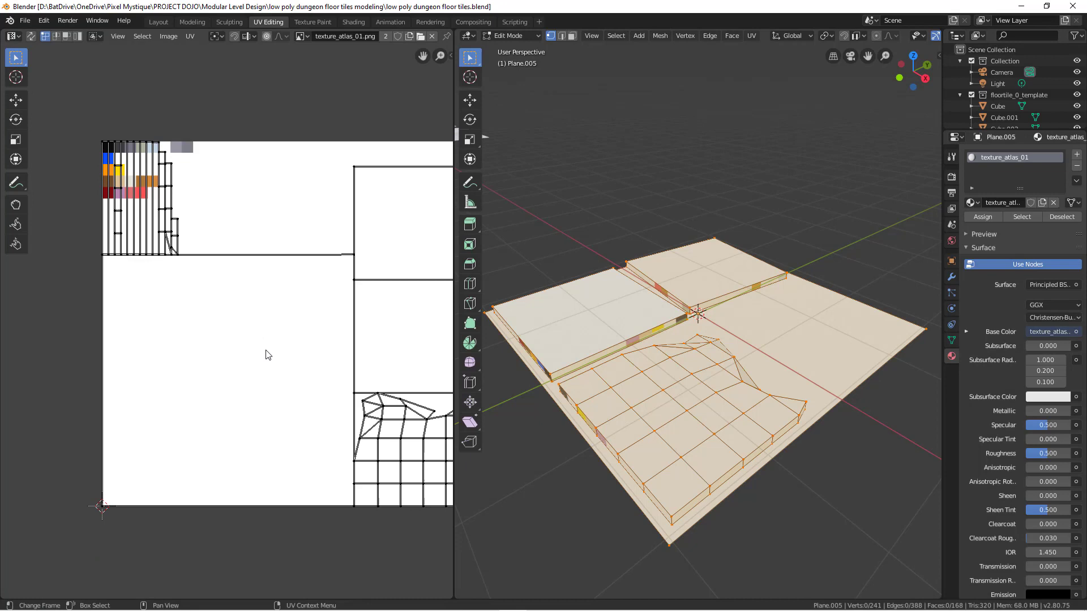
mouse_move(163, 245)
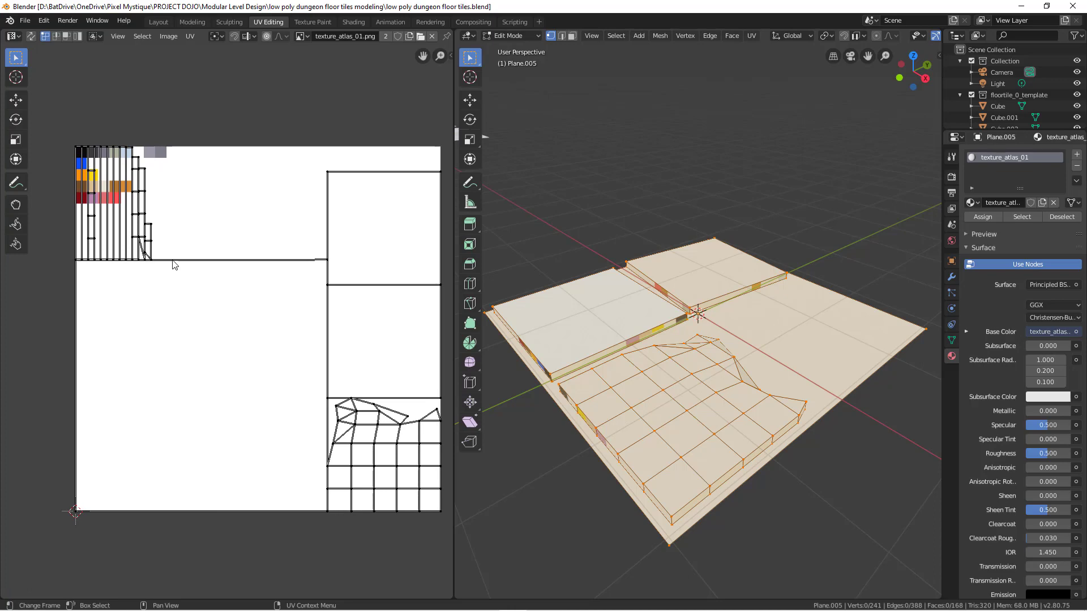
mouse_move(642, 490)
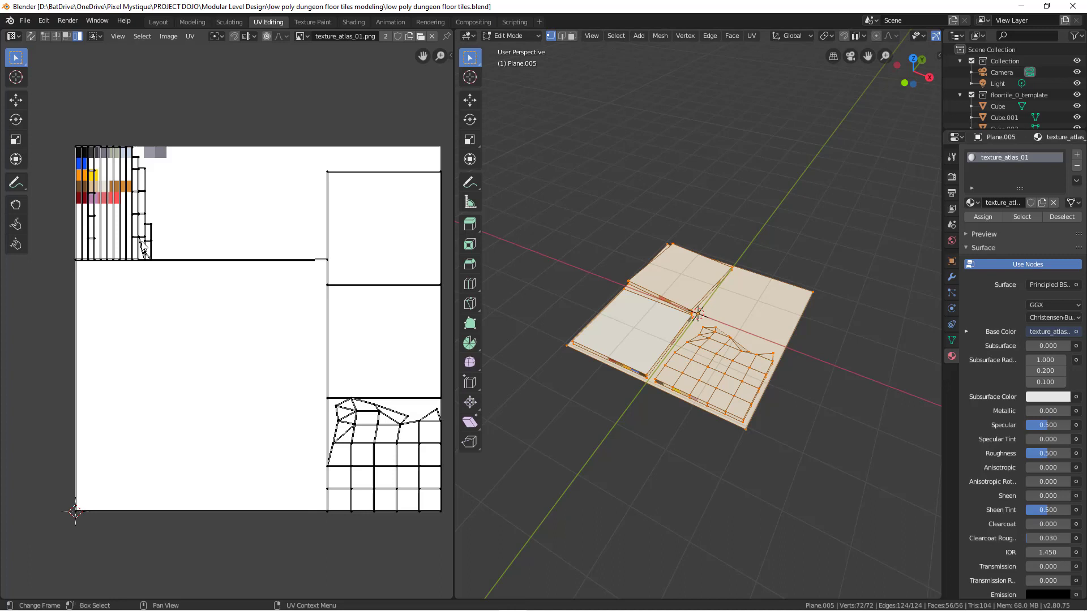
click(202, 388)
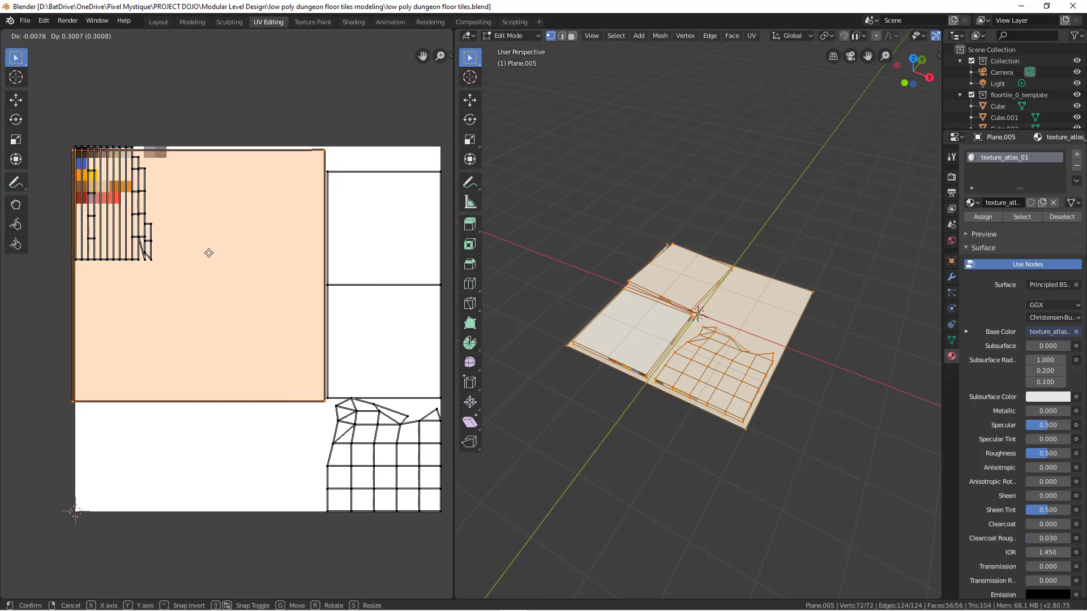
mouse_move(240, 255)
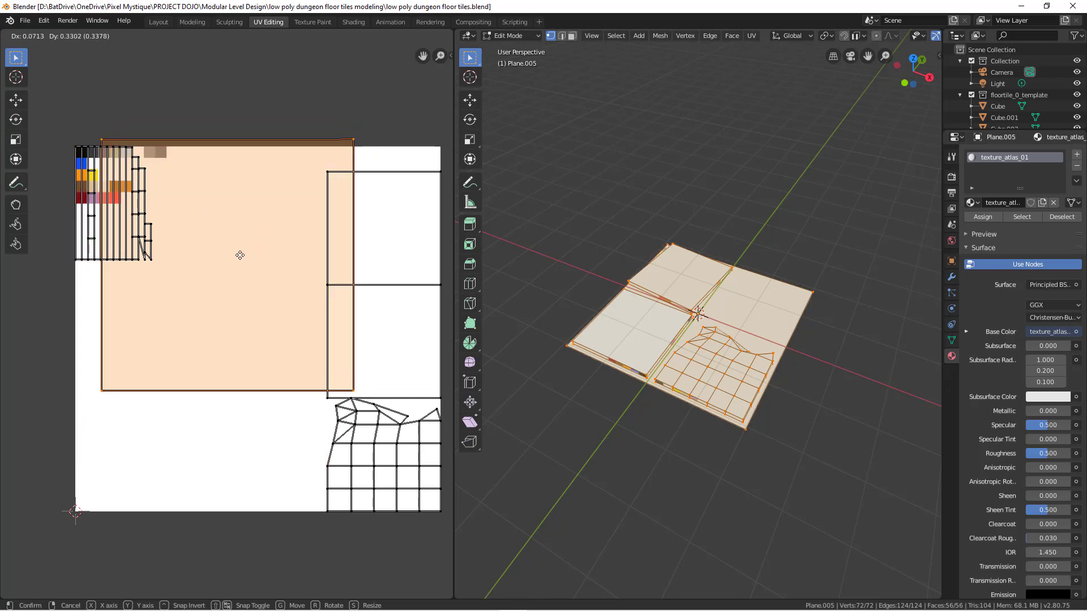
click(240, 255)
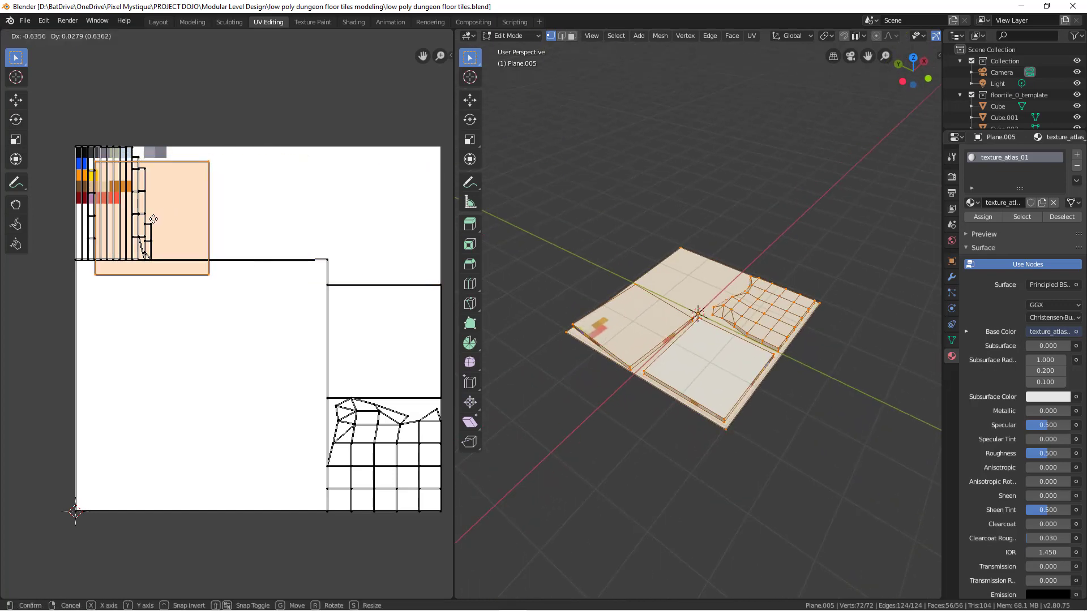
mouse_move(372, 208)
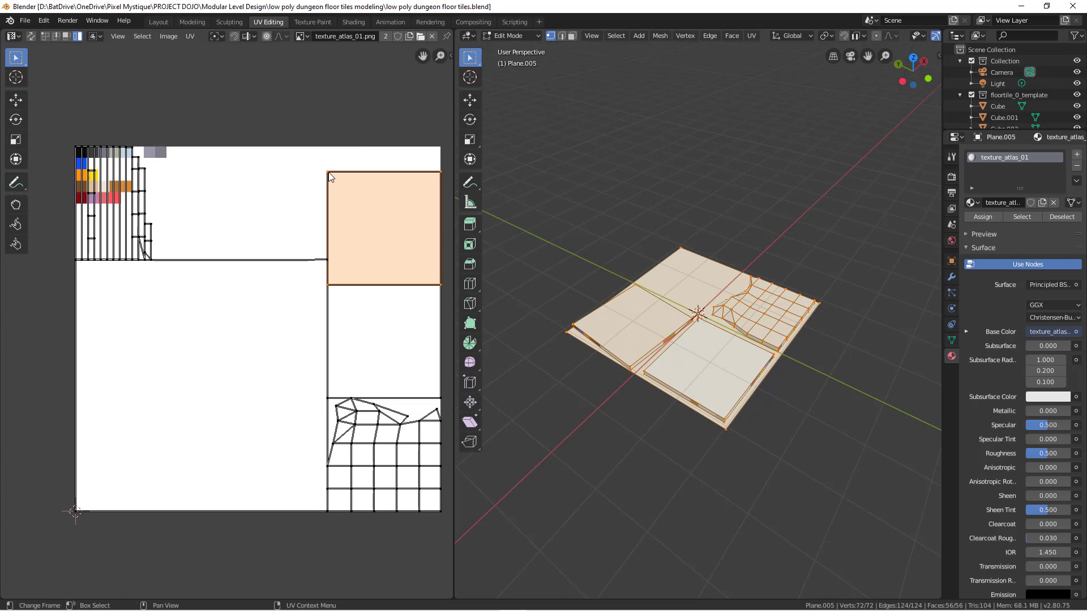
mouse_move(430, 271)
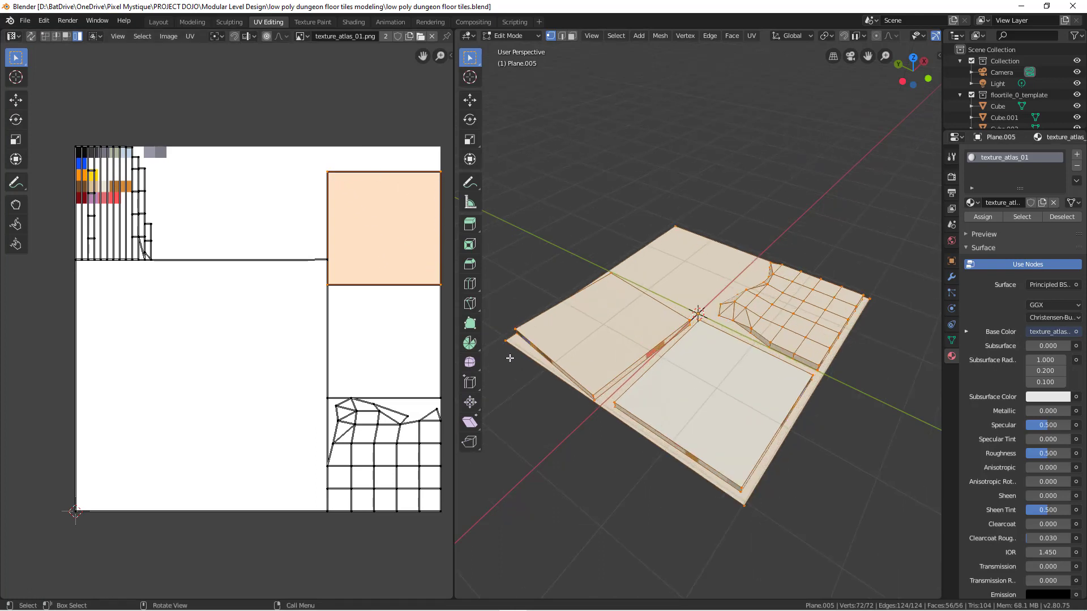
mouse_move(440, 303)
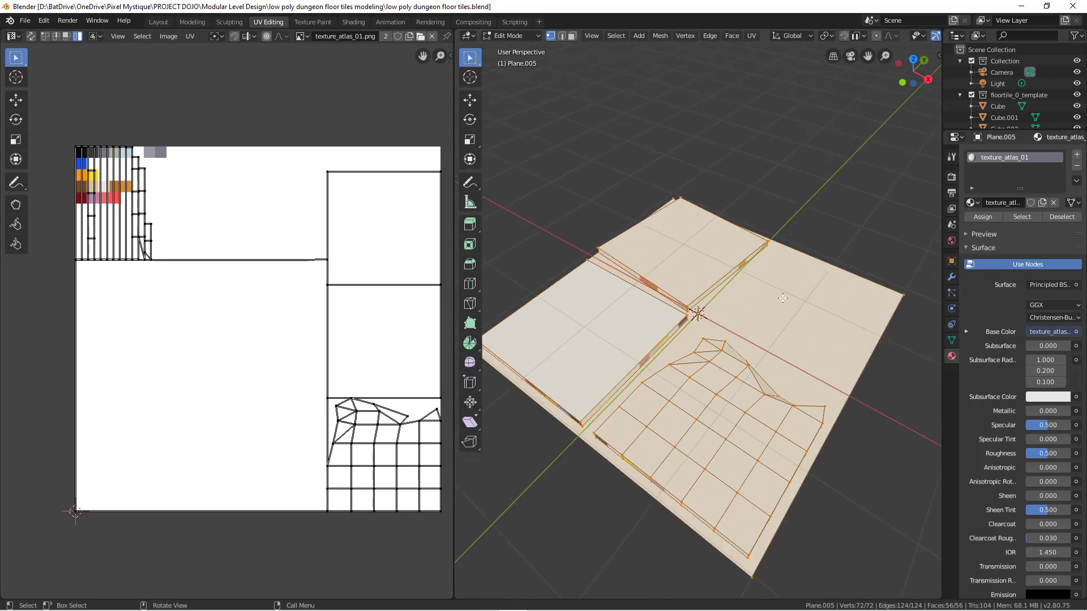
Re-unwrap the tile mesh with Smart UV Project at zero island margin, then select the stone-grid island.
key(Tab)
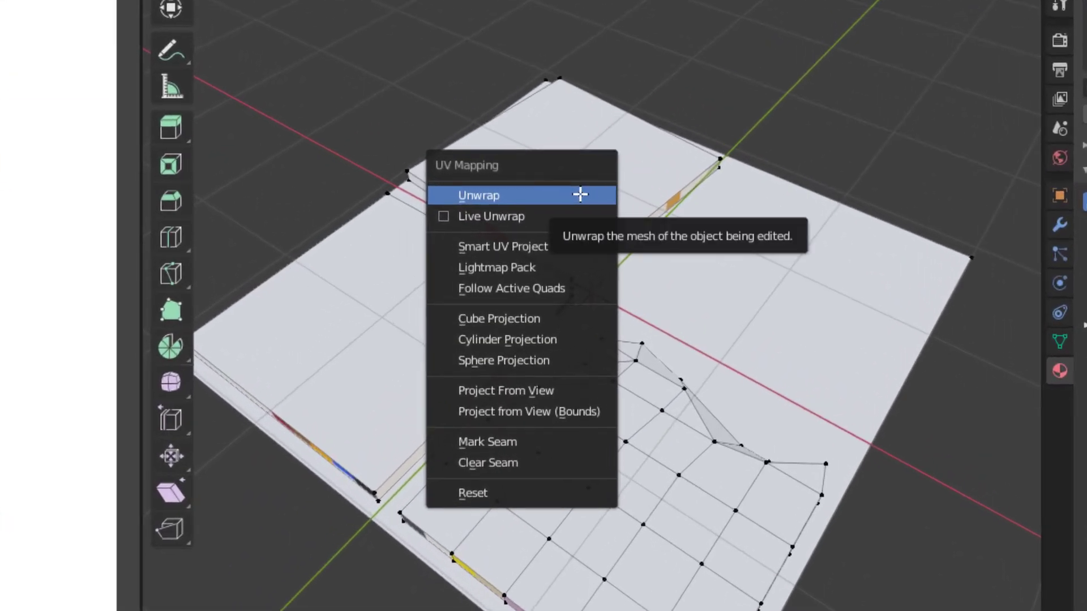
mouse_move(552, 247)
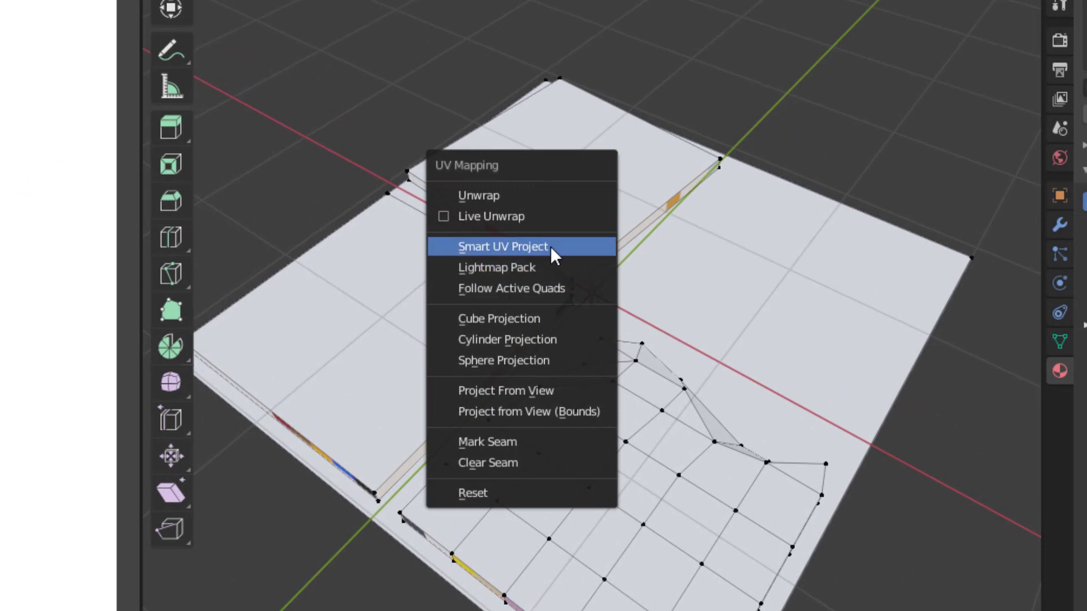
click(502, 247)
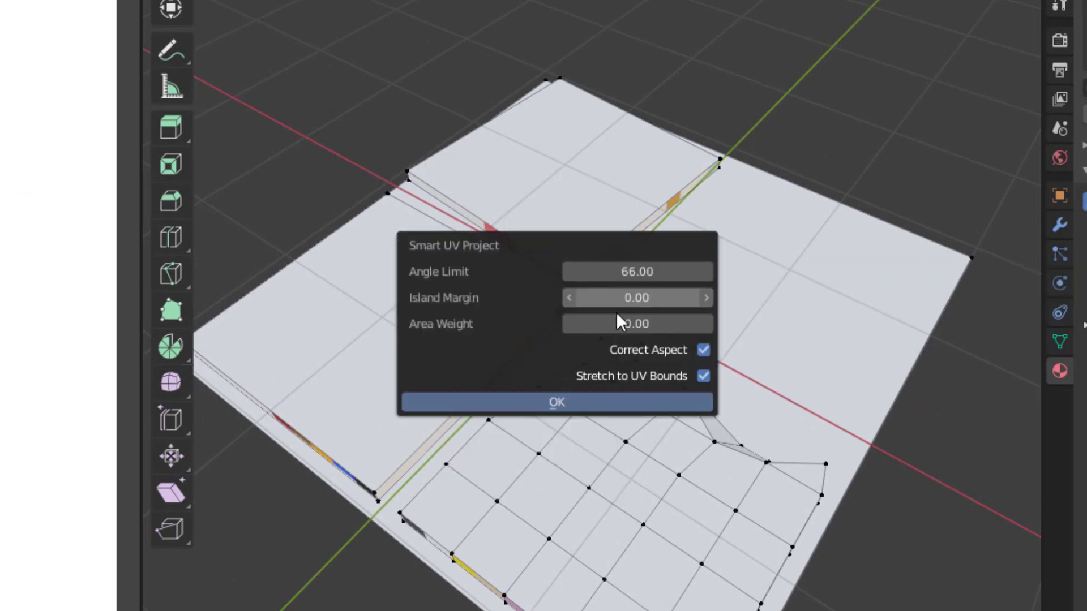
mouse_move(685, 374)
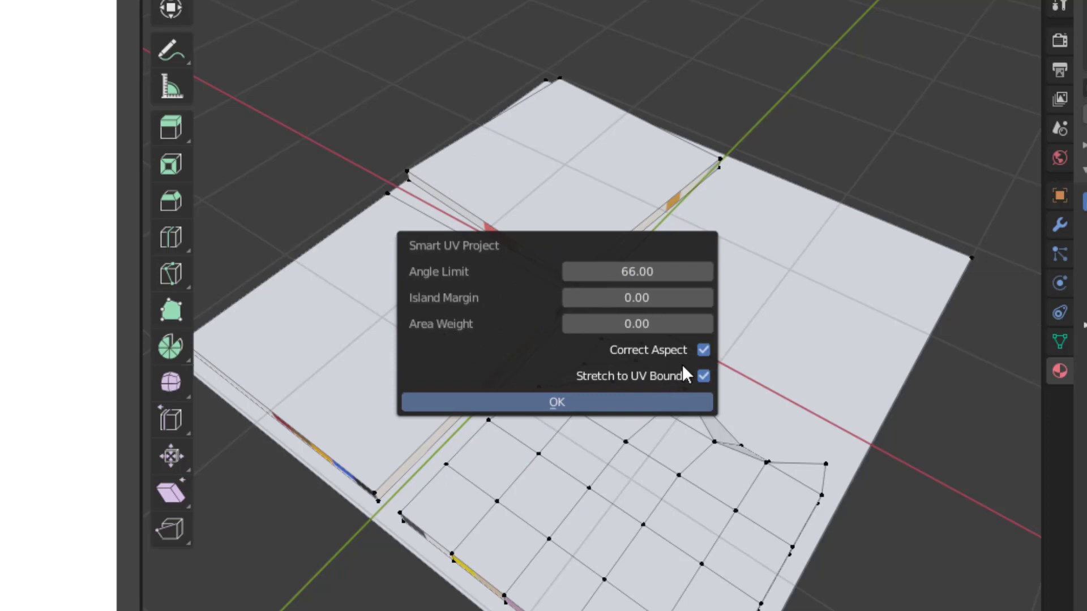
click(555, 402)
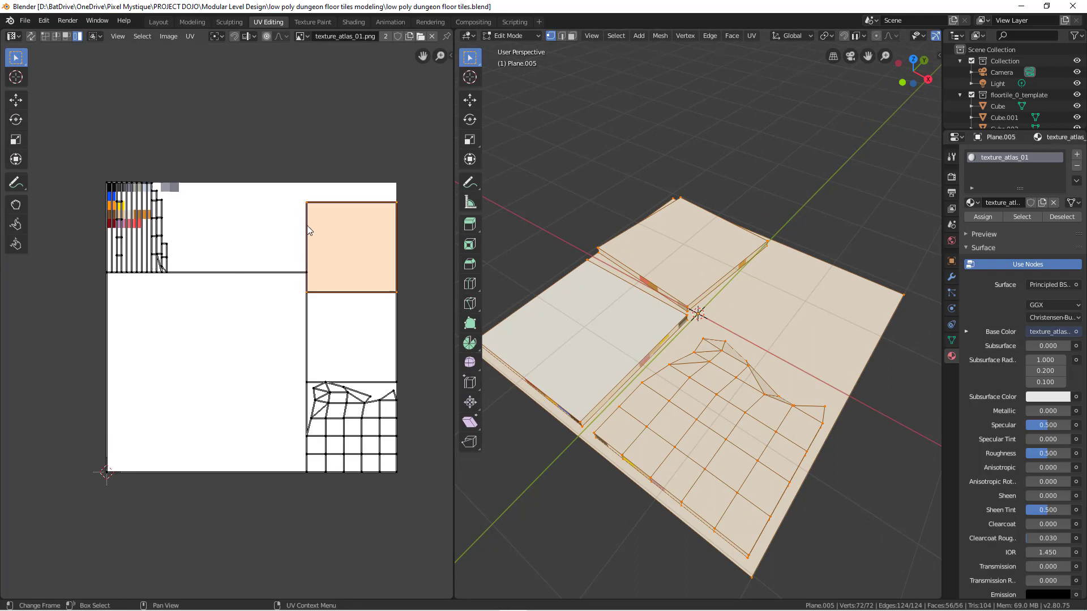
click(352, 422)
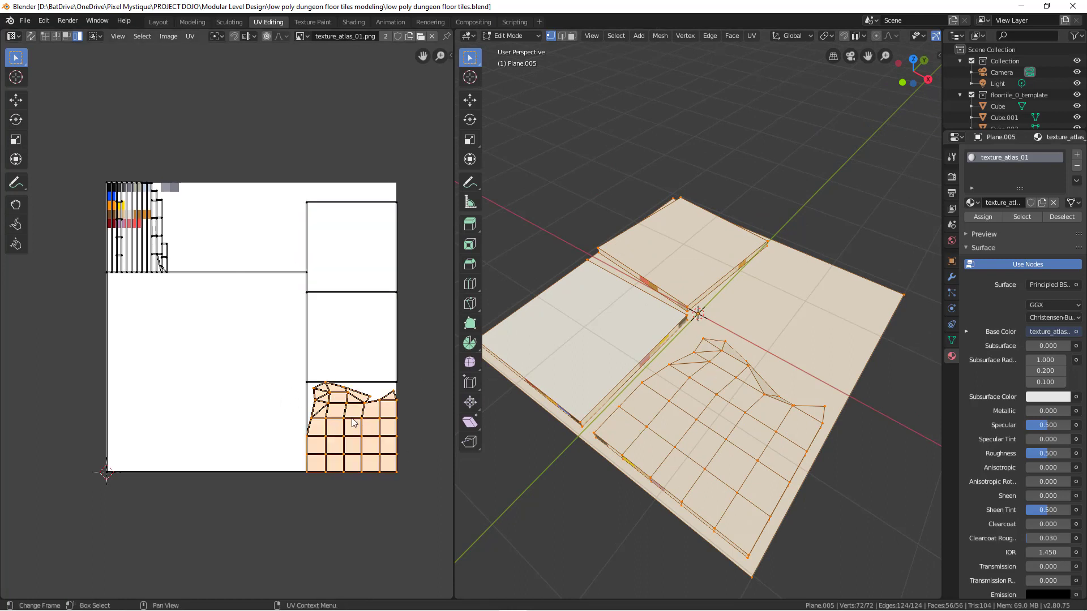
mouse_move(678, 254)
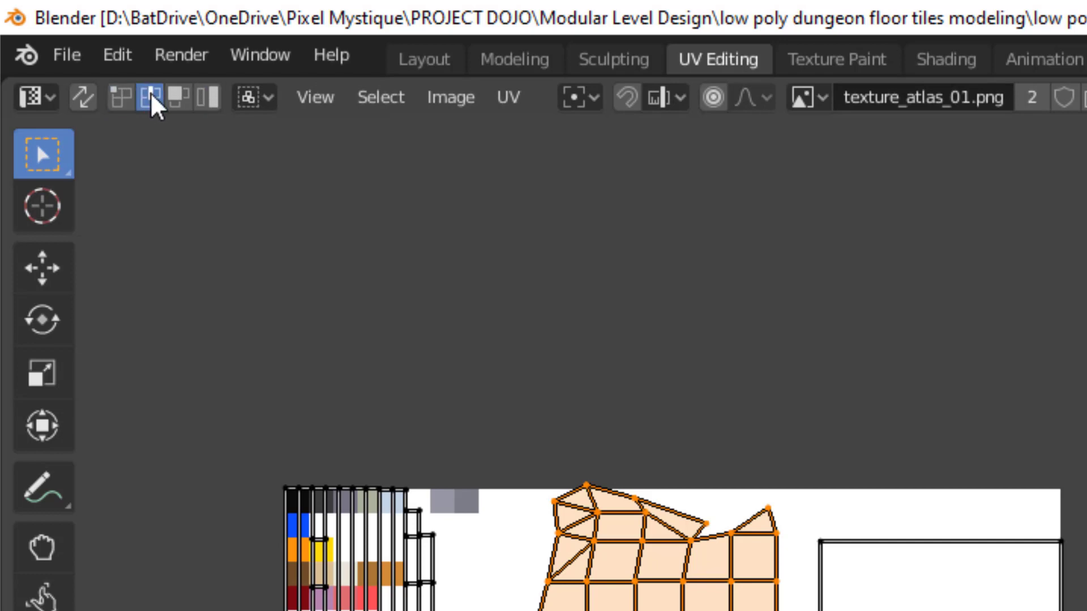
mouse_move(179, 97)
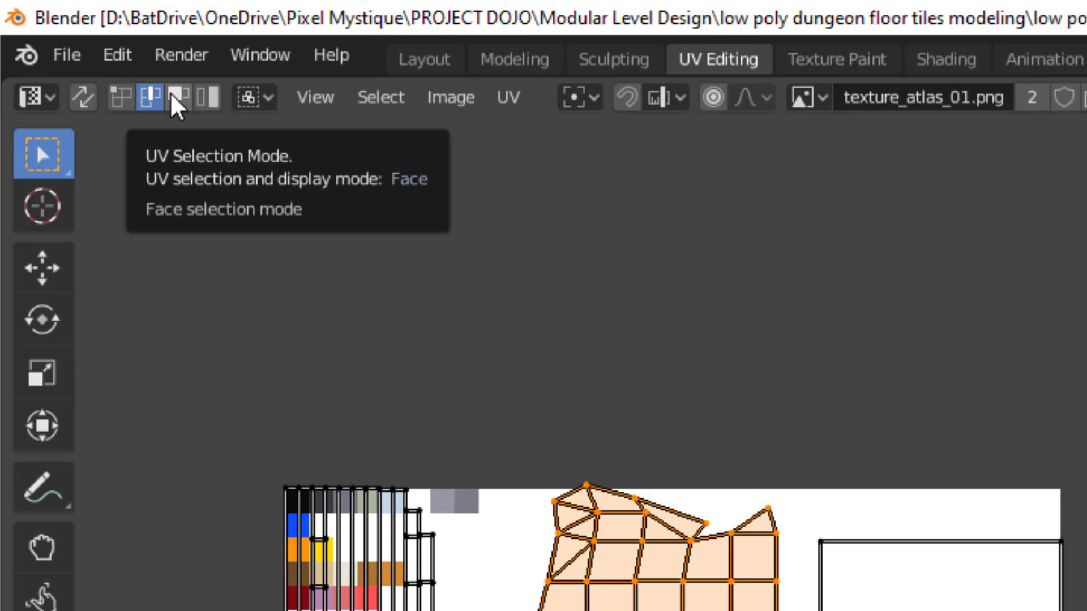
mouse_move(208, 98)
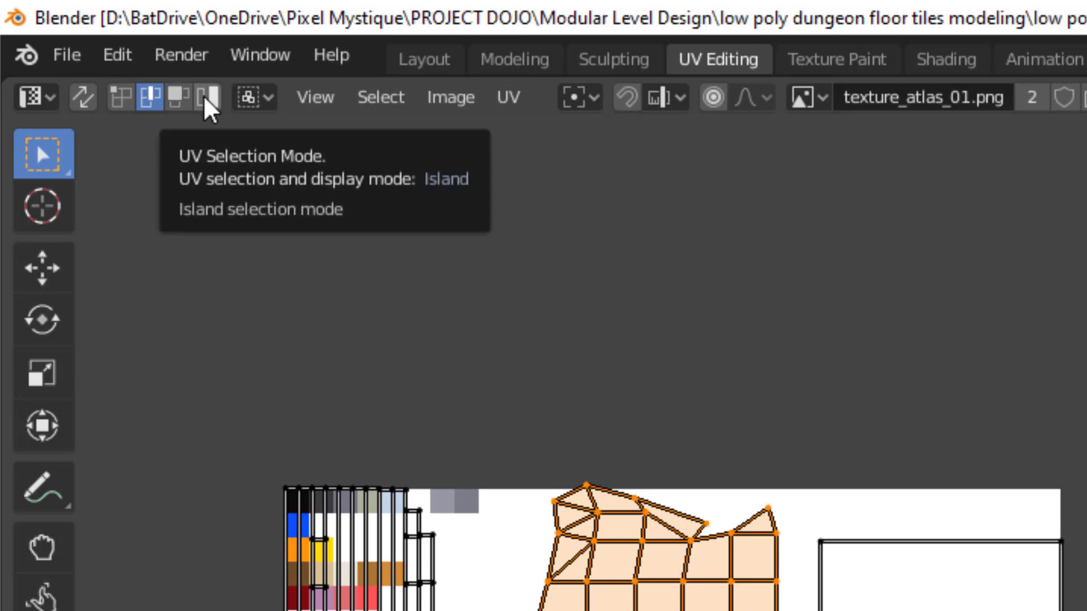
Set UV selection mode to whole islands for moving the stone-grid island.
click(206, 95)
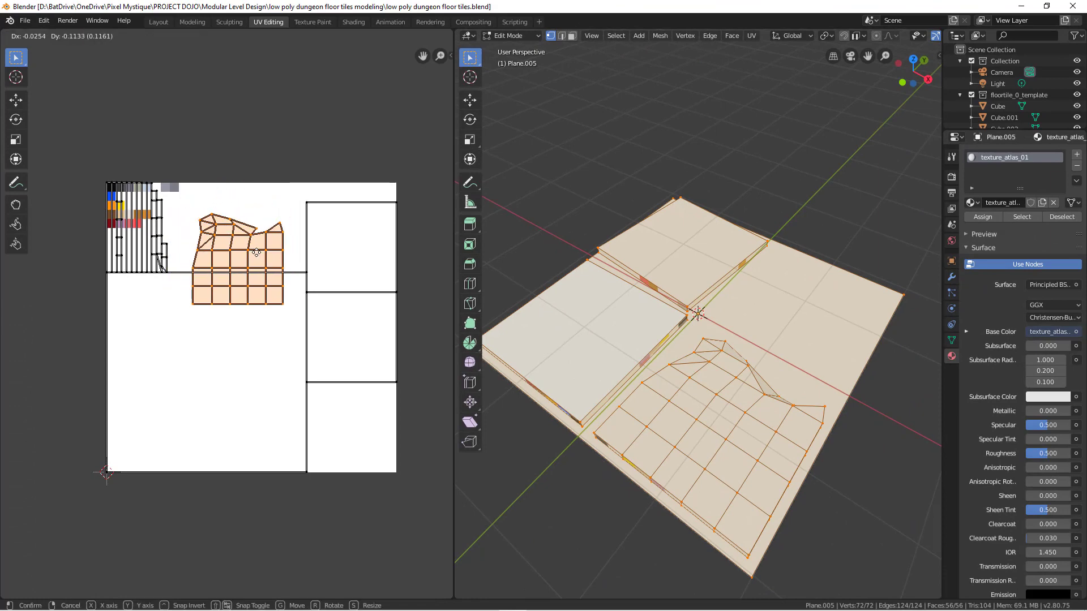
mouse_move(261, 245)
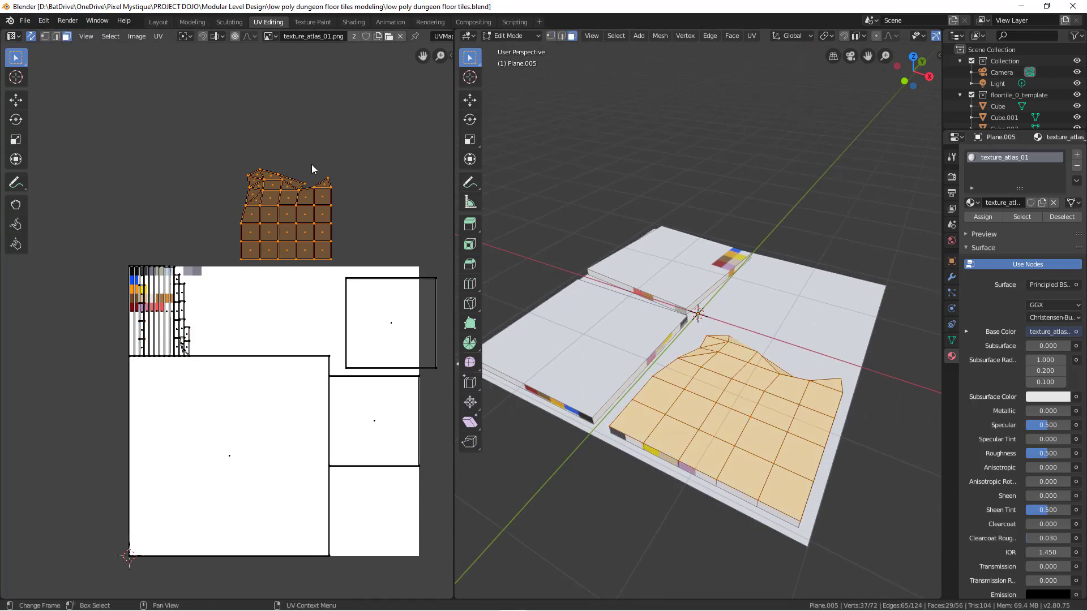
Check individual grid-face patches of the stone-grid island now sitting above the atlas.
click(299, 231)
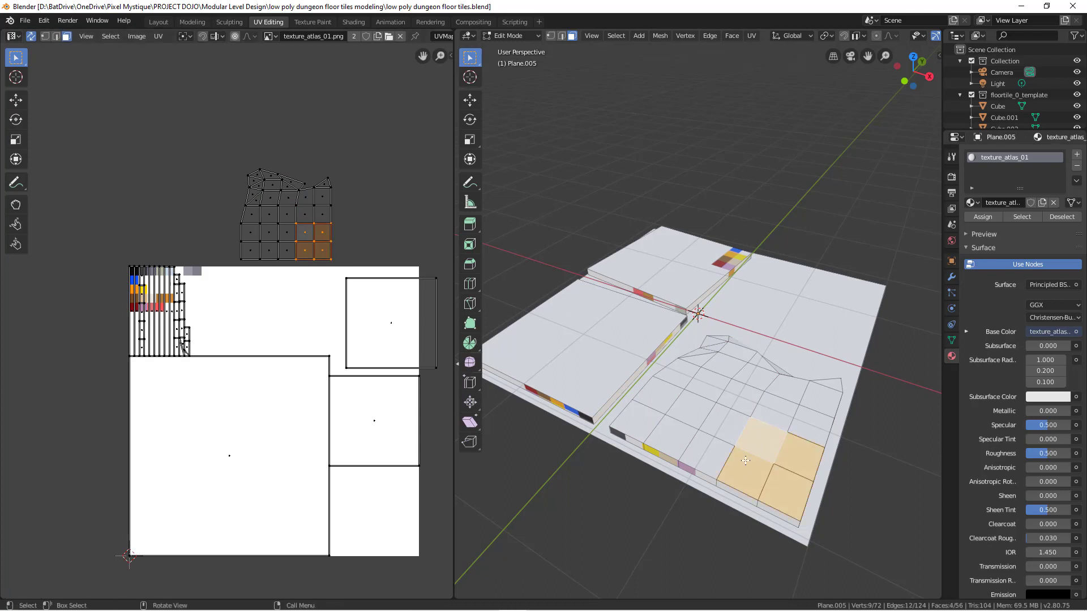
mouse_move(810, 467)
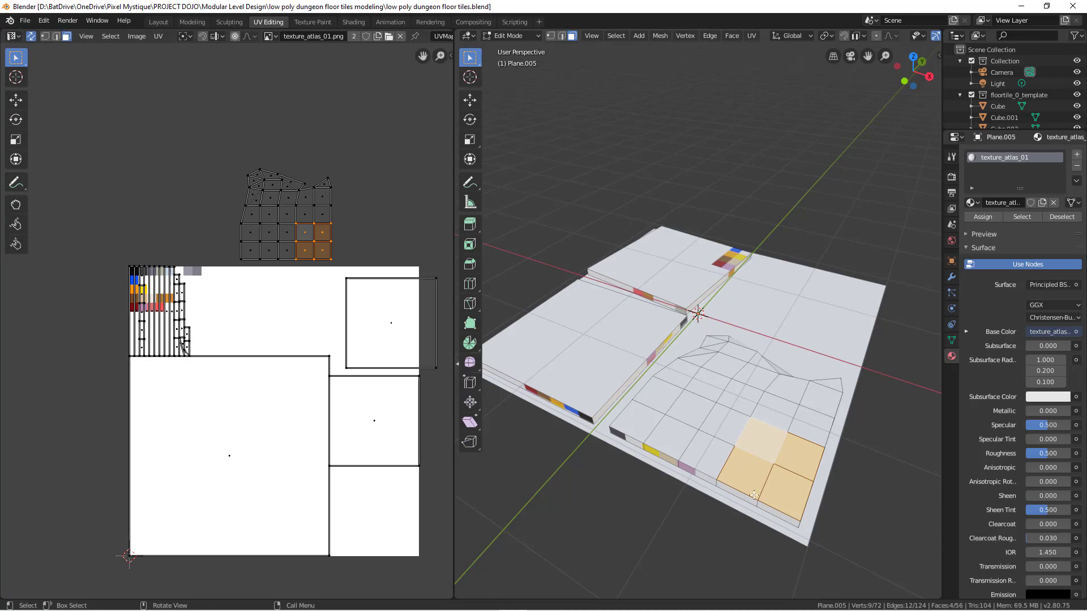
mouse_move(415, 270)
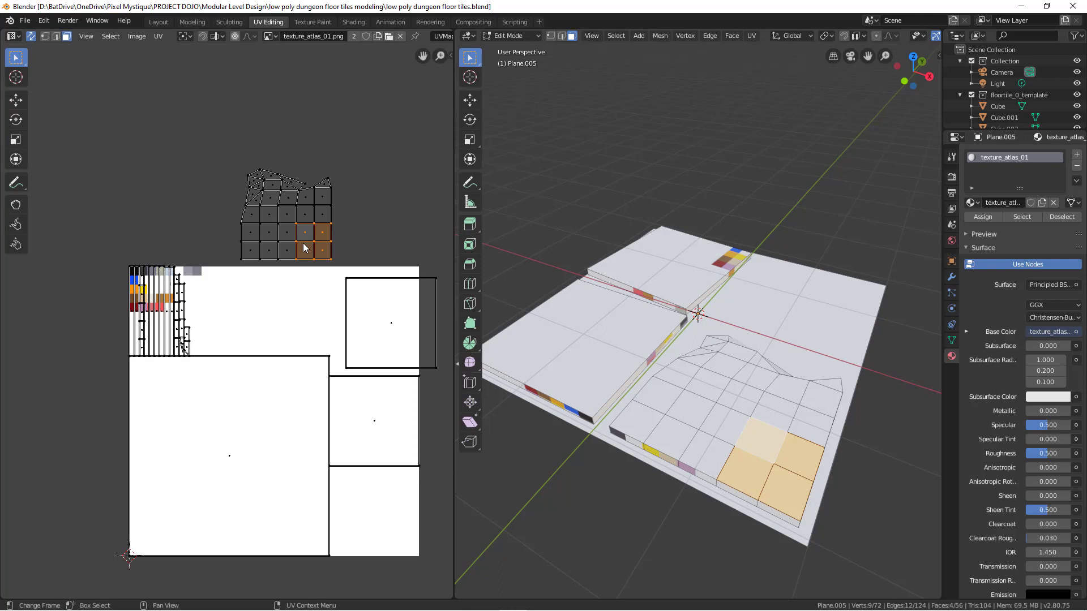
click(398, 287)
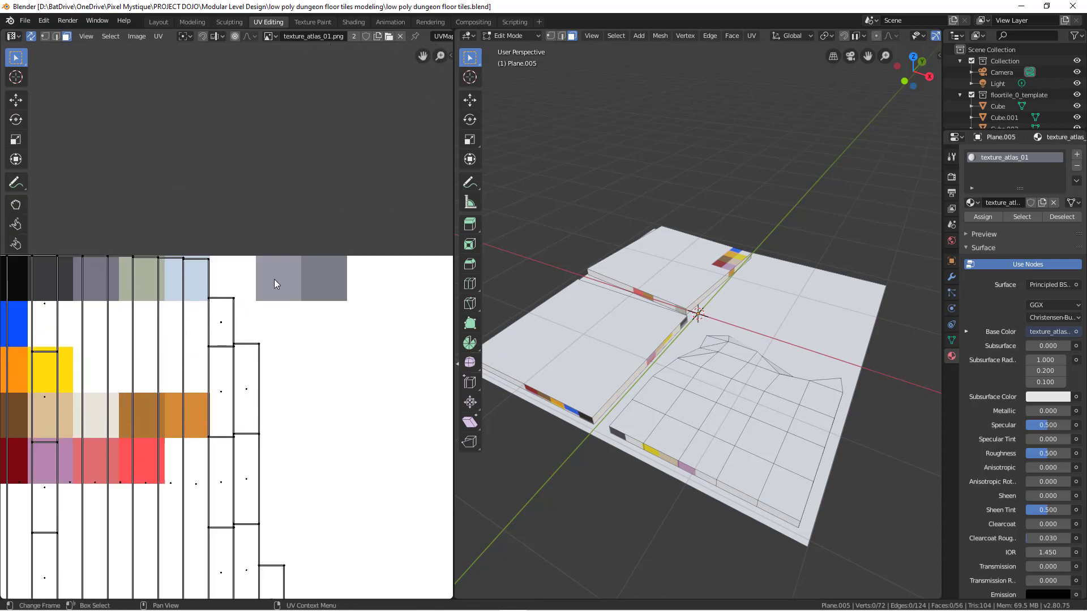
mouse_move(326, 282)
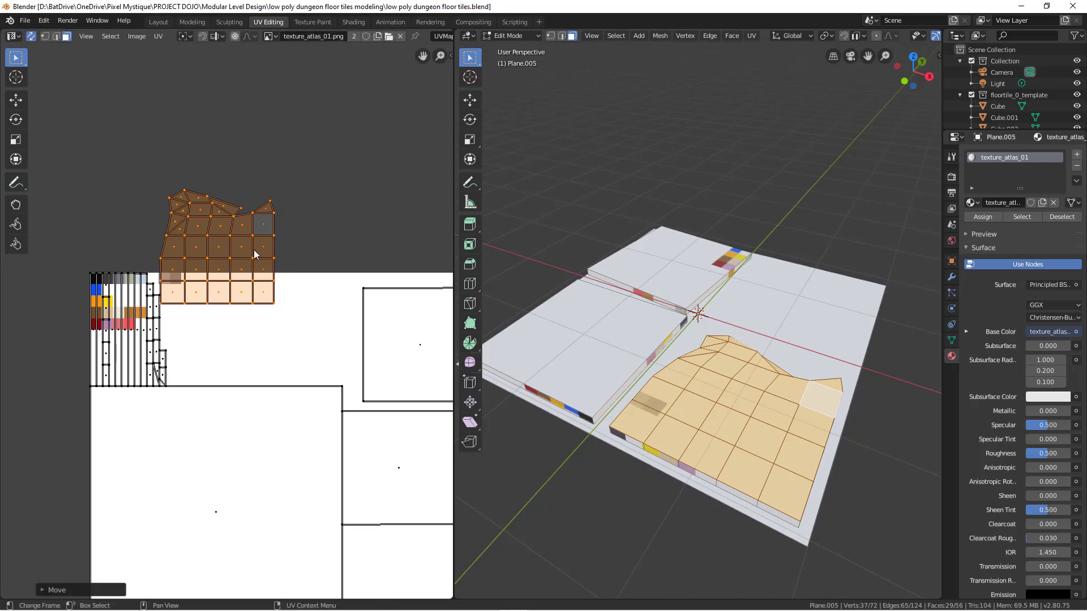
Move the stone-grid island over a grey swatch and scale it down to fit.
key(s)
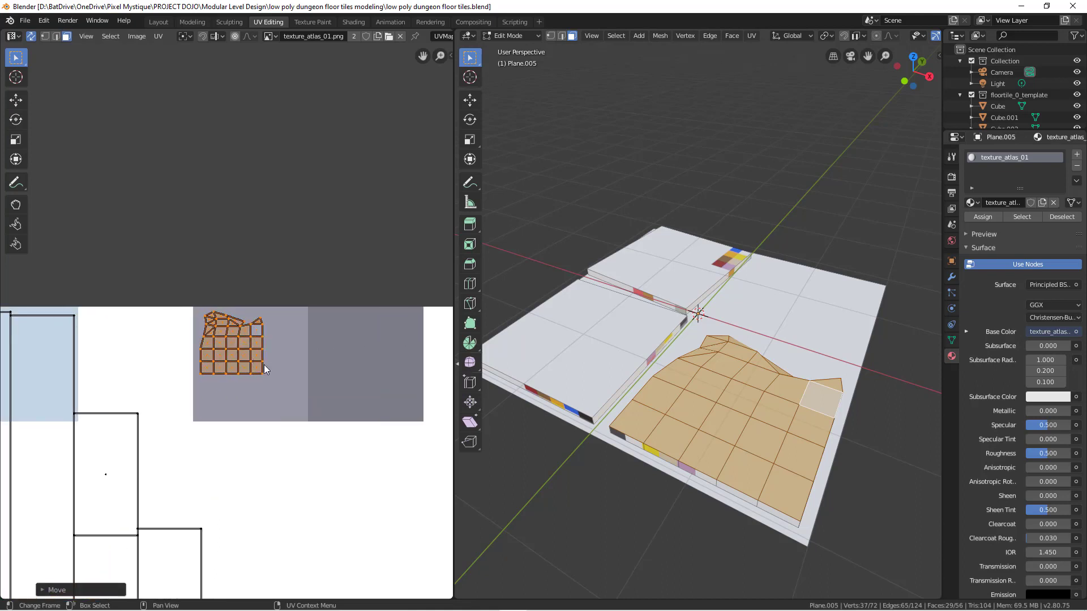
key(s)
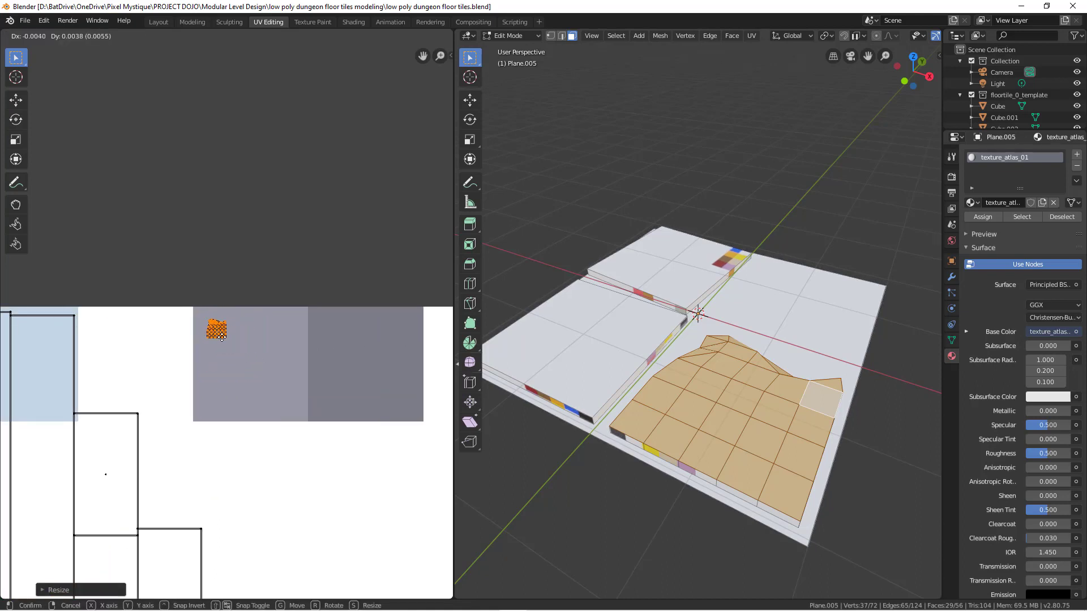
click(217, 329)
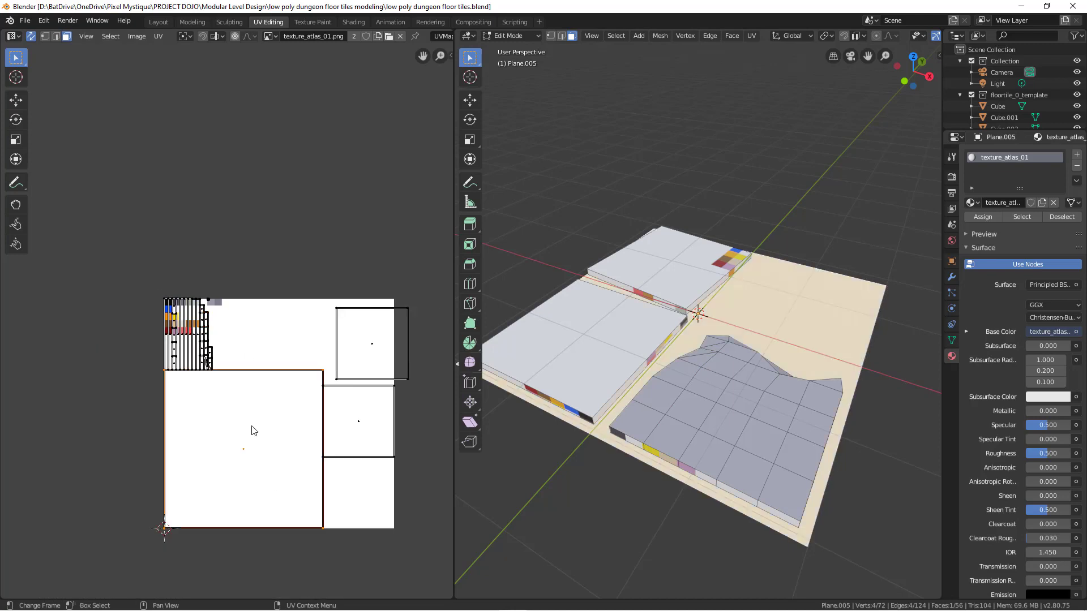
mouse_move(258, 421)
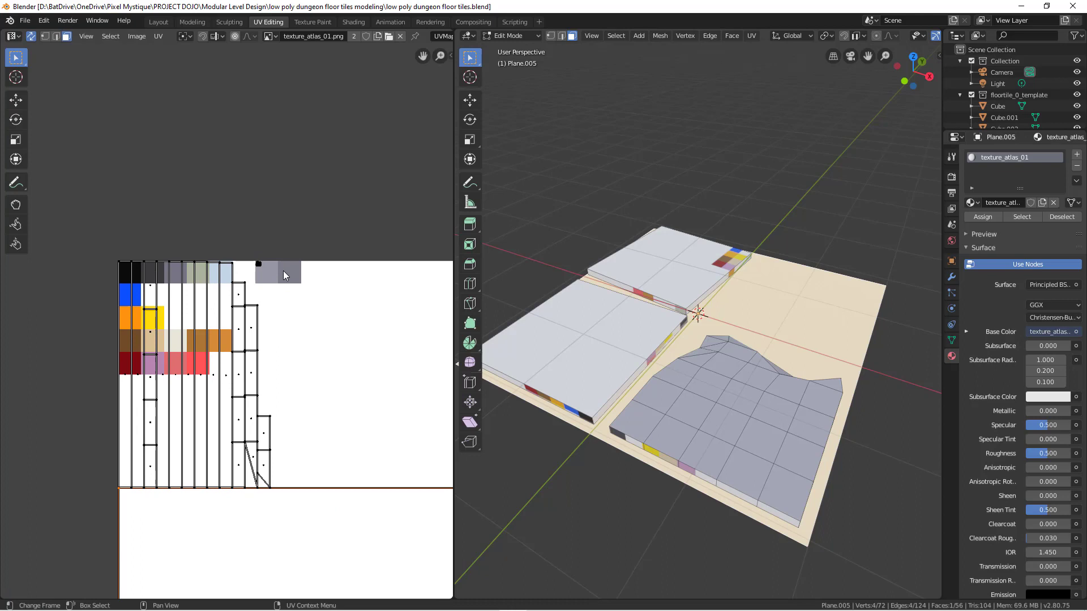
mouse_move(316, 298)
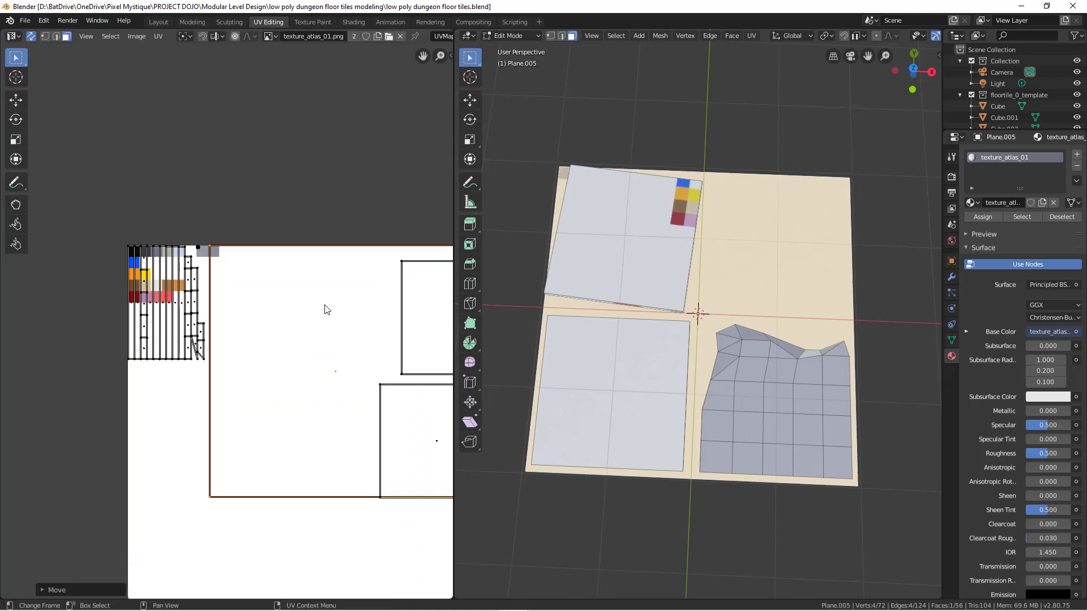
Place the base-plate island on grey and shrink the top-left tile island into a small atlas region.
key(s)
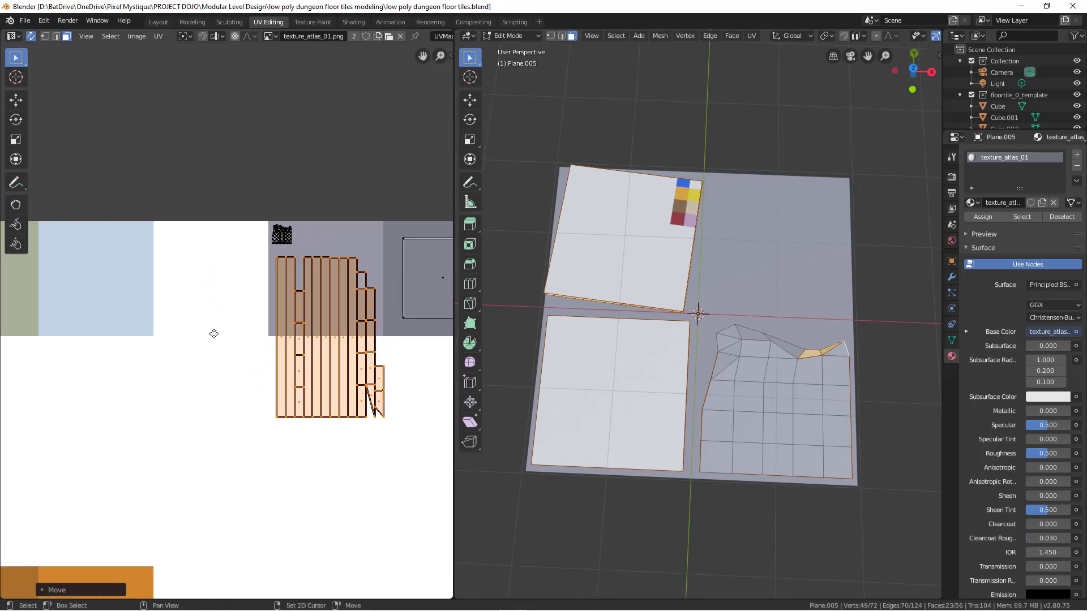
key(s)
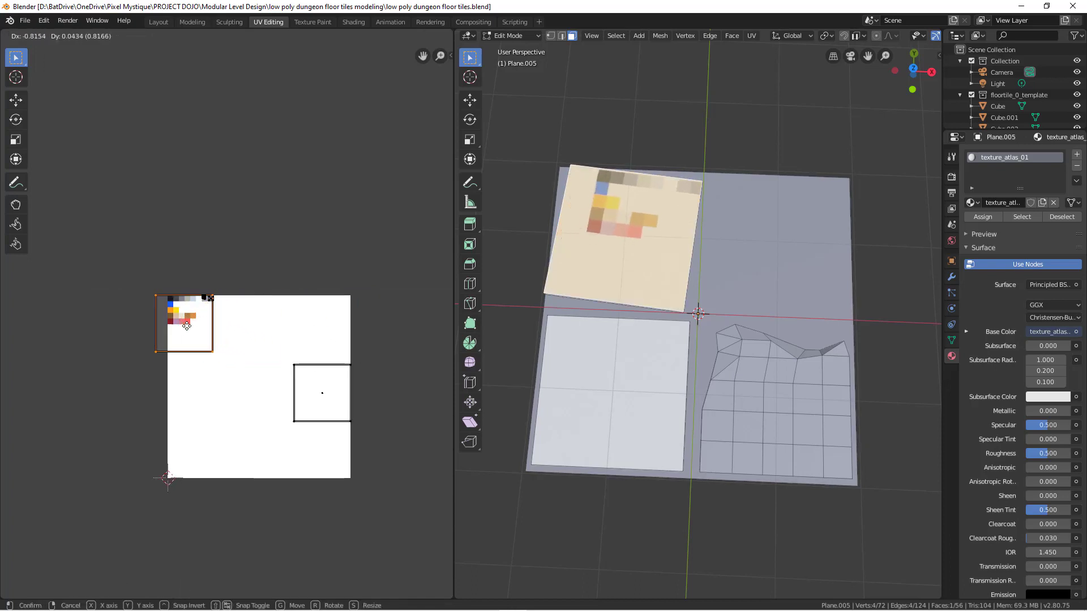
click(228, 324)
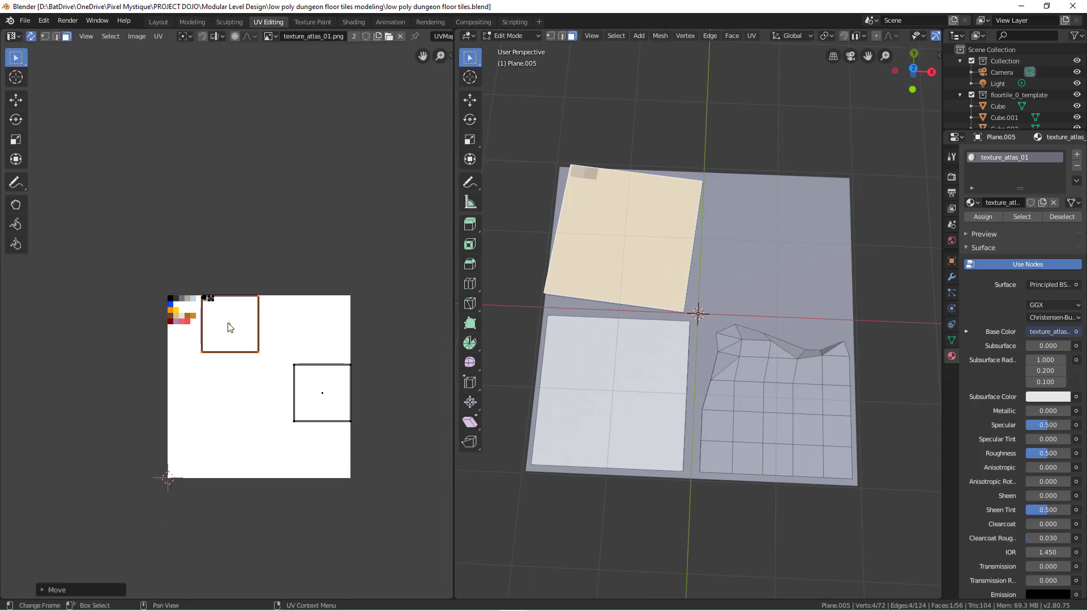
key(s)
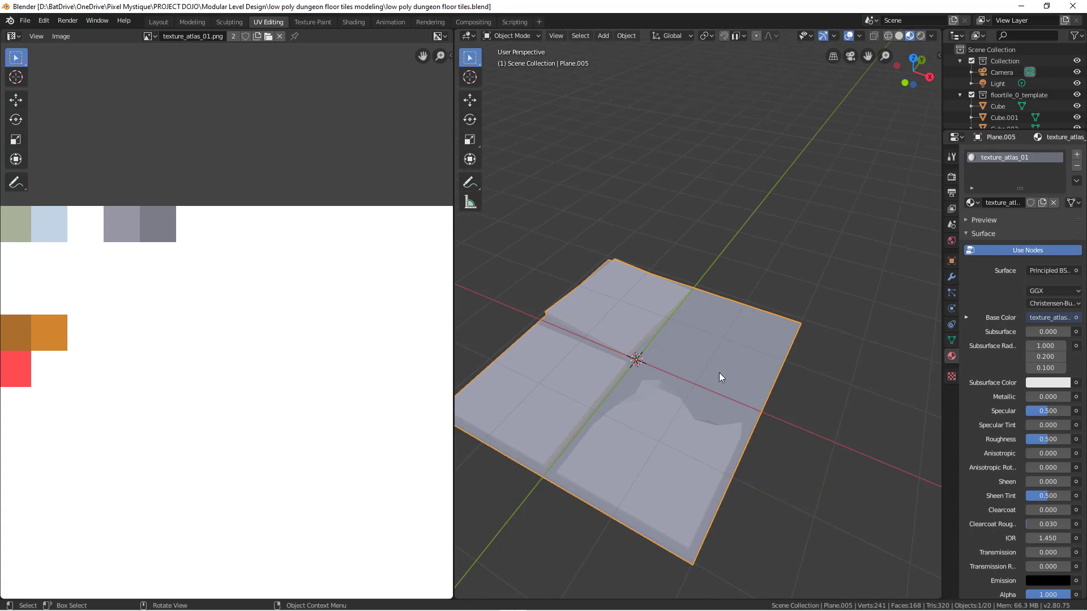
mouse_move(695, 295)
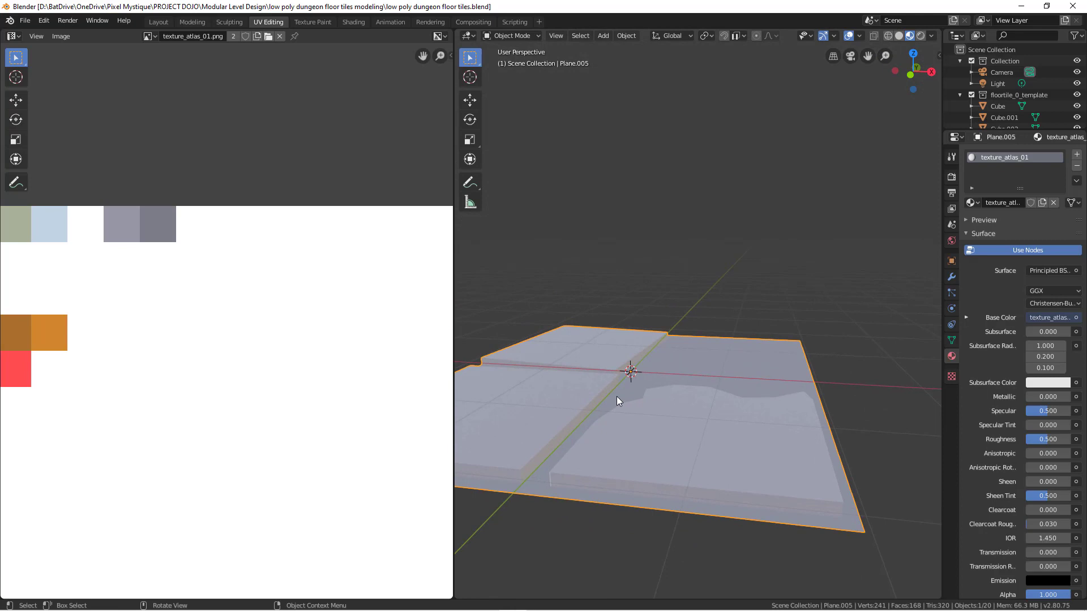
mouse_move(532, 477)
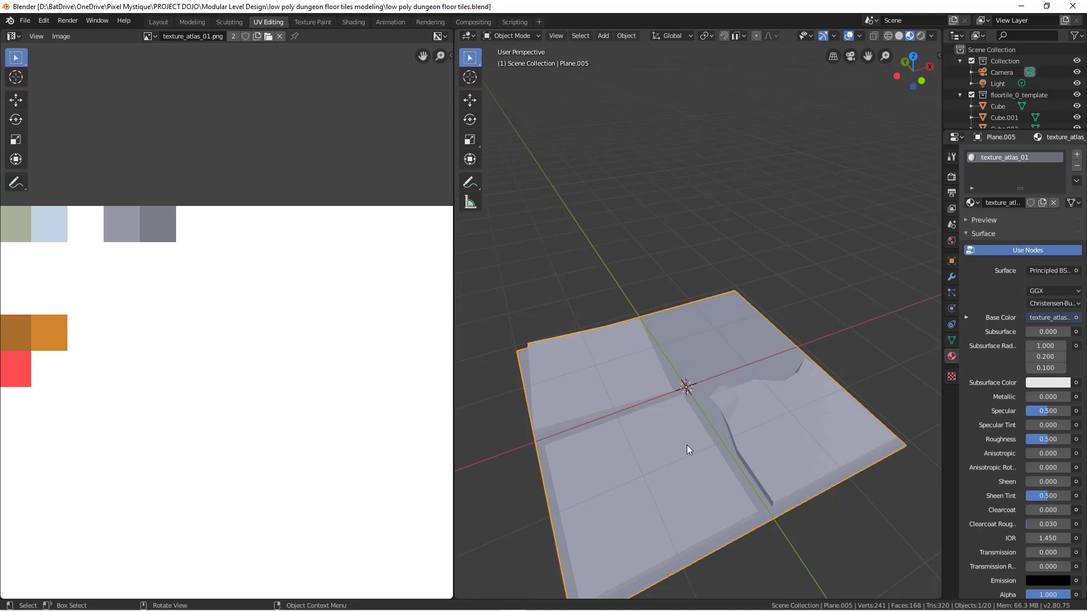
mouse_move(851, 453)
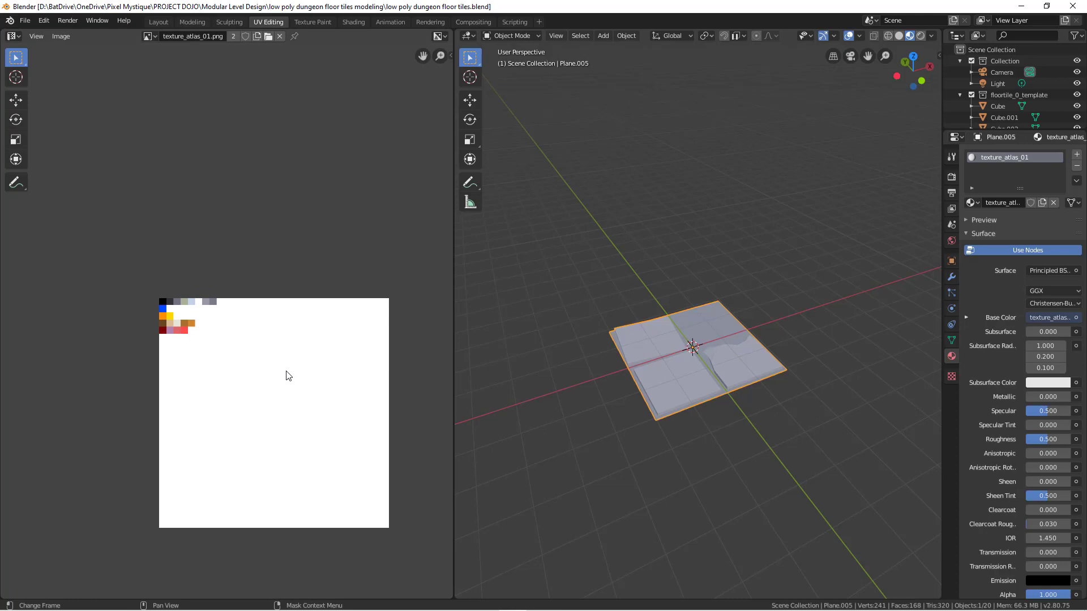
mouse_move(372, 360)
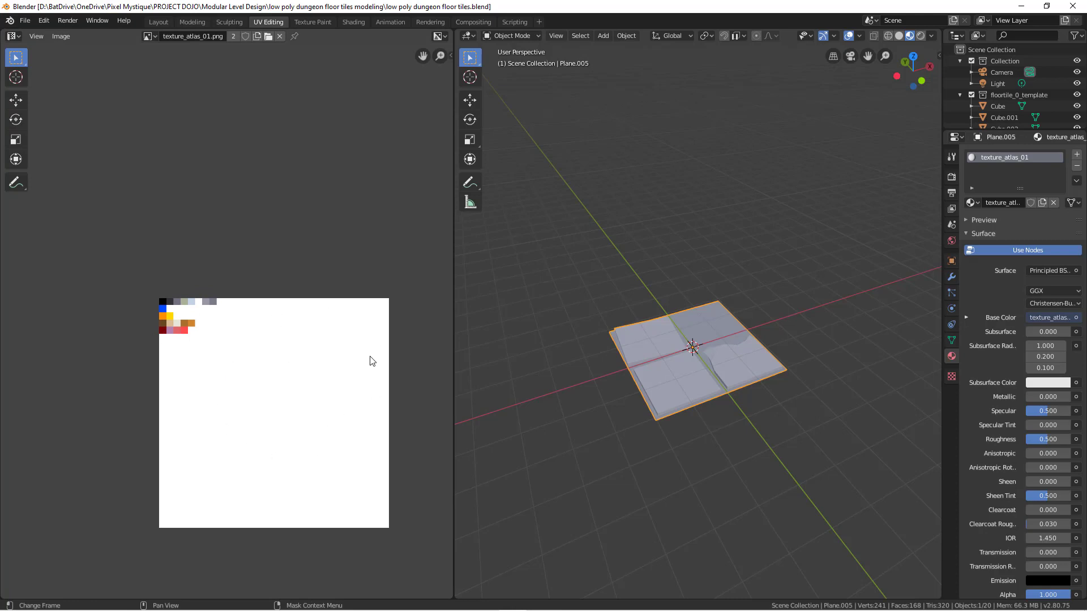
mouse_move(254, 316)
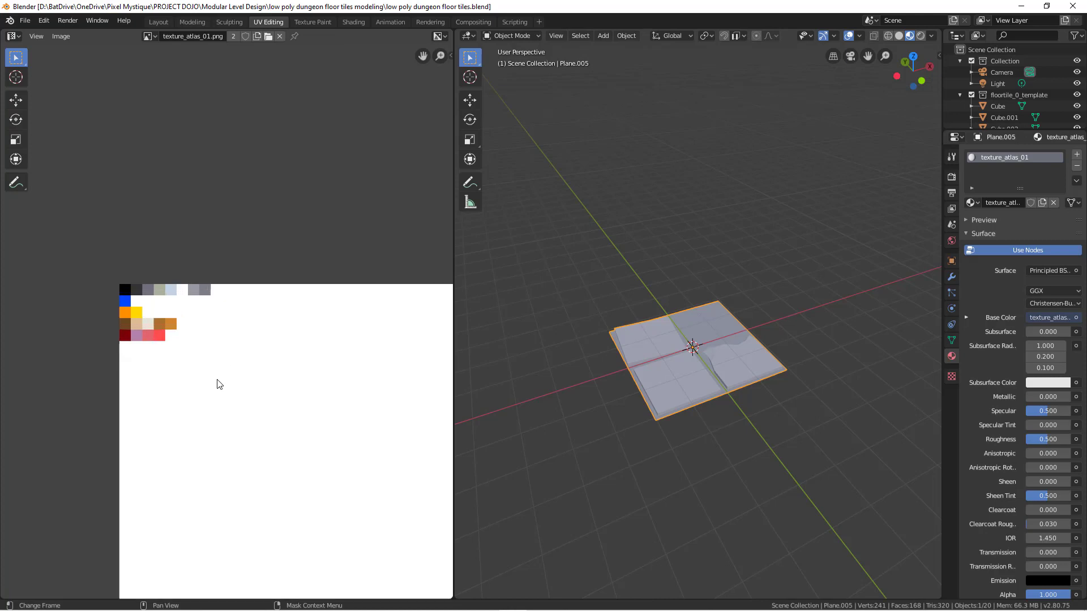
mouse_move(211, 294)
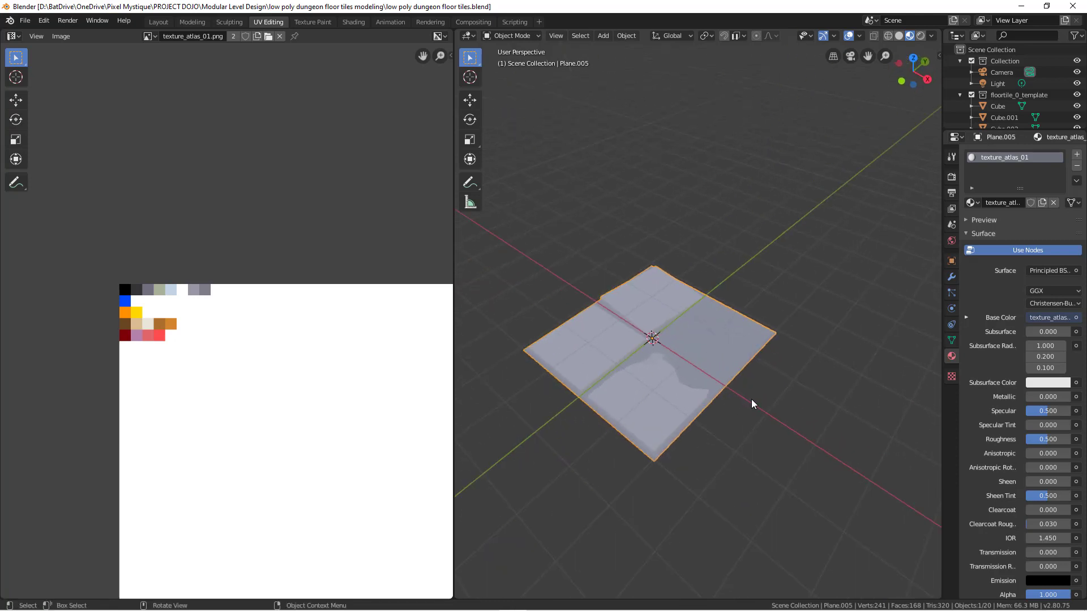
mouse_move(724, 376)
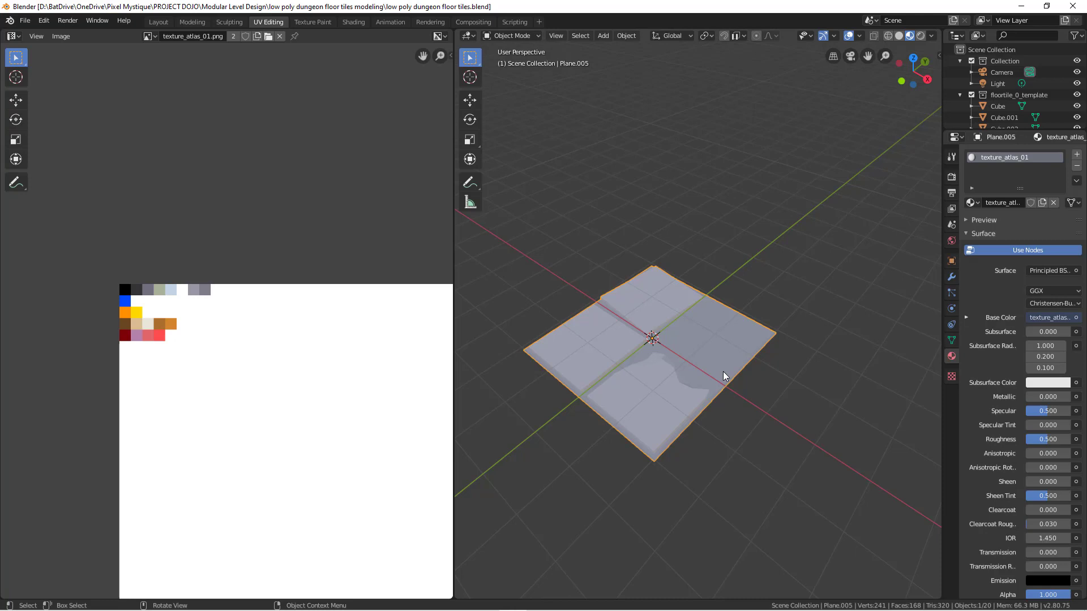
mouse_move(637, 344)
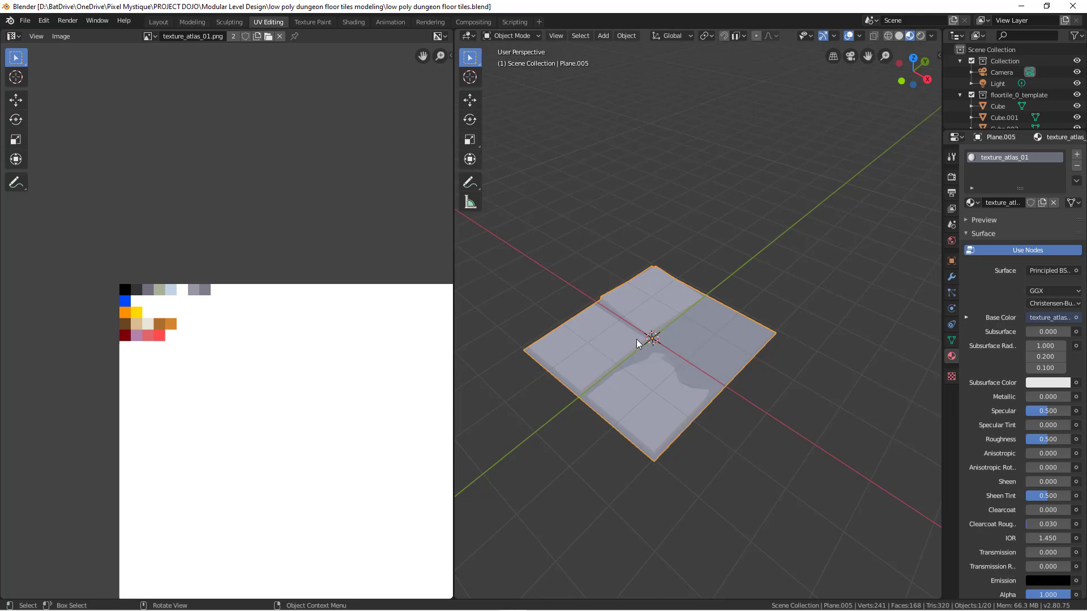
mouse_move(290, 308)
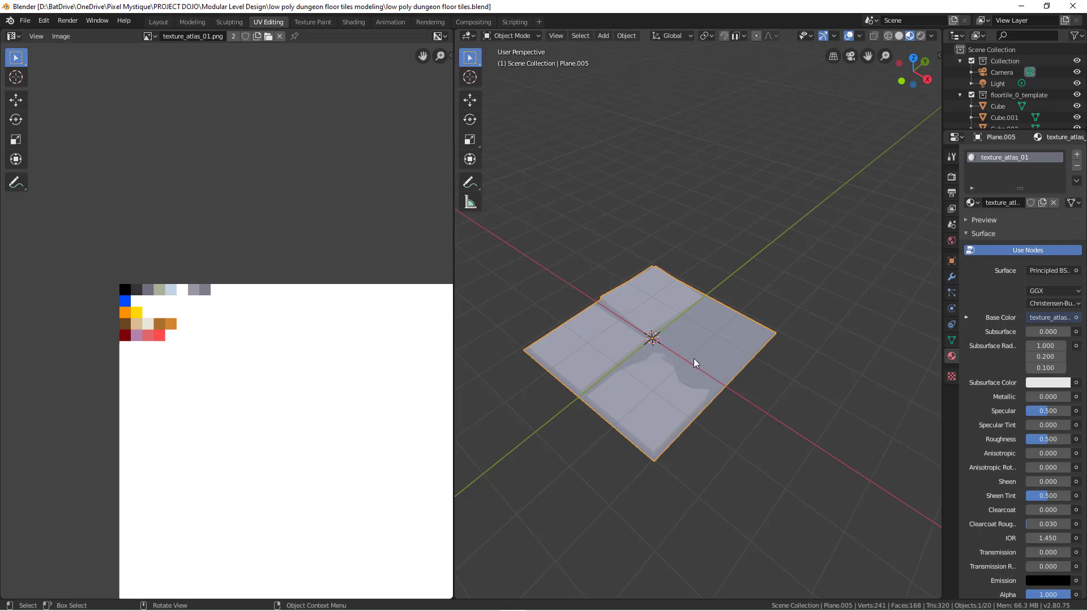
mouse_move(689, 360)
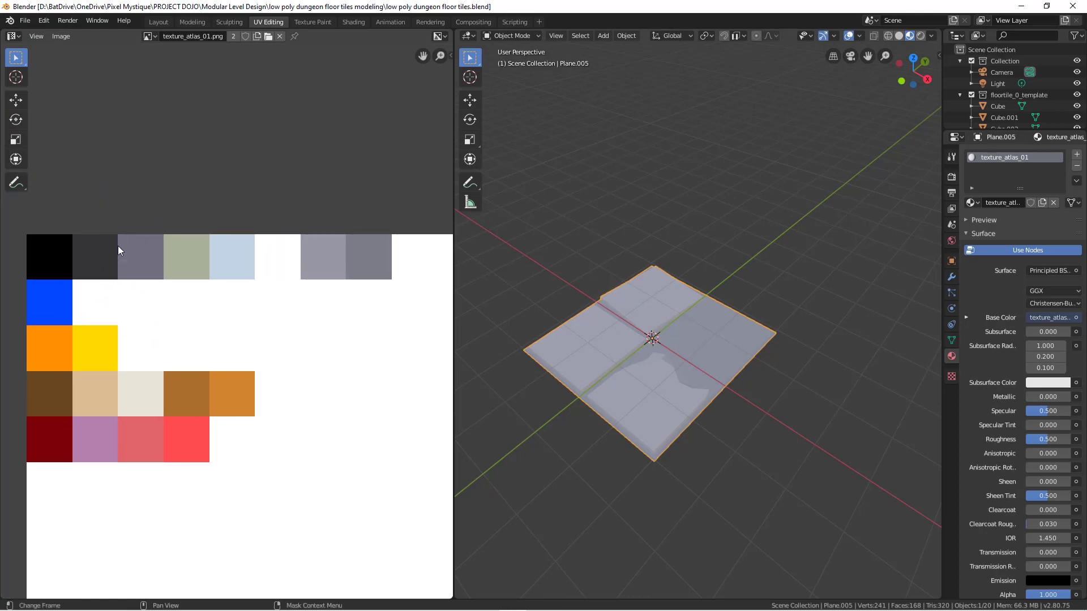
scroll(down, 3)
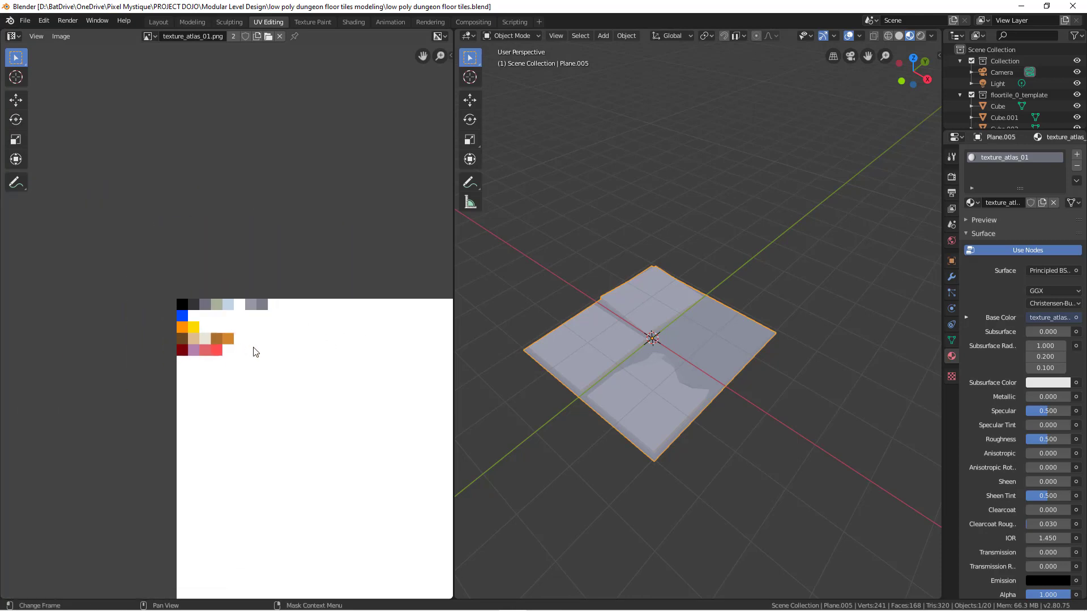
scroll(down, 3)
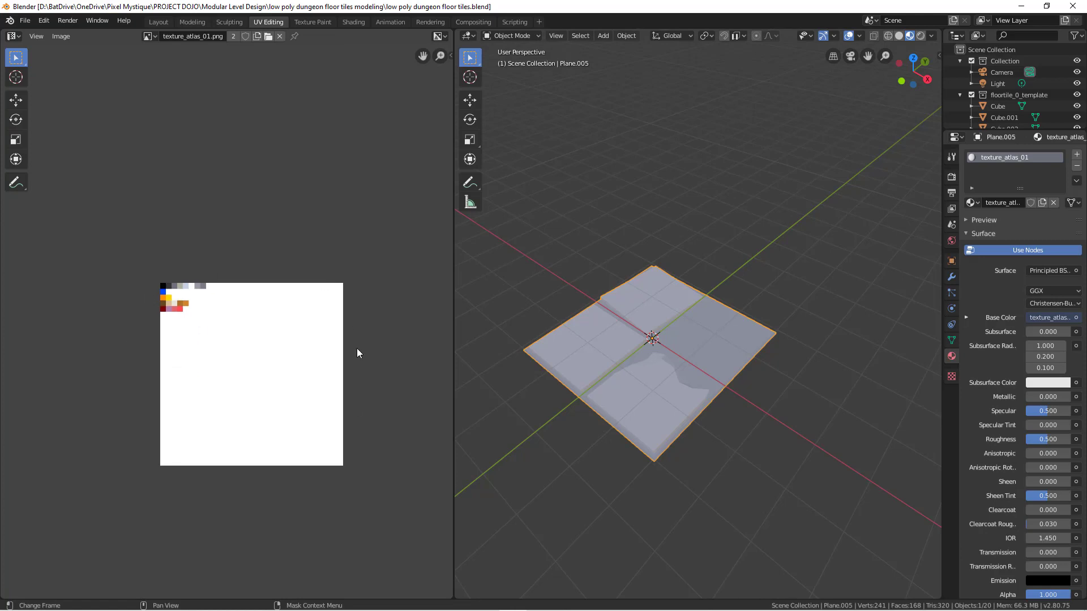
mouse_move(322, 371)
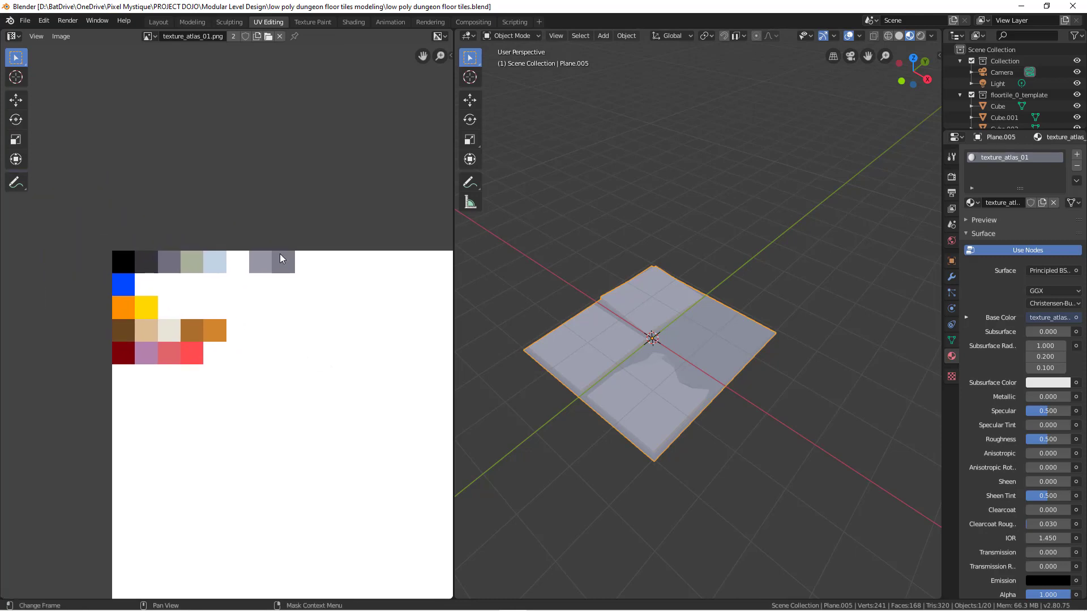
mouse_move(304, 247)
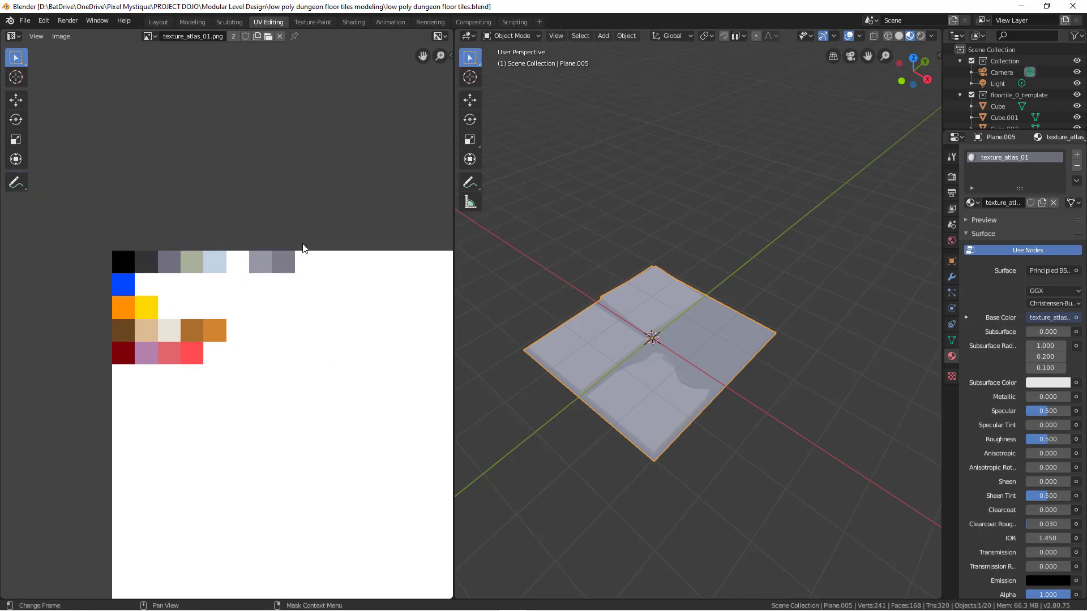
mouse_move(329, 338)
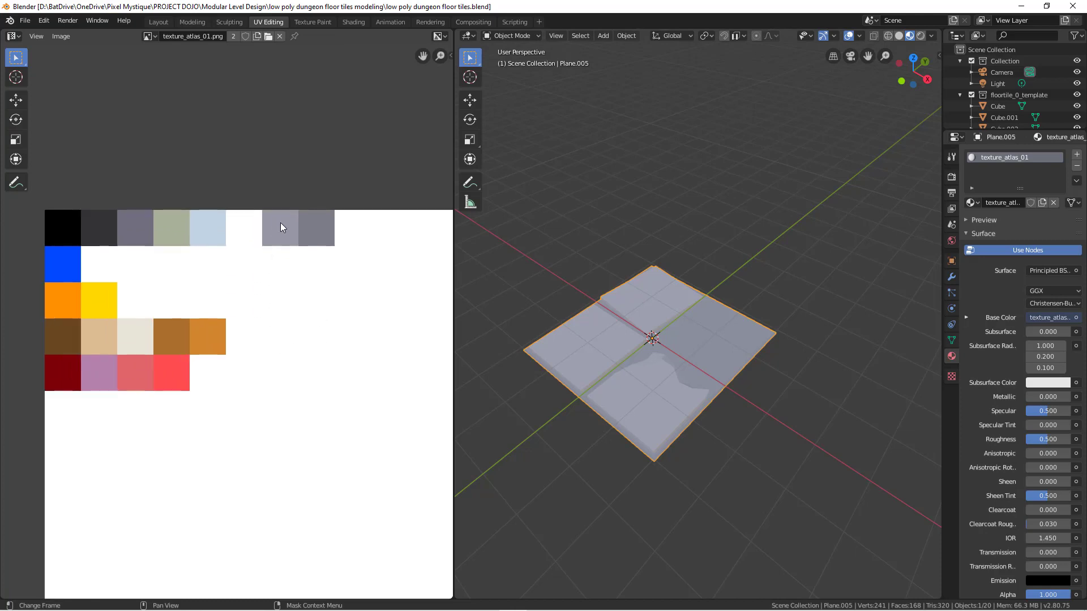
mouse_move(331, 231)
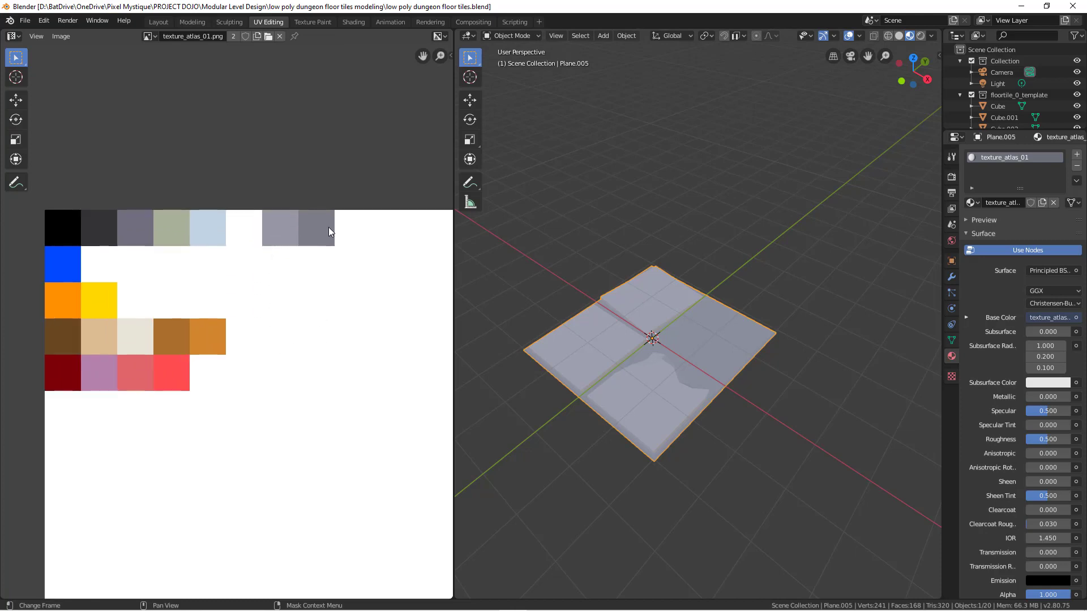
mouse_move(249, 248)
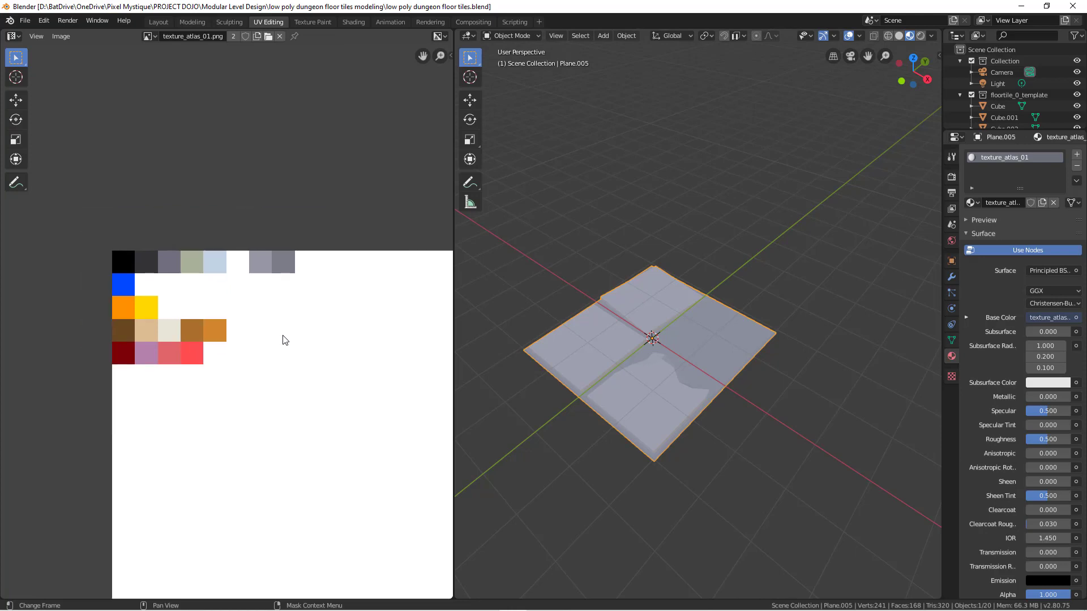
scroll(down, 3)
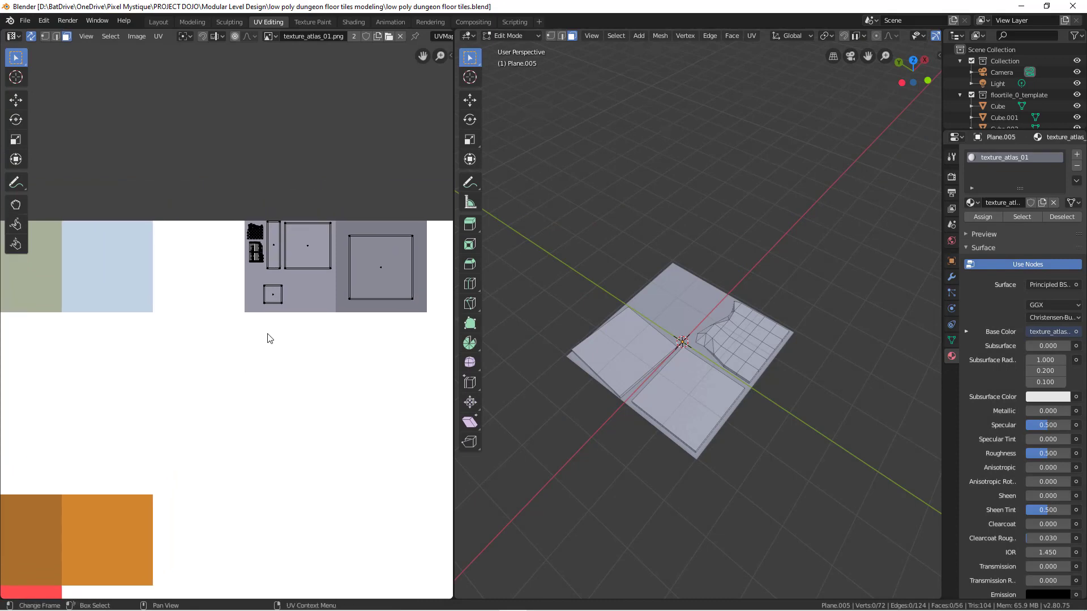
click(308, 246)
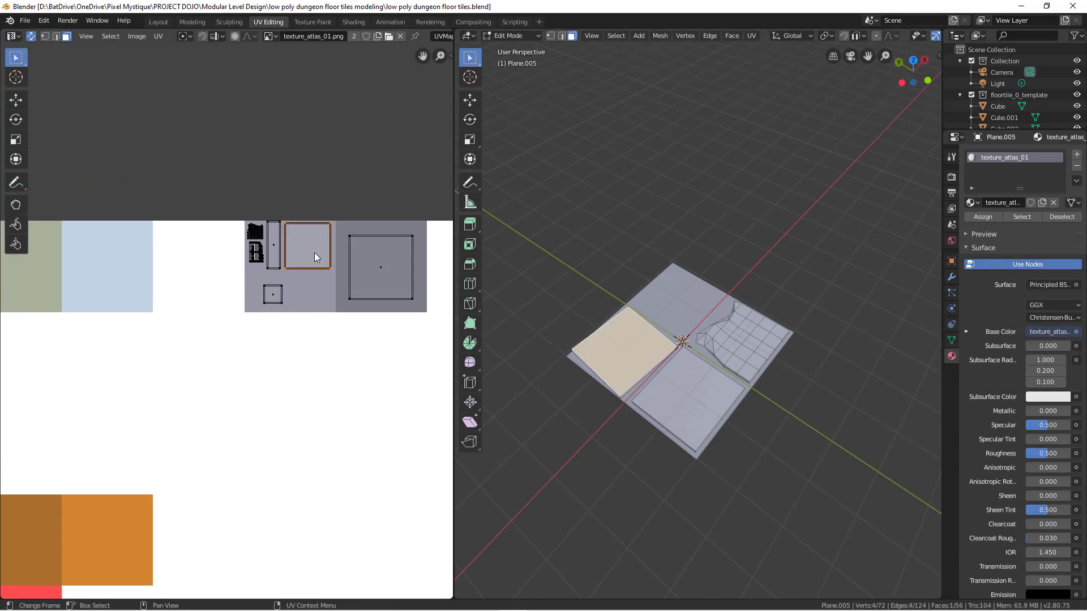
mouse_move(278, 264)
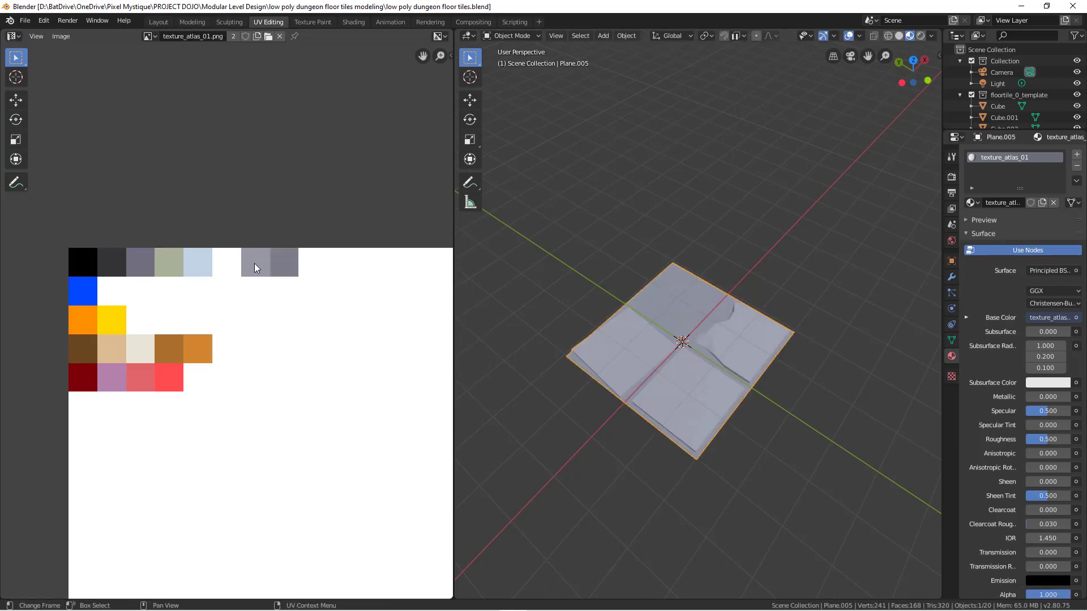
mouse_move(251, 289)
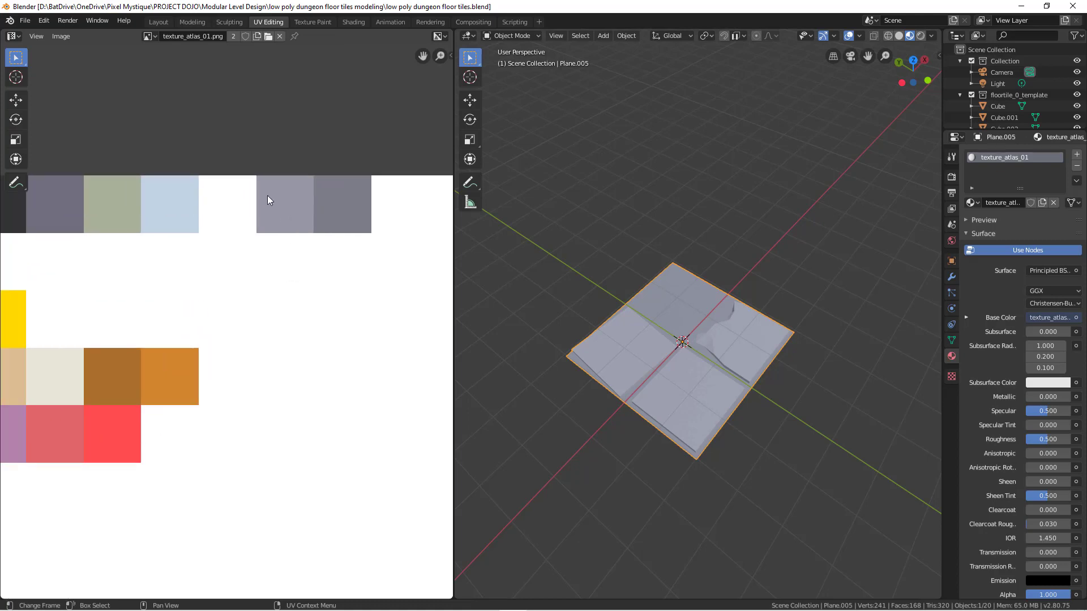
mouse_move(276, 221)
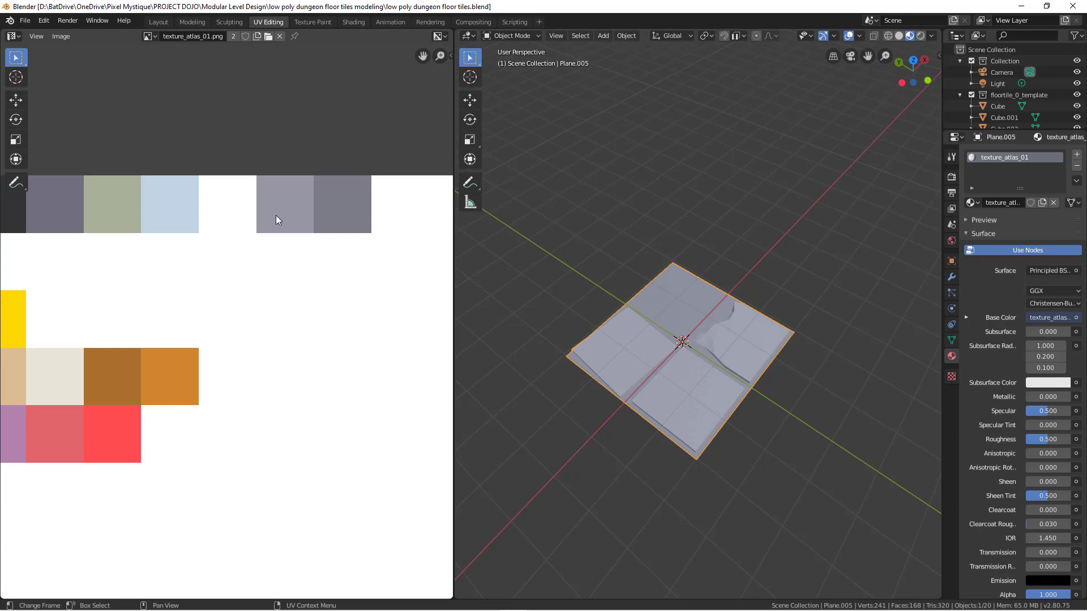
mouse_move(300, 215)
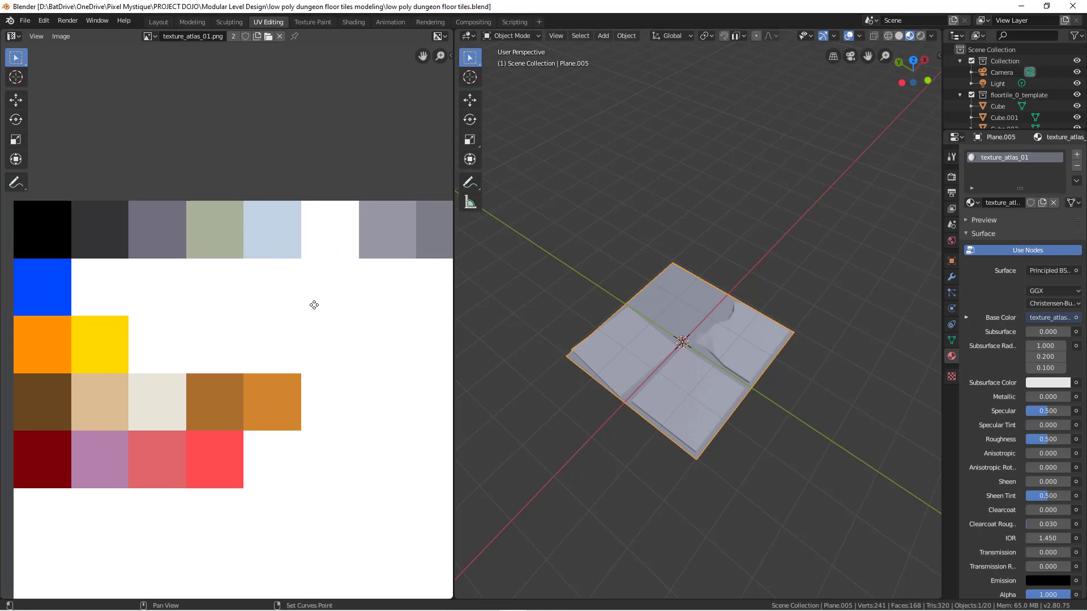
scroll(down, 3)
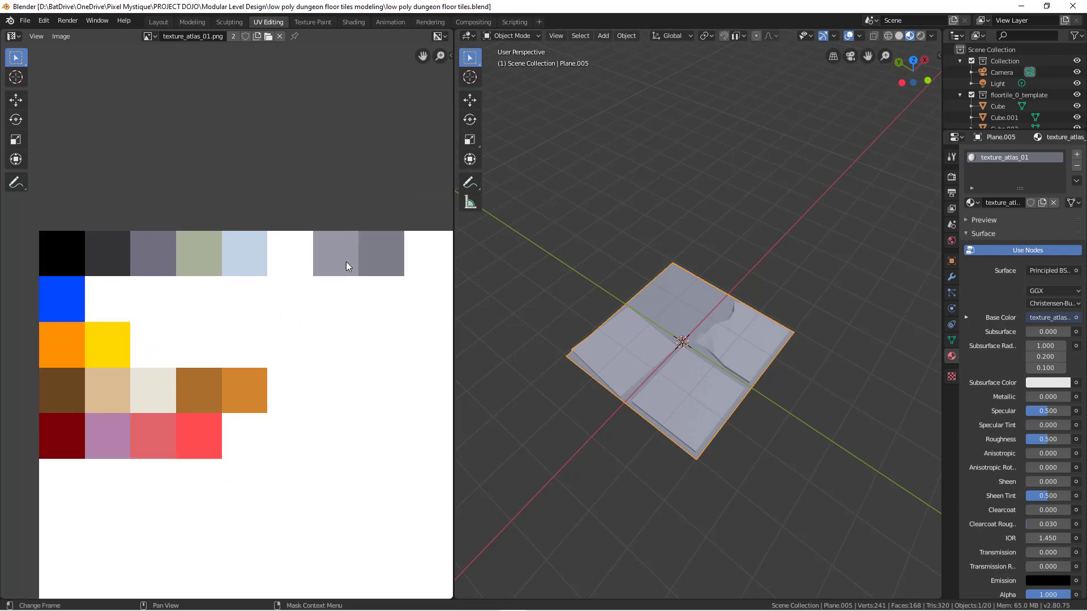
mouse_move(338, 268)
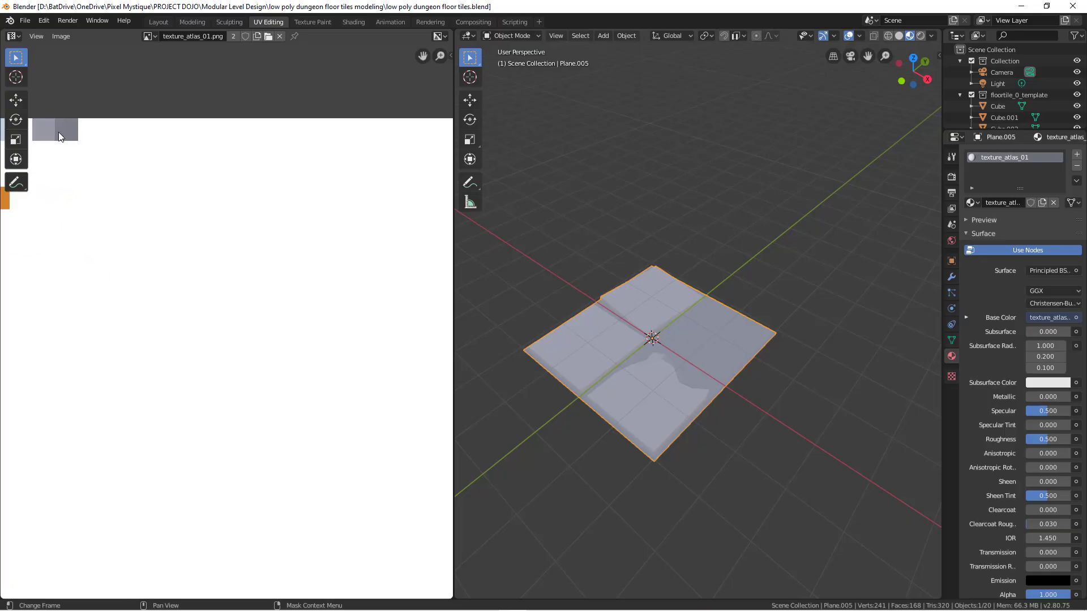
mouse_move(236, 236)
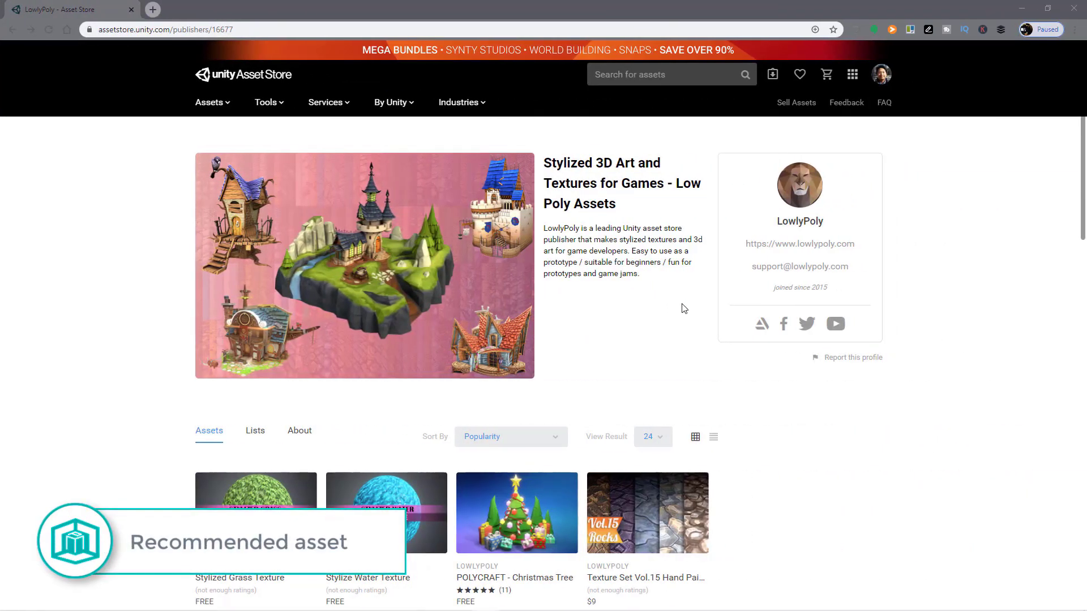
mouse_move(937, 453)
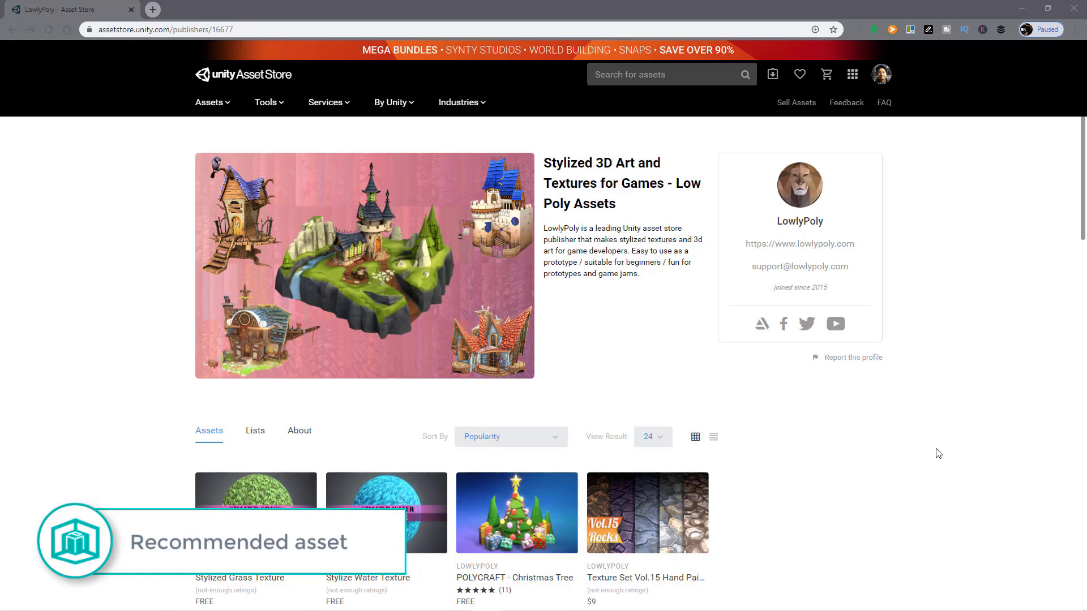
Scroll through LowlyPoly's stylized texture listings on the Asset Store publisher page.
scroll(down, 3)
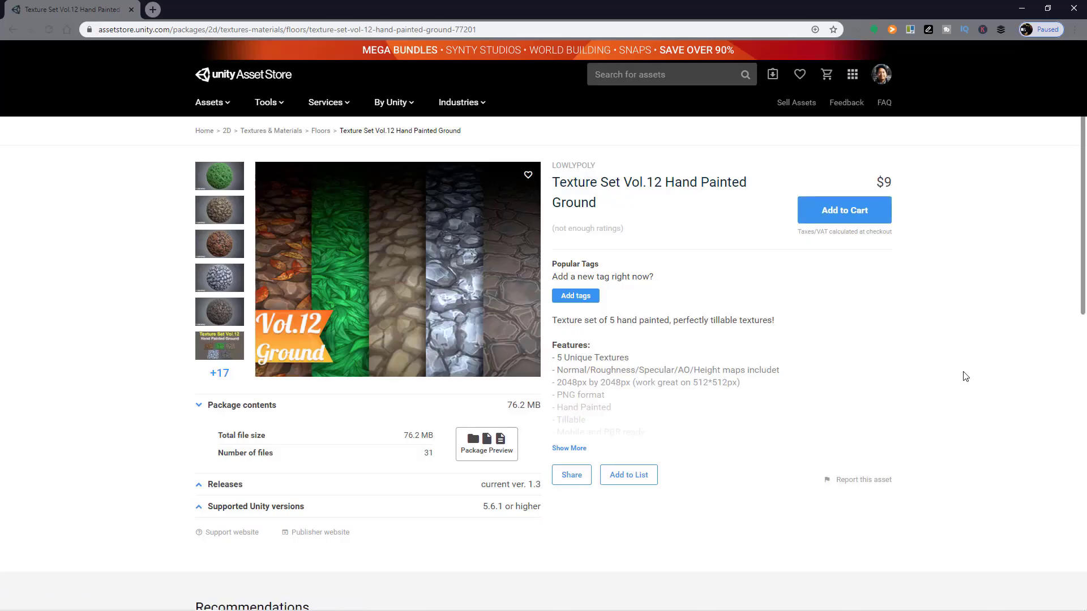
click(572, 165)
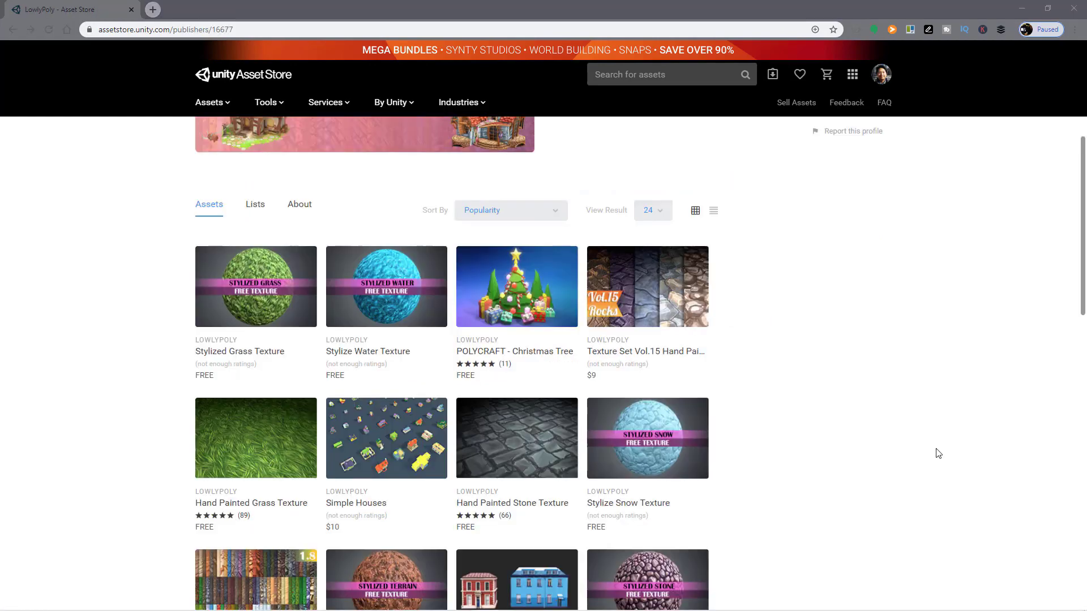
scroll(down, 3)
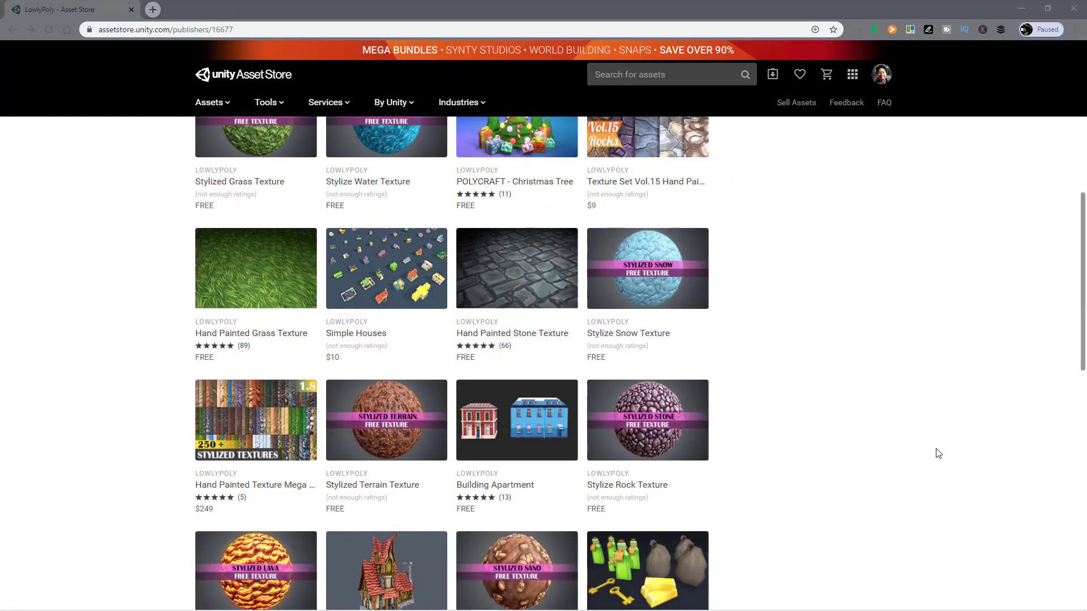
scroll(down, 3)
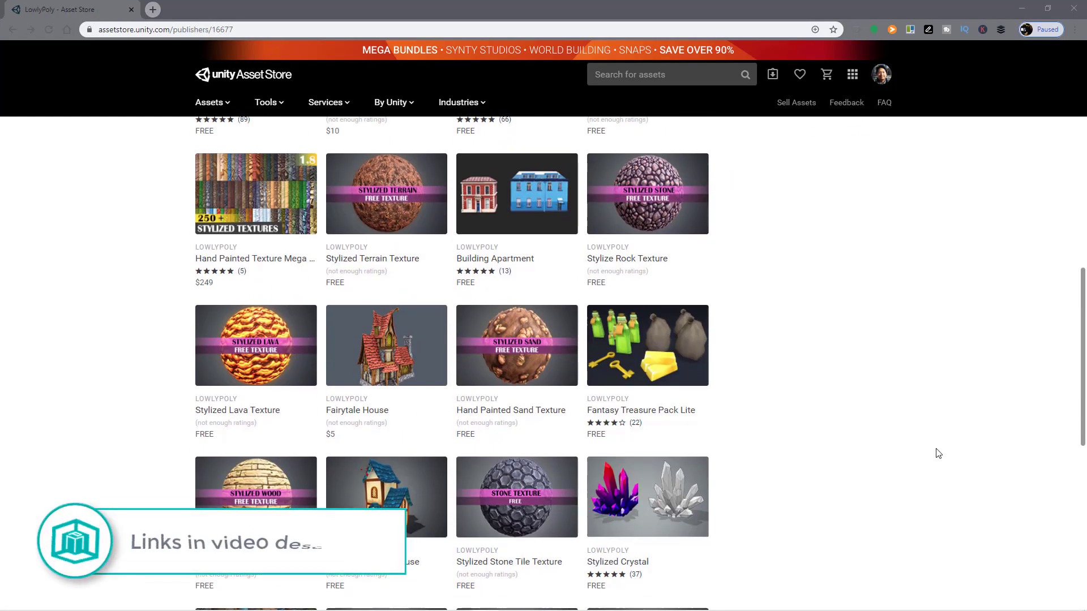
scroll(down, 3)
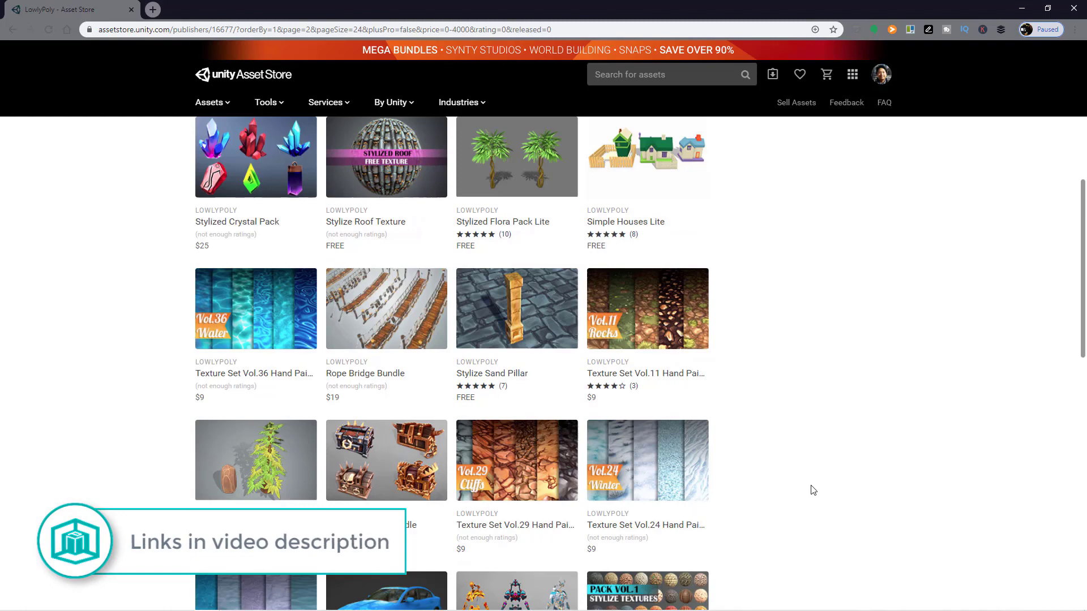
scroll(up, 3)
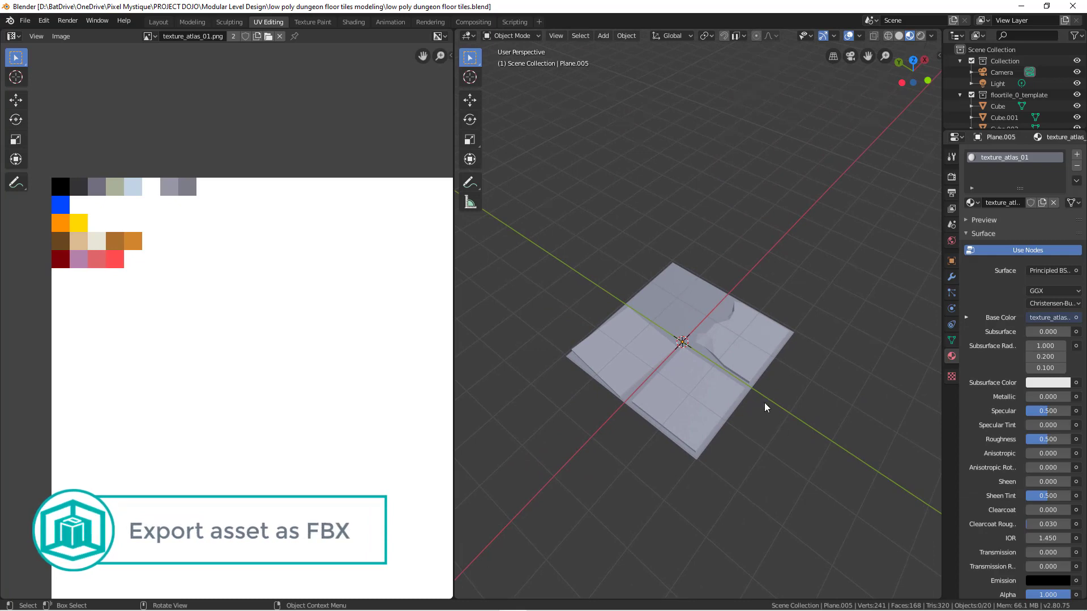
Switch Blender to the Layout workspace showing Plane.005 in object mode.
click(158, 22)
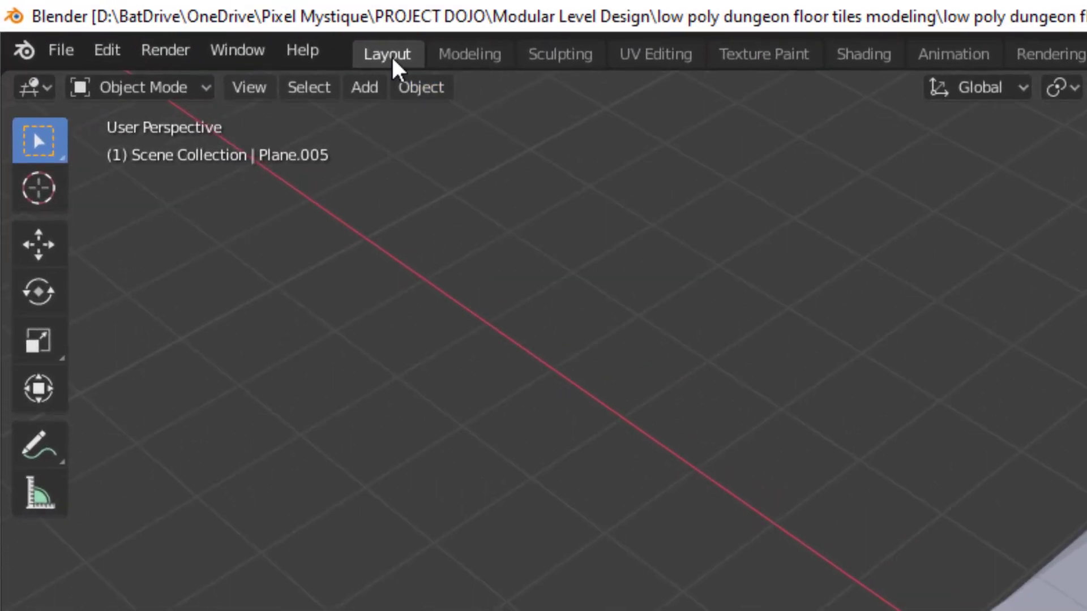
mouse_move(387, 54)
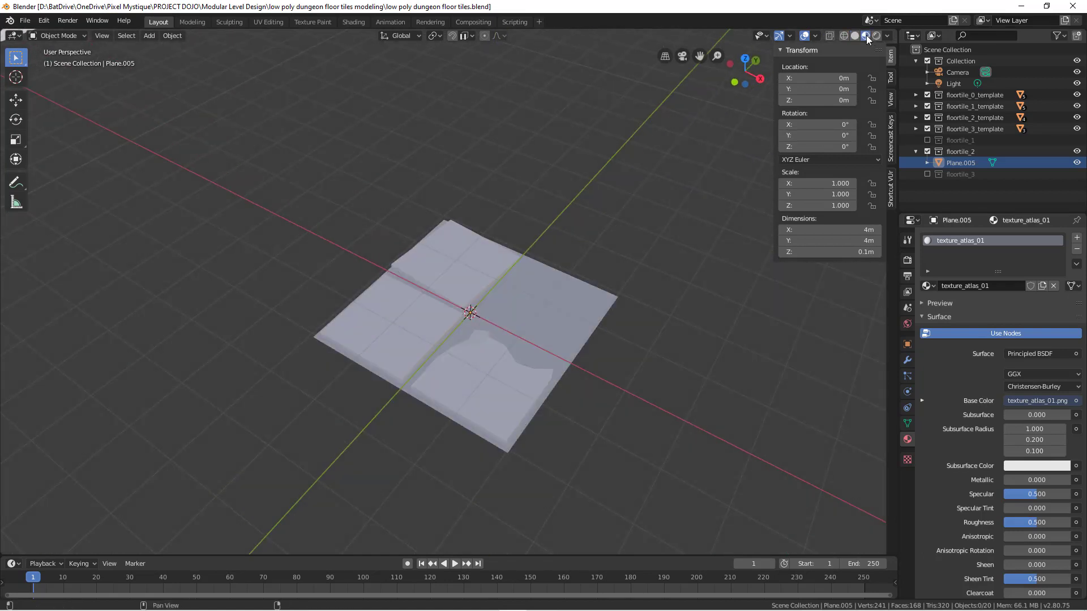
mouse_move(865, 35)
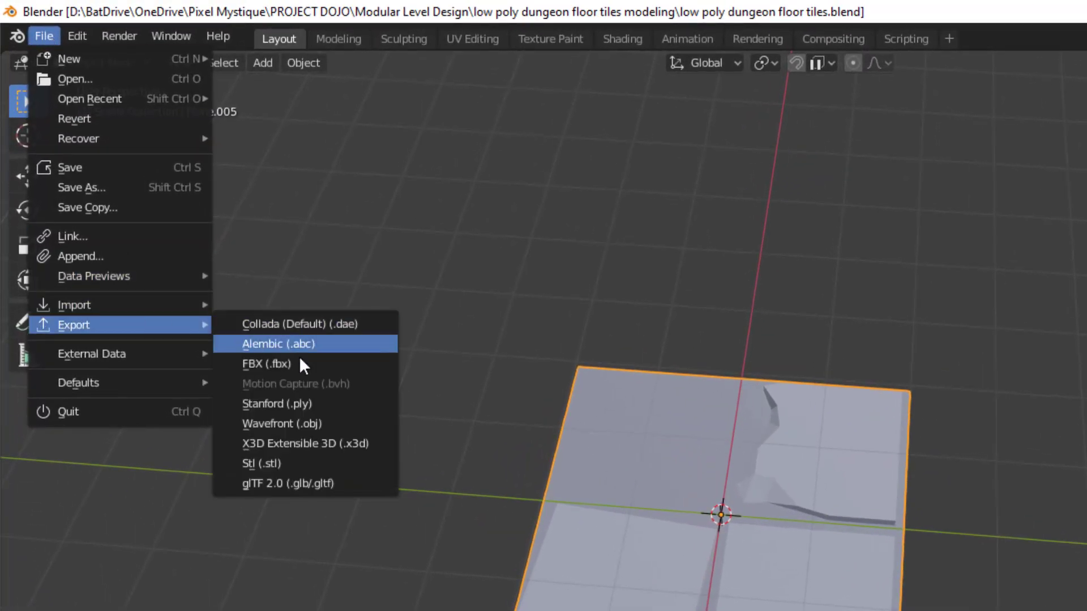
Choose FBX (.fbx) export and name the output file floortile_02.
click(261, 363)
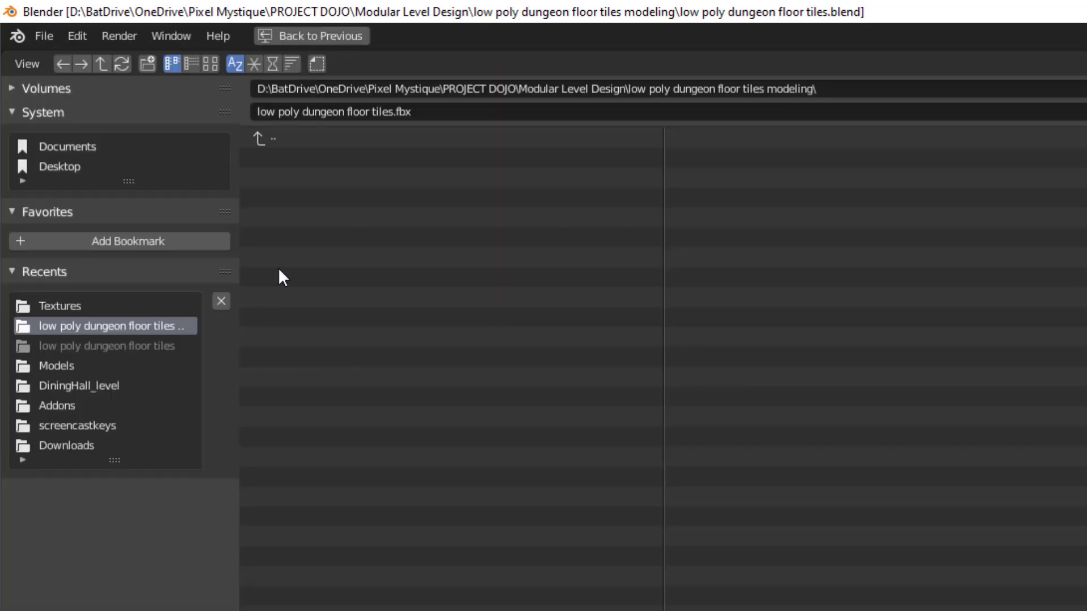
mouse_move(511, 213)
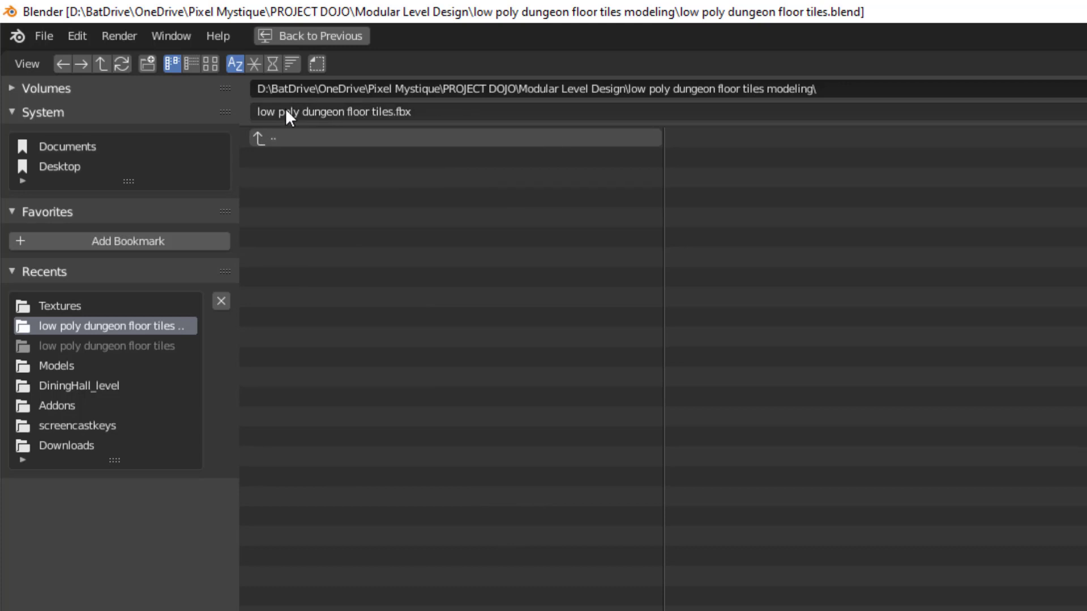
click(333, 112)
text(f)
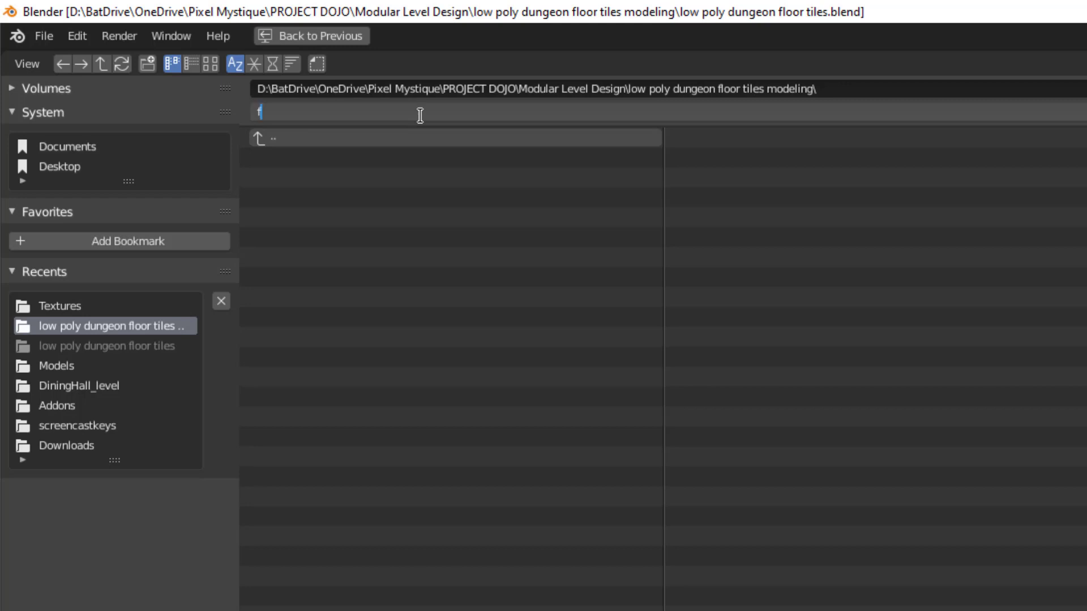
text(loorti)
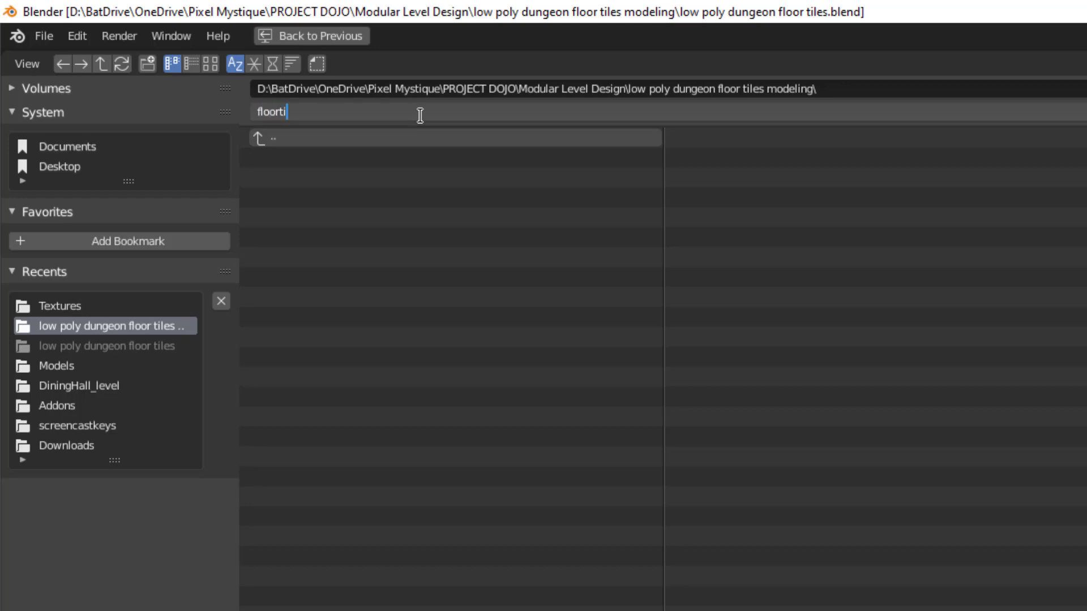
text(le)
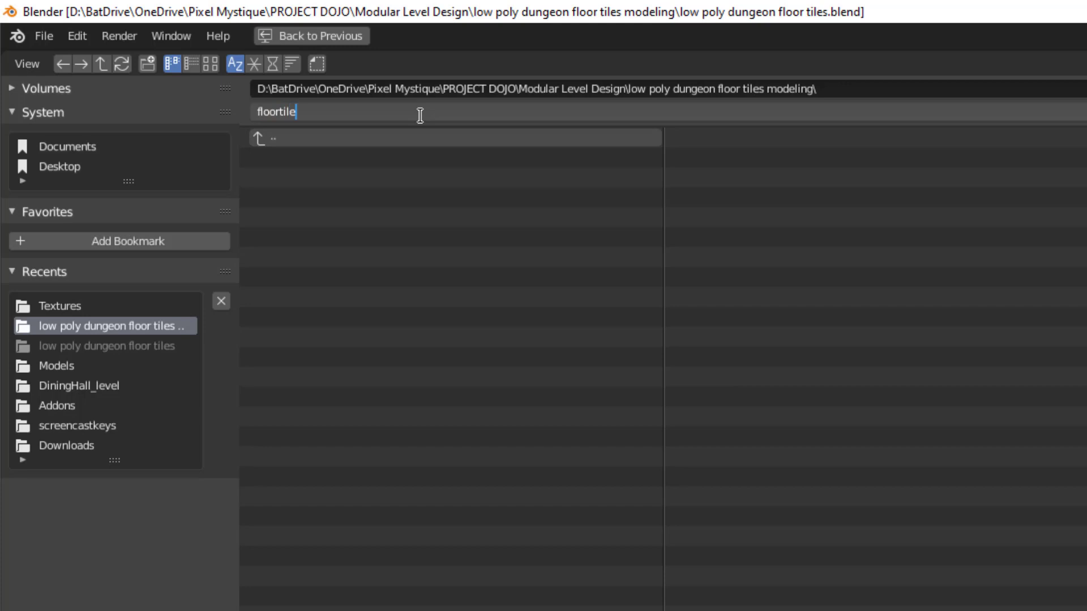
text(_02)
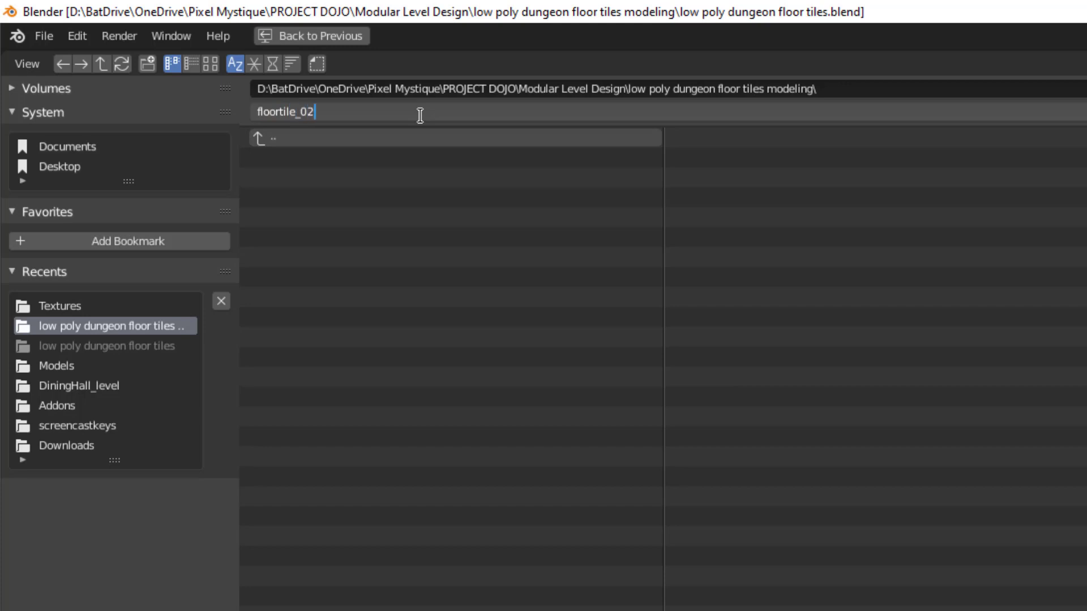
mouse_move(254, 143)
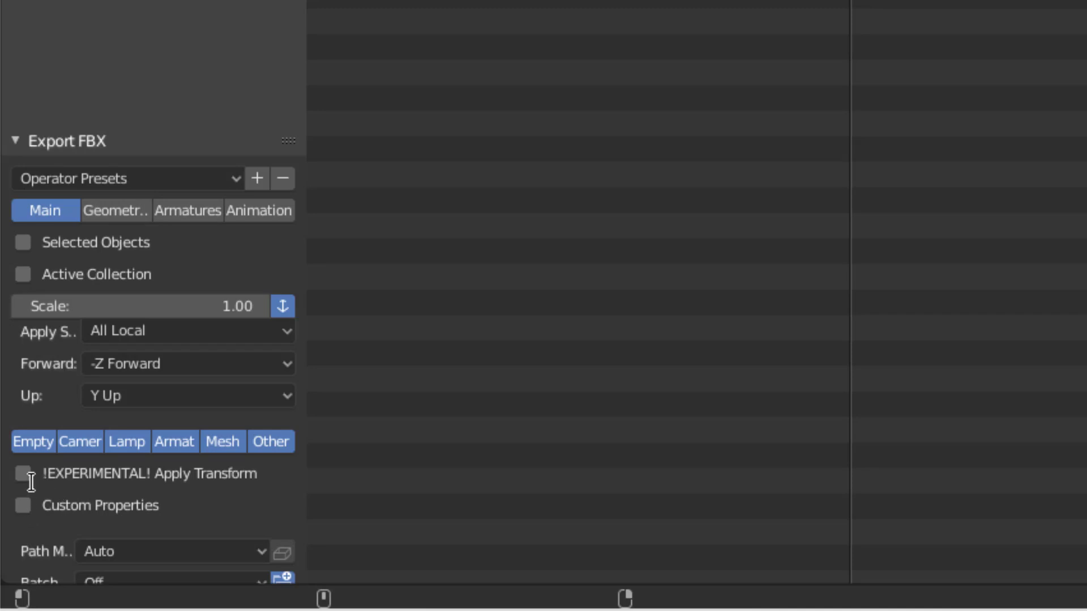
mouse_move(182, 473)
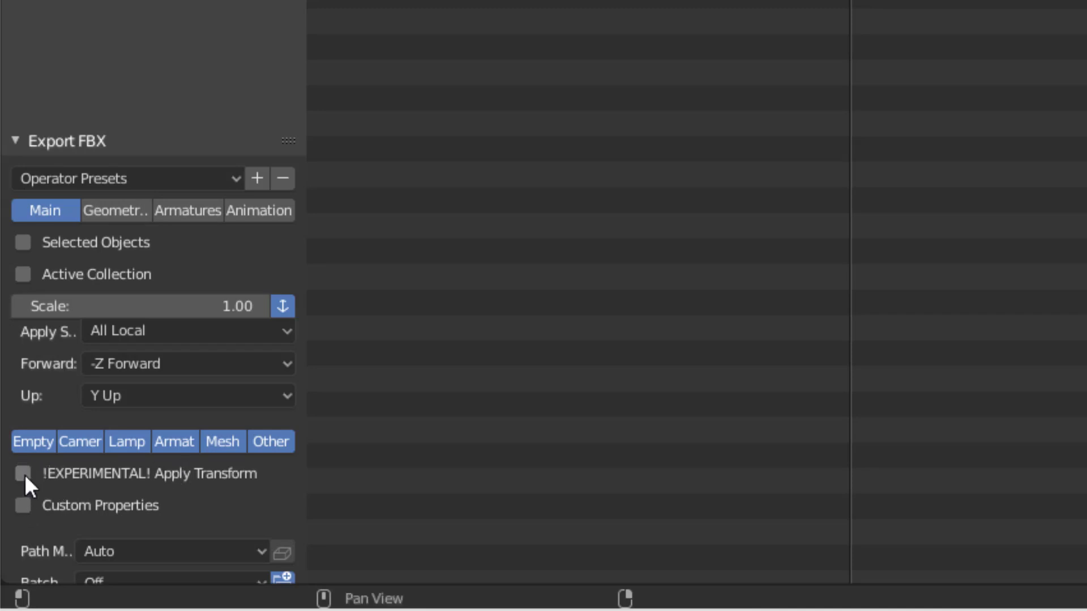
Export selected objects with Apply Transform as floortile_02.fbx, overwriting the file in resources/Meshes.
click(23, 473)
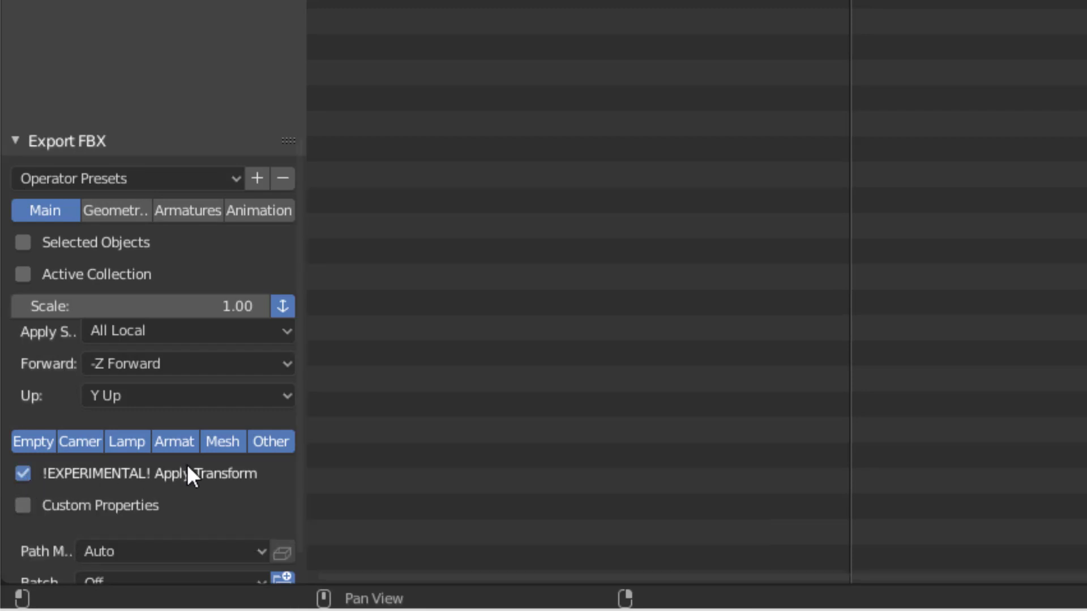
mouse_move(201, 478)
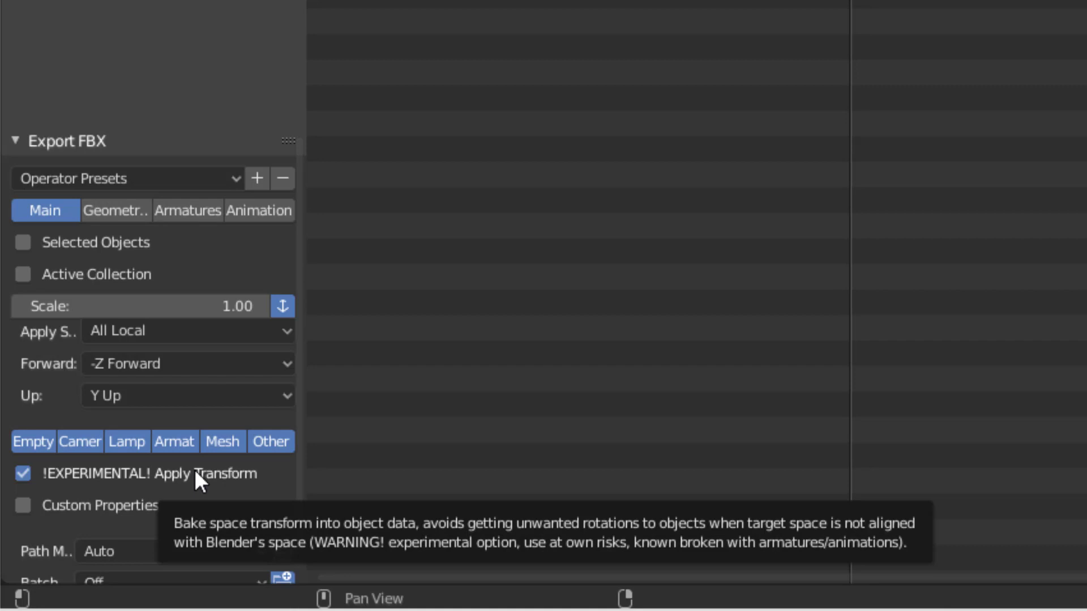
mouse_move(517, 451)
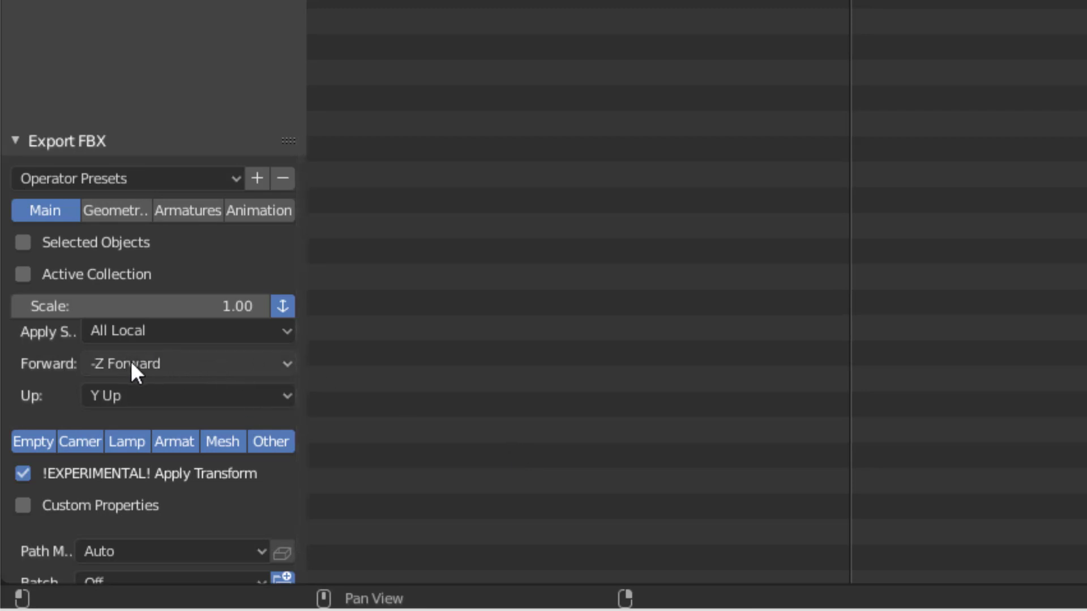
mouse_move(146, 376)
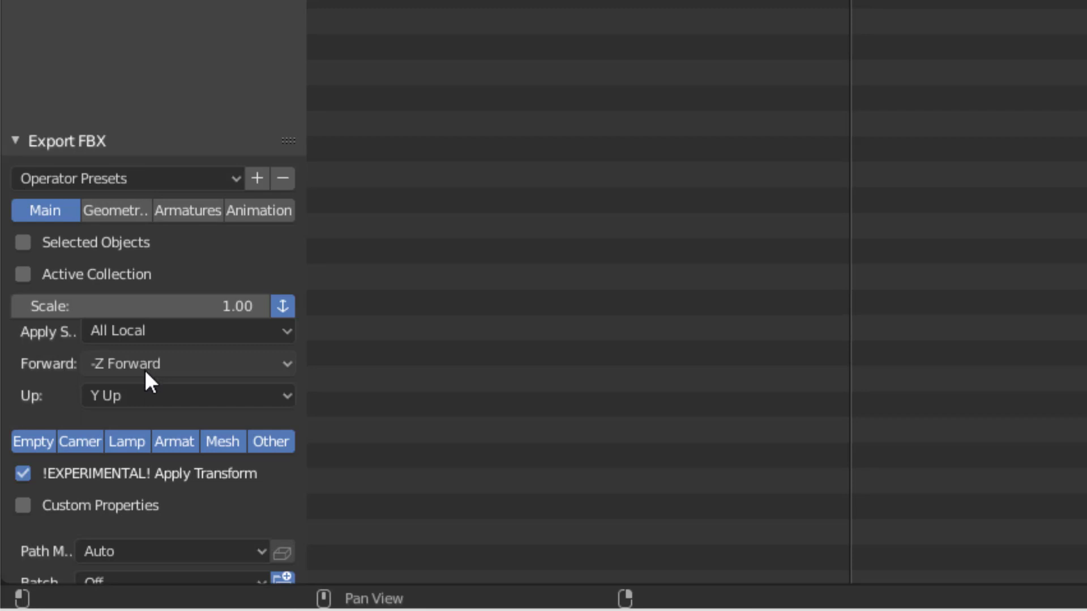
mouse_move(23, 474)
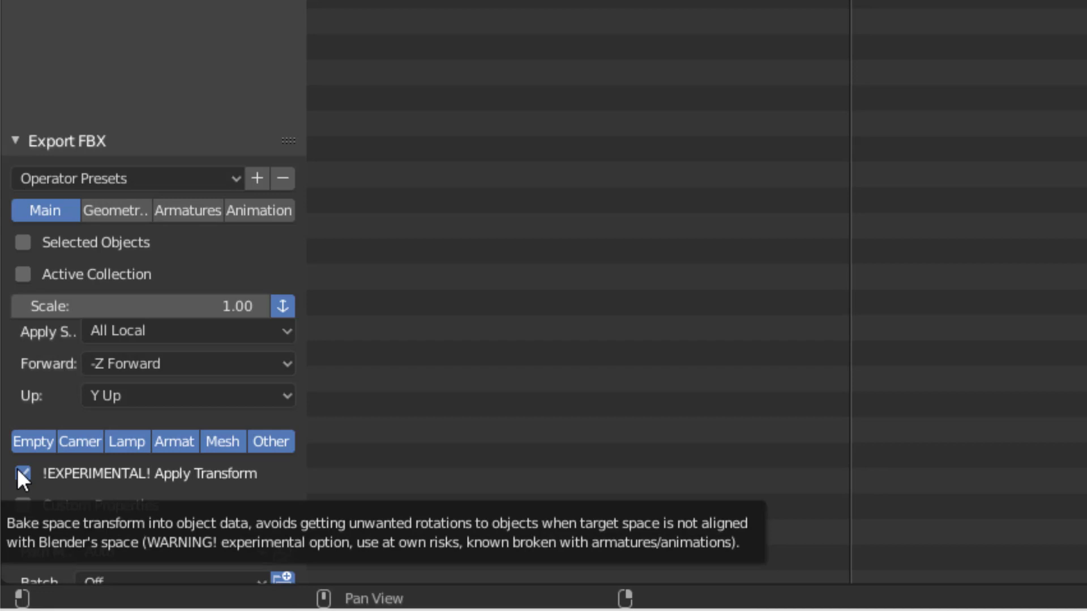
click(23, 473)
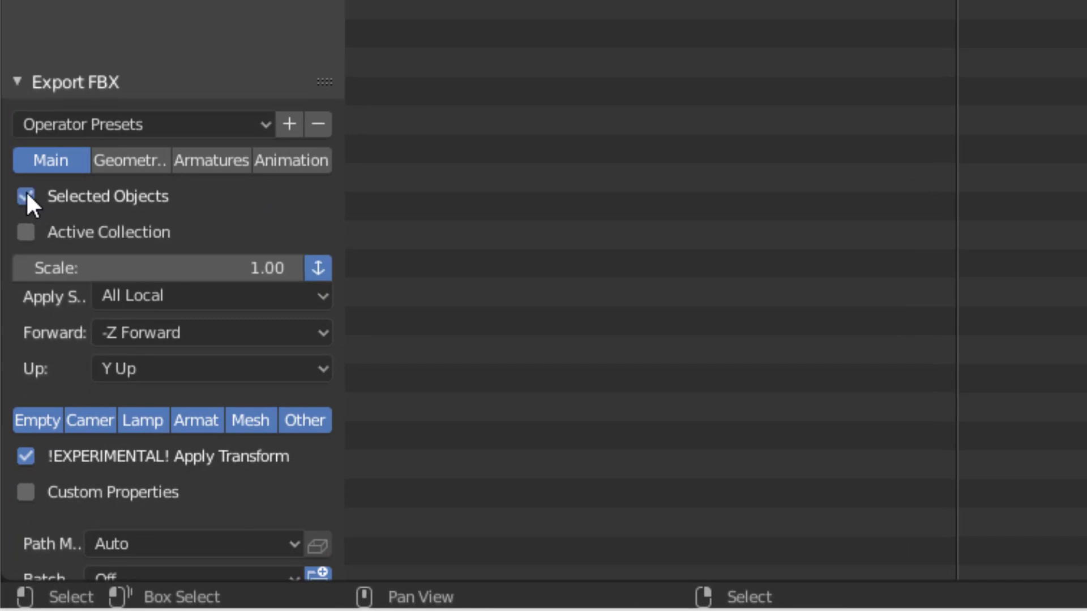
click(26, 196)
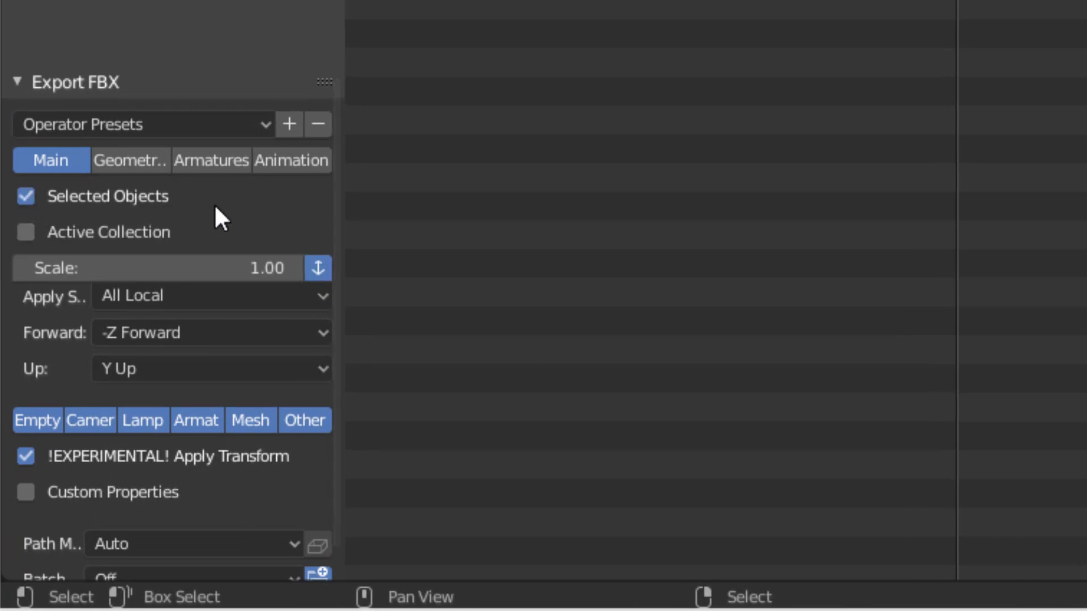
mouse_move(790, 197)
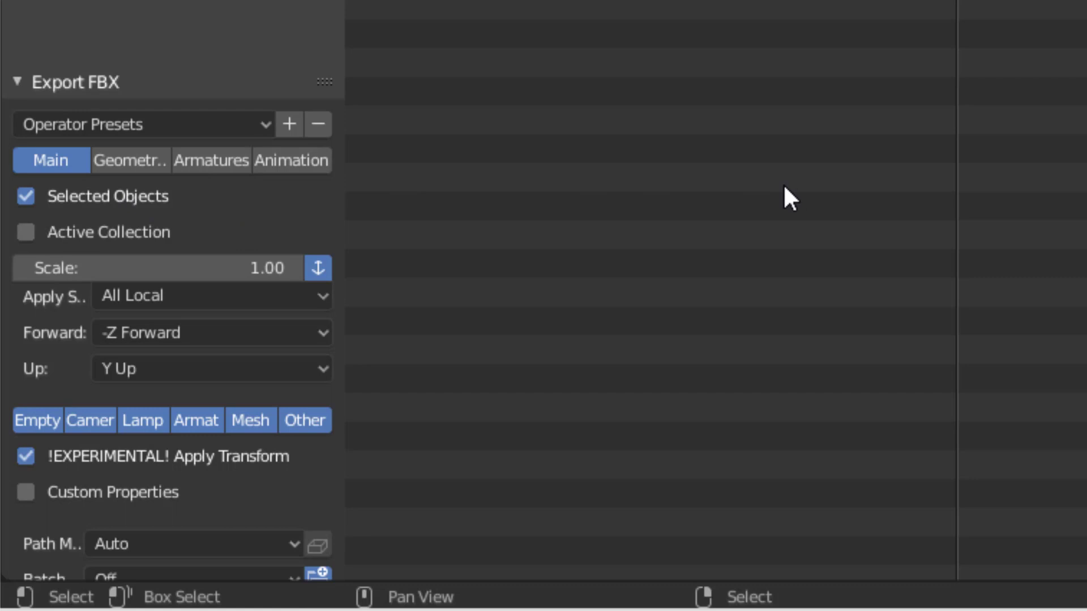
mouse_move(726, 133)
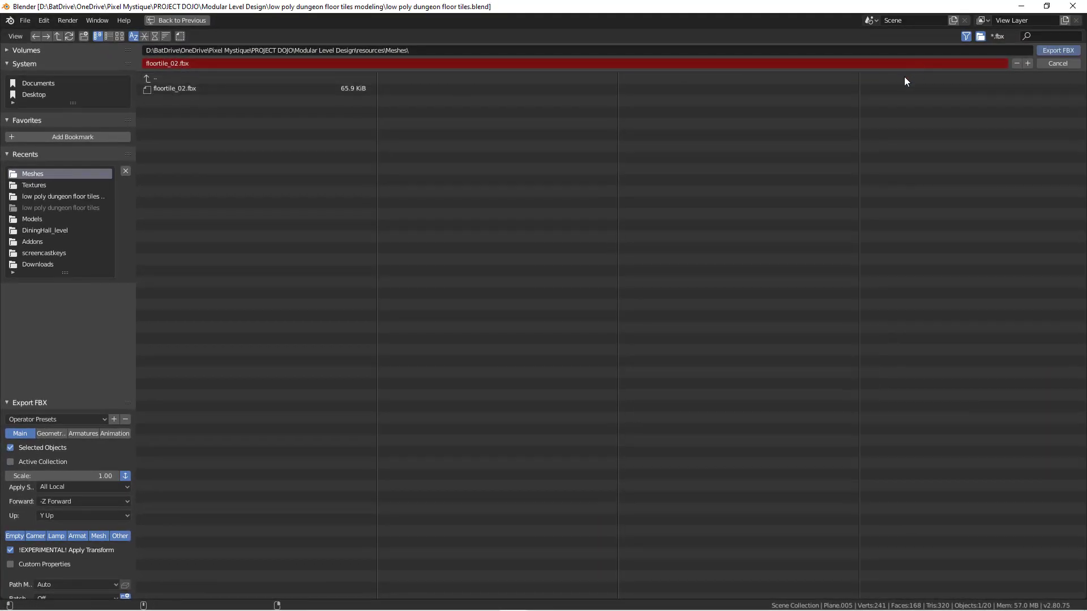
click(174, 88)
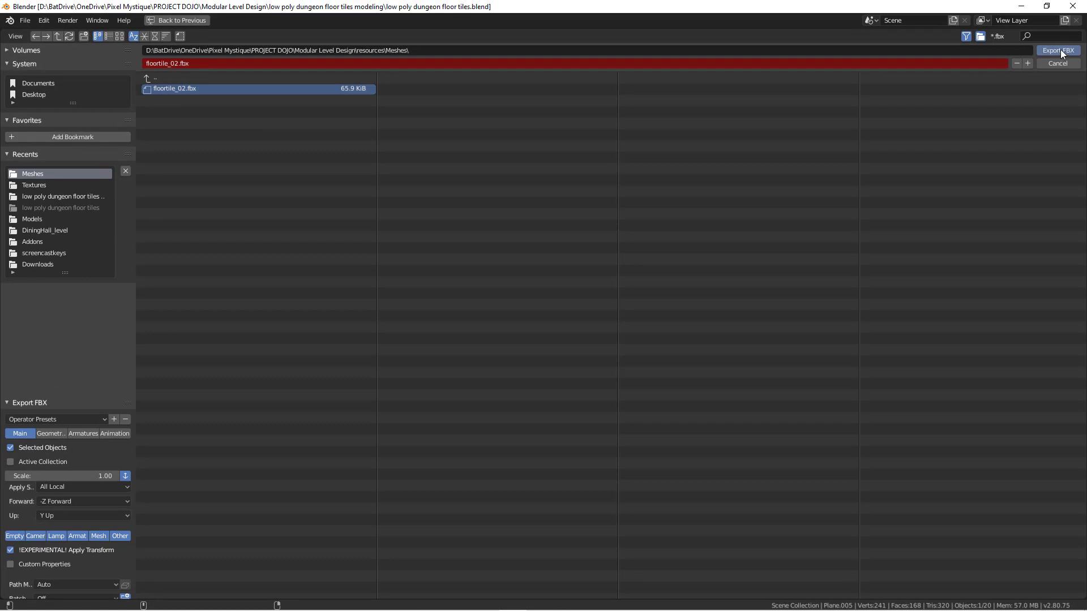
mouse_move(1059, 50)
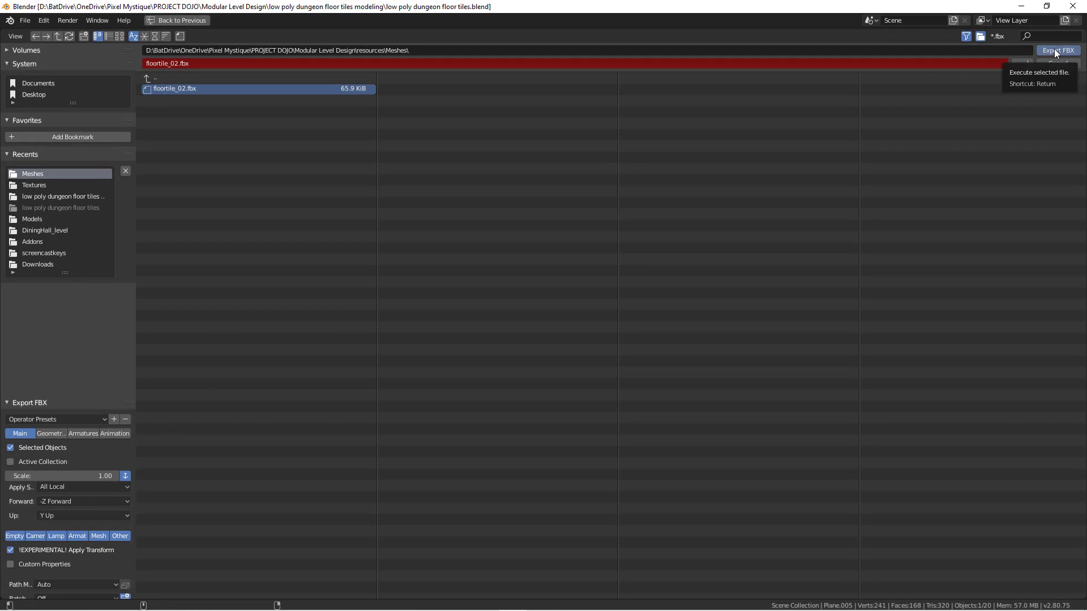
click(1057, 49)
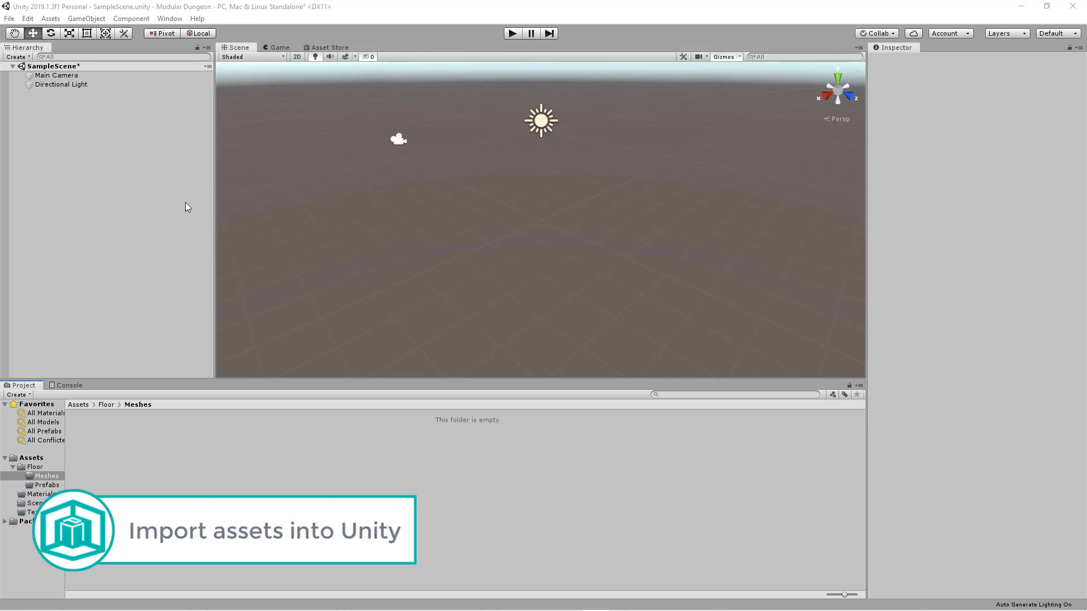
mouse_move(334, 291)
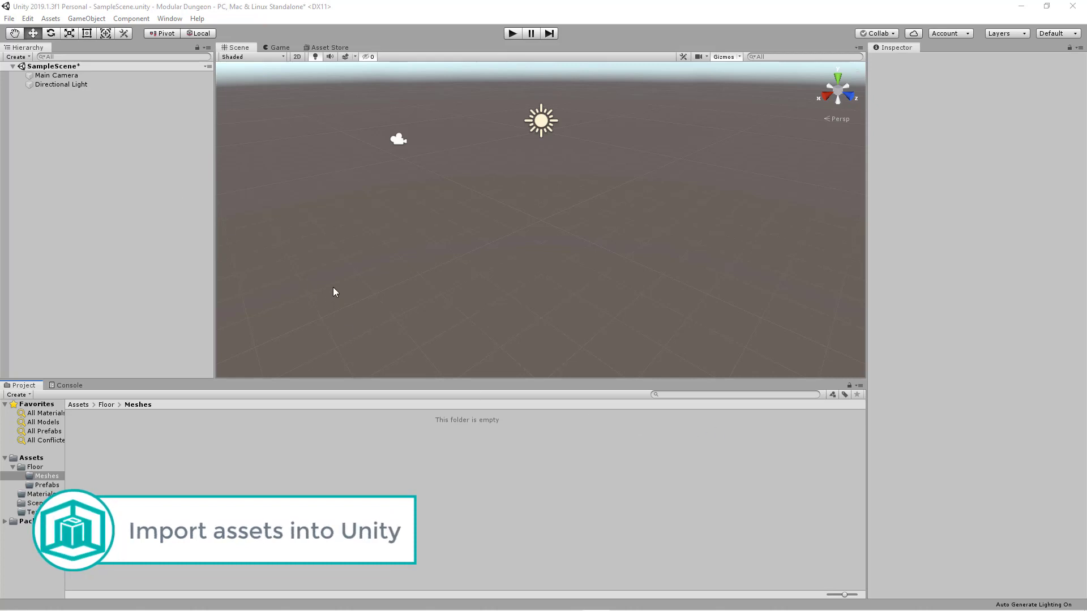
mouse_move(81, 104)
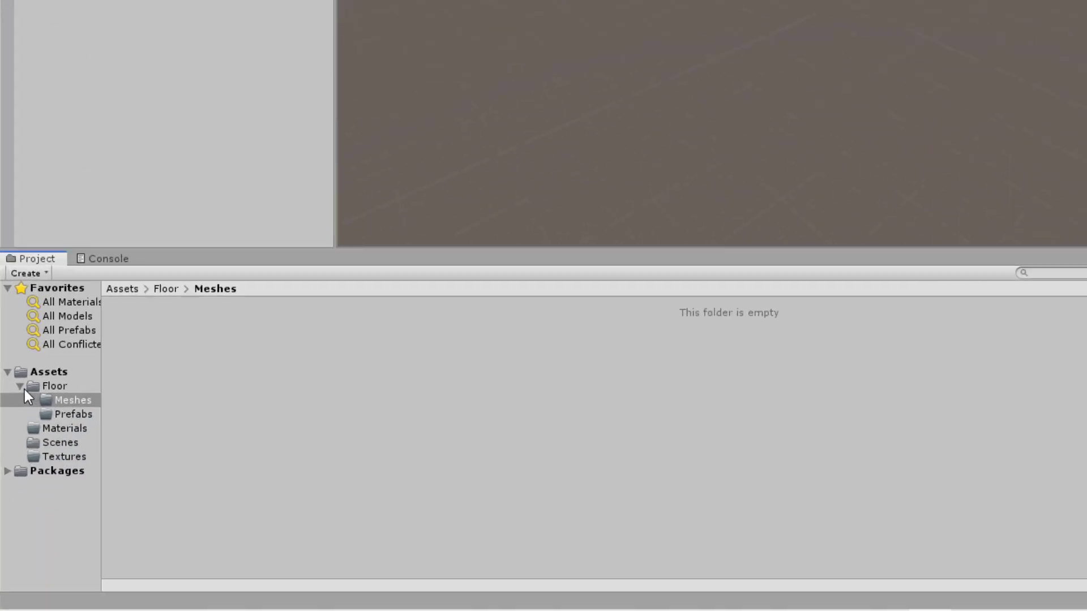
Browse the empty Floor/Prefabs, Textures and Materials folders in the Project window.
click(20, 386)
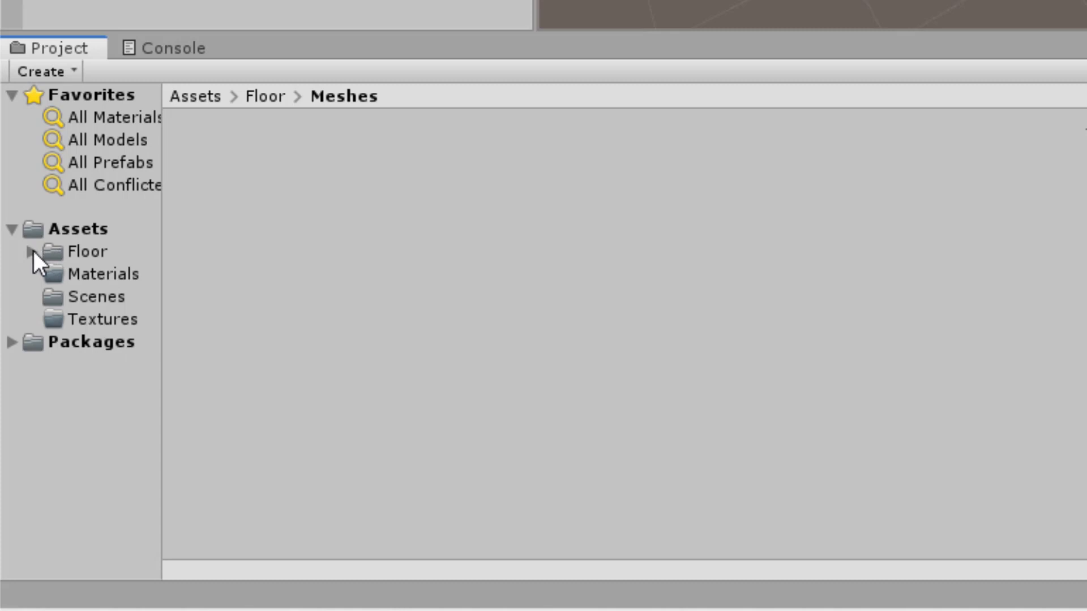
click(32, 251)
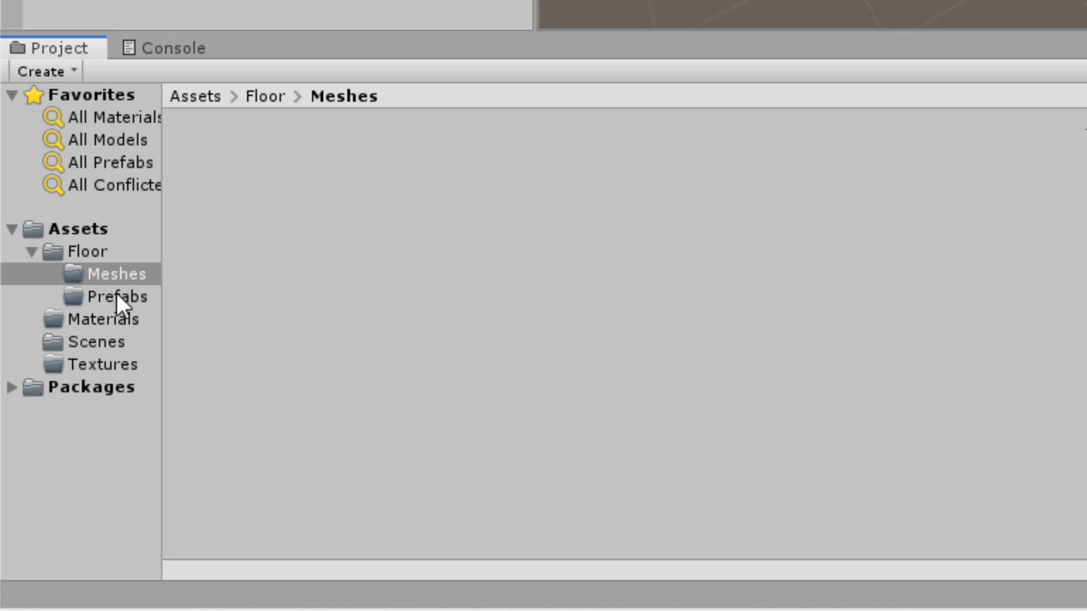
click(117, 296)
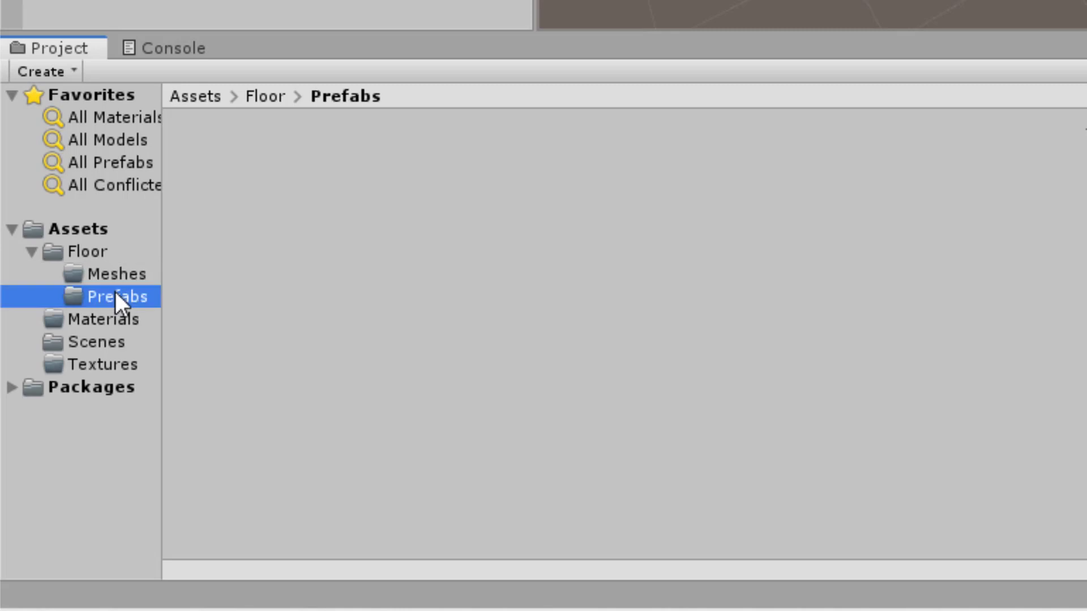
mouse_move(372, 339)
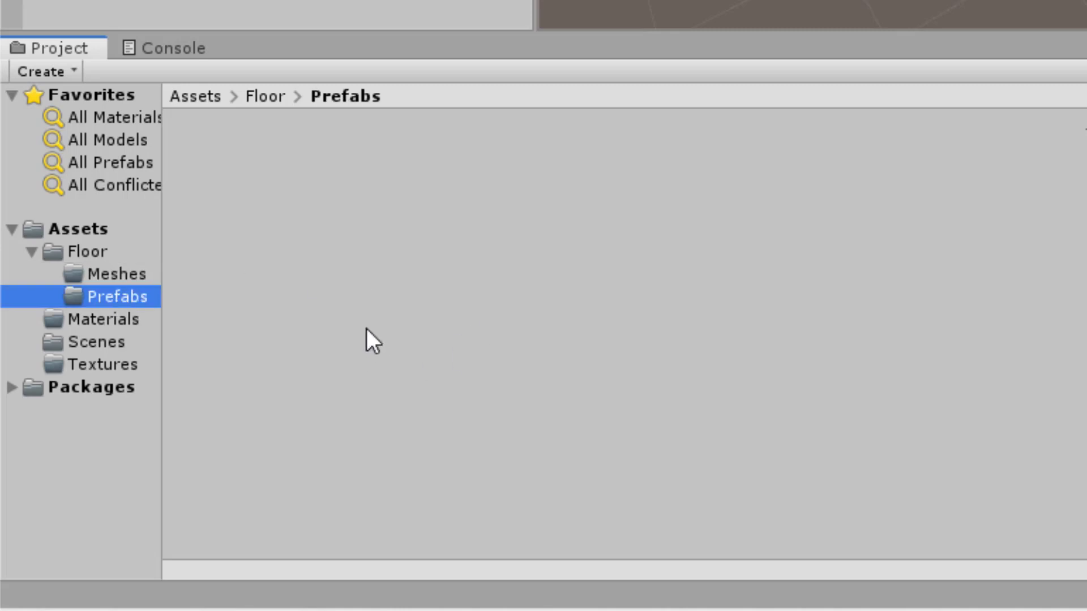
mouse_move(372, 335)
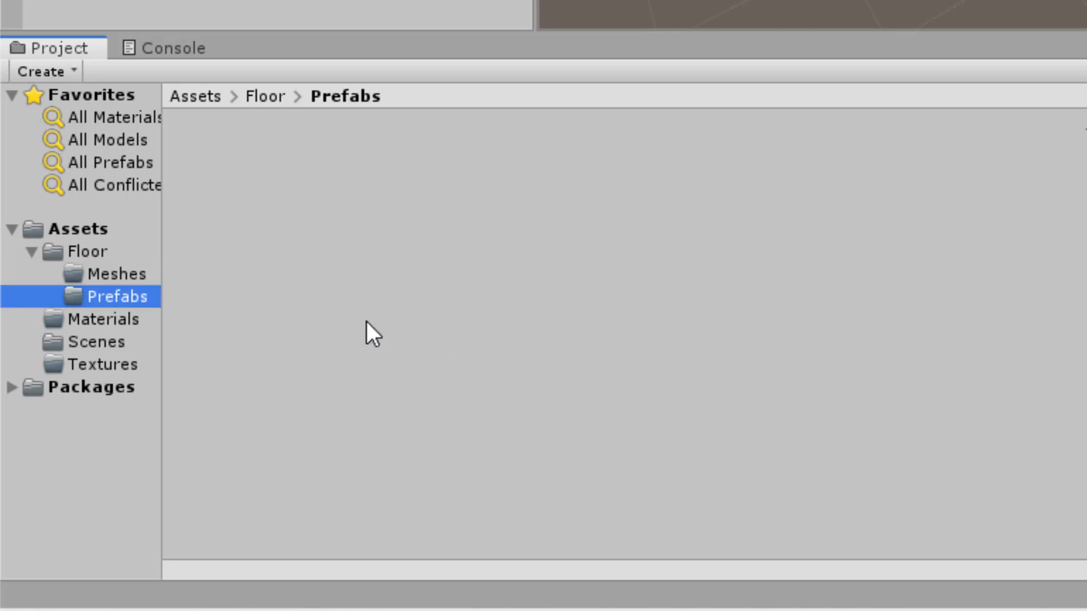
mouse_move(118, 296)
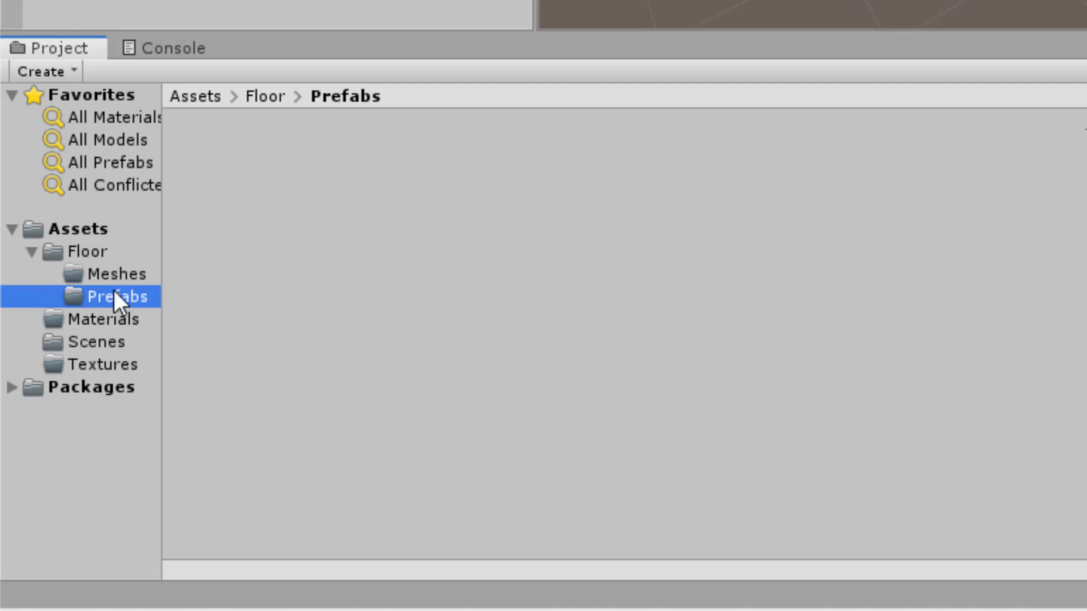
click(32, 252)
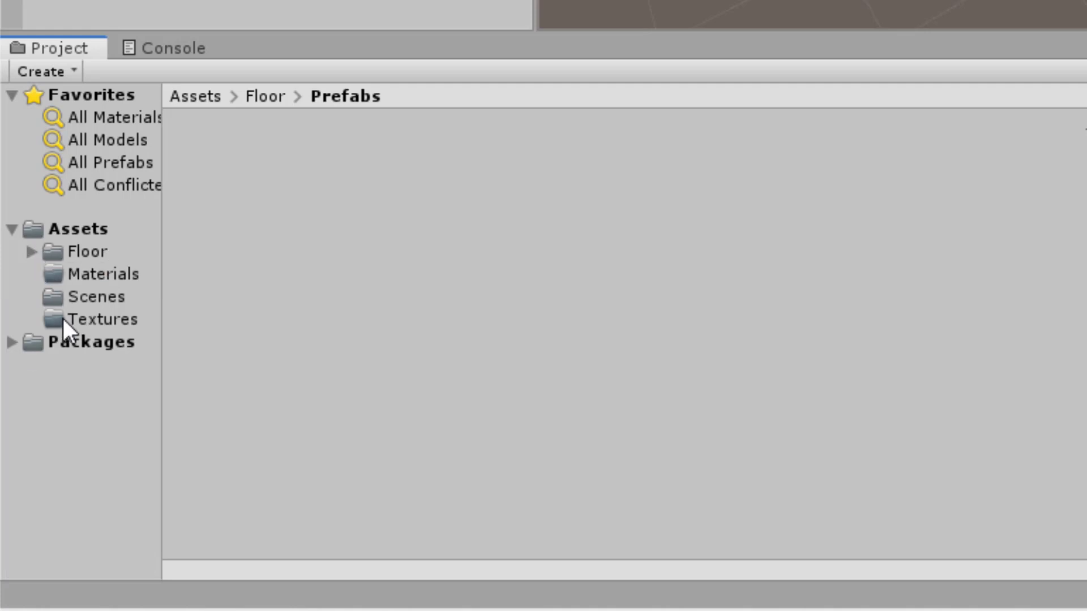
click(103, 319)
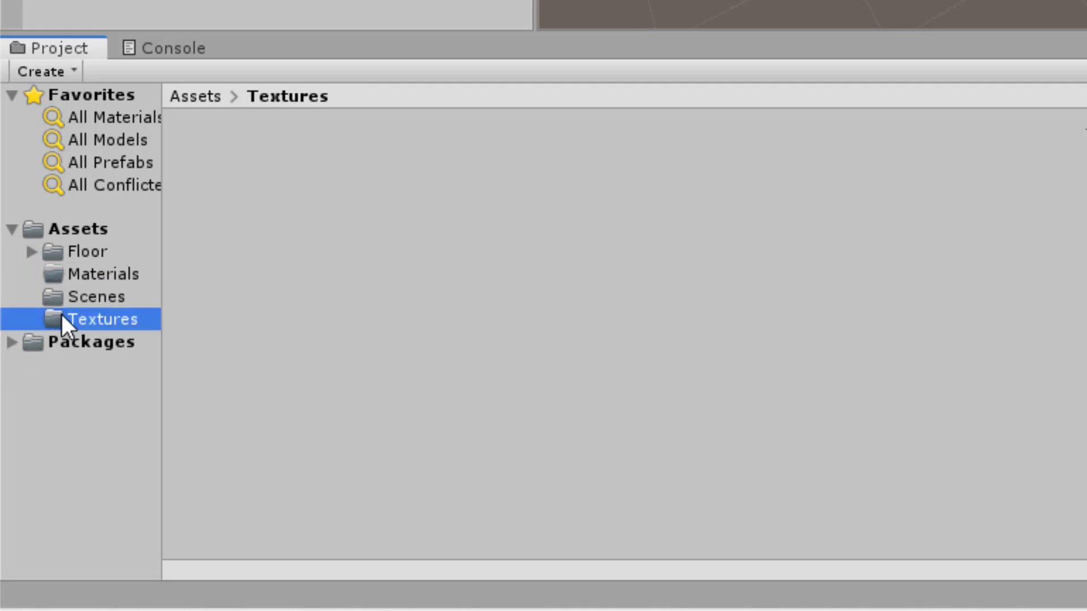
click(103, 274)
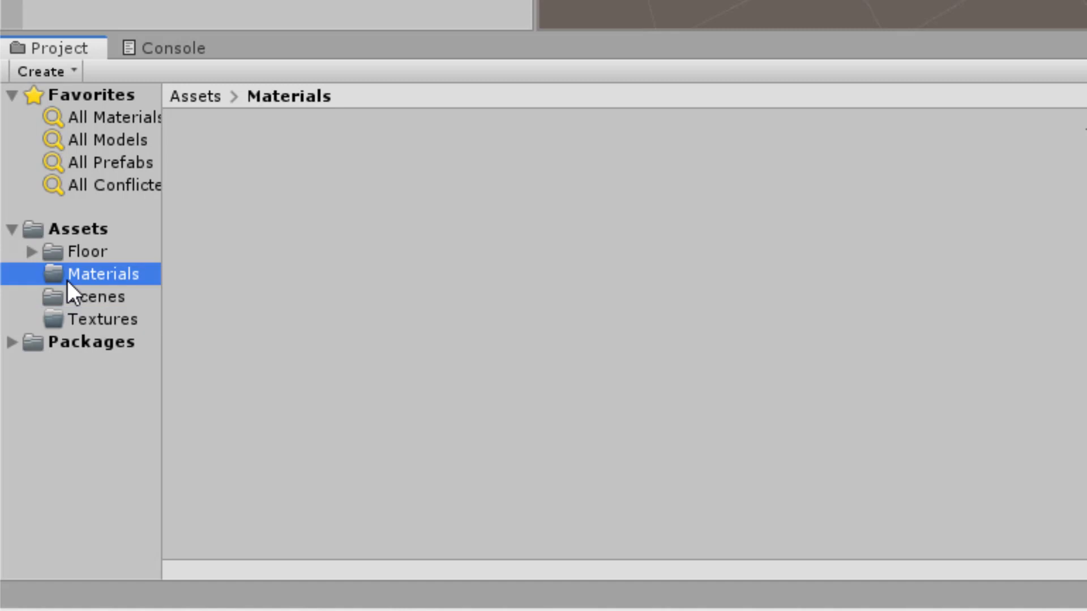
mouse_move(94, 333)
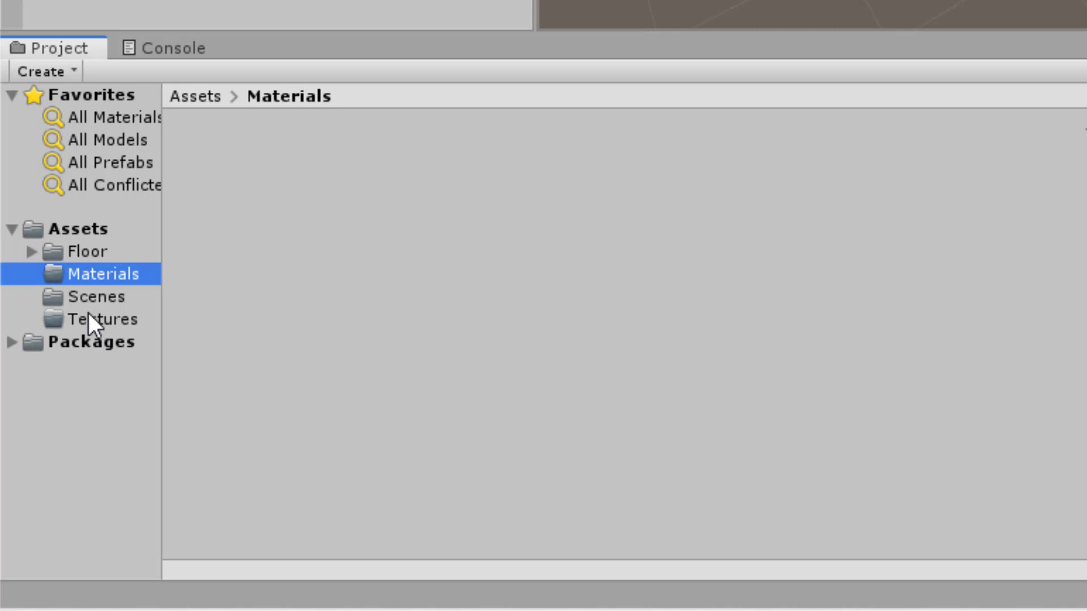
mouse_move(119, 326)
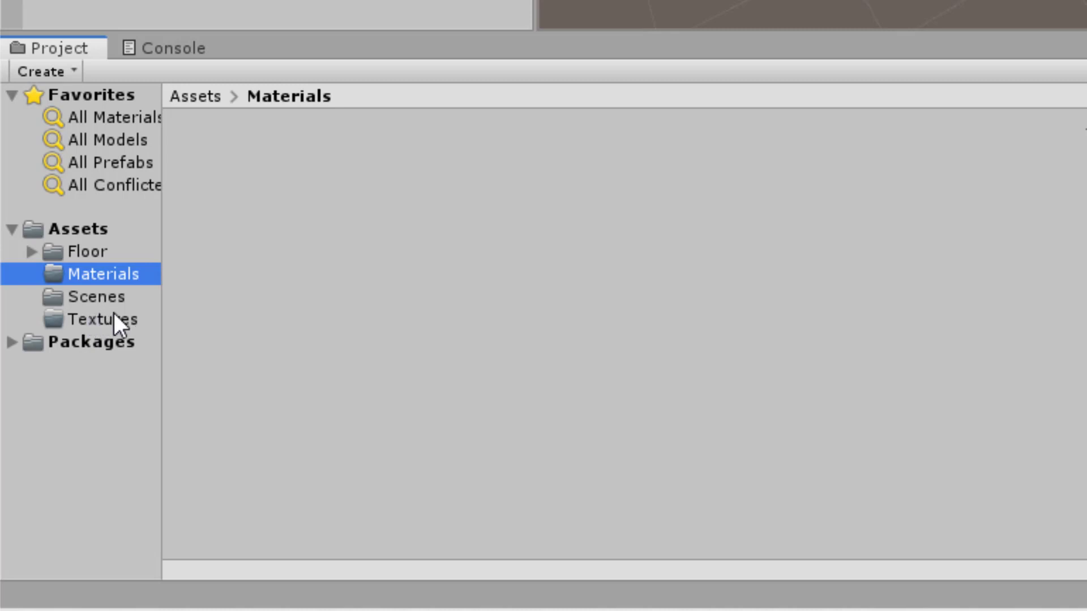
mouse_move(285, 350)
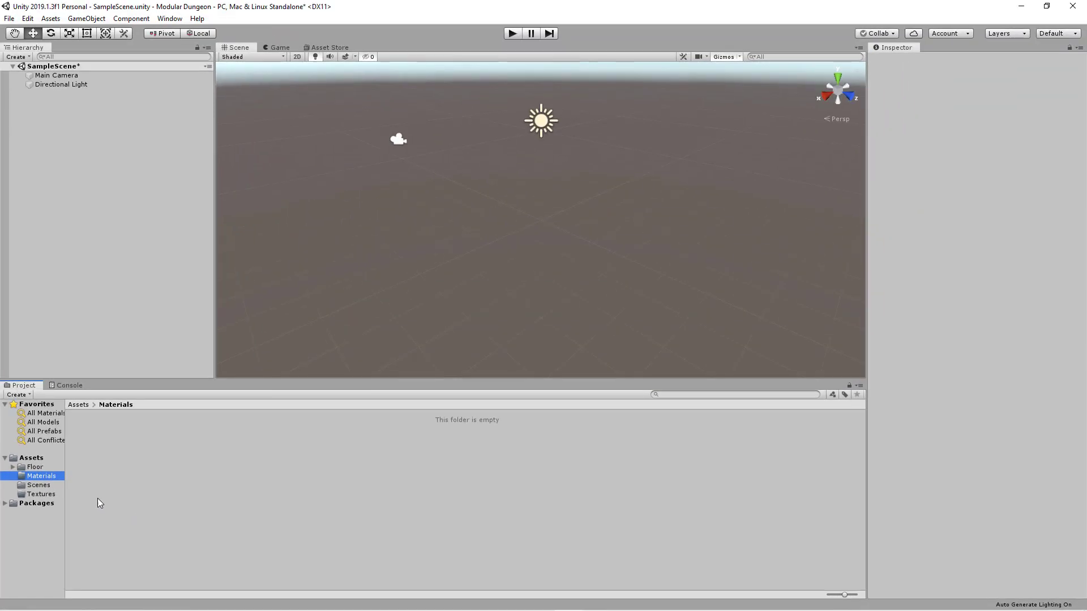
Go into Assets/Floor/Meshes to receive the floortile_02.fbx import.
click(35, 466)
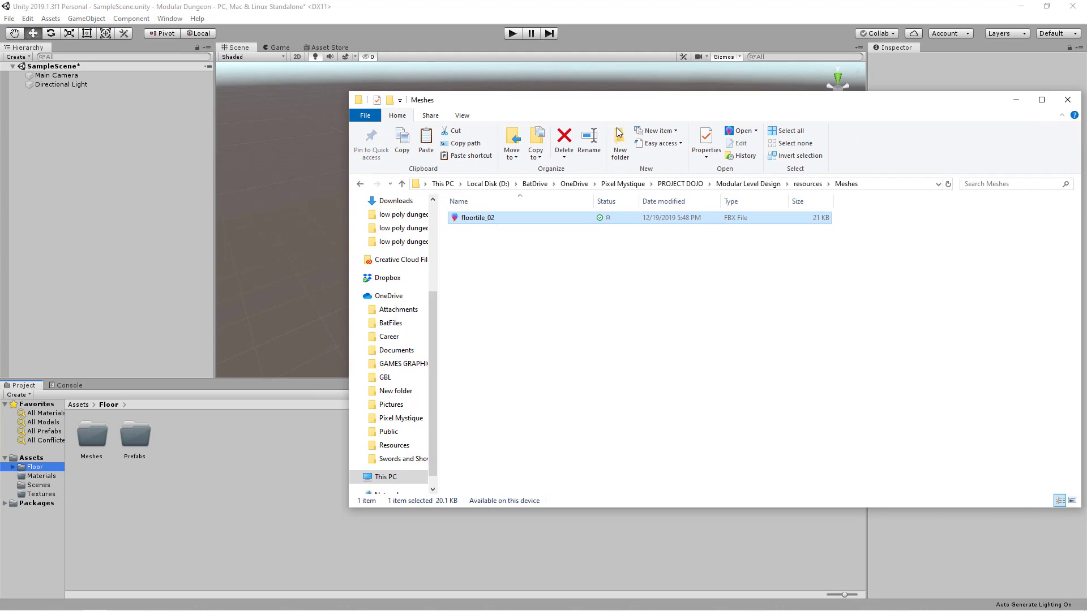
mouse_move(455, 225)
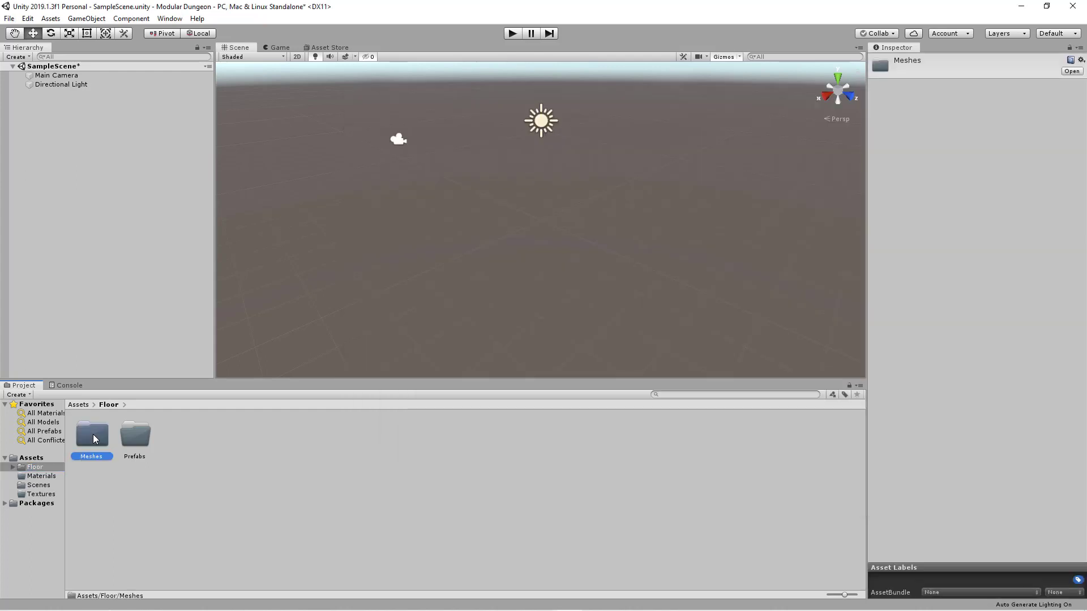
double_click(92, 432)
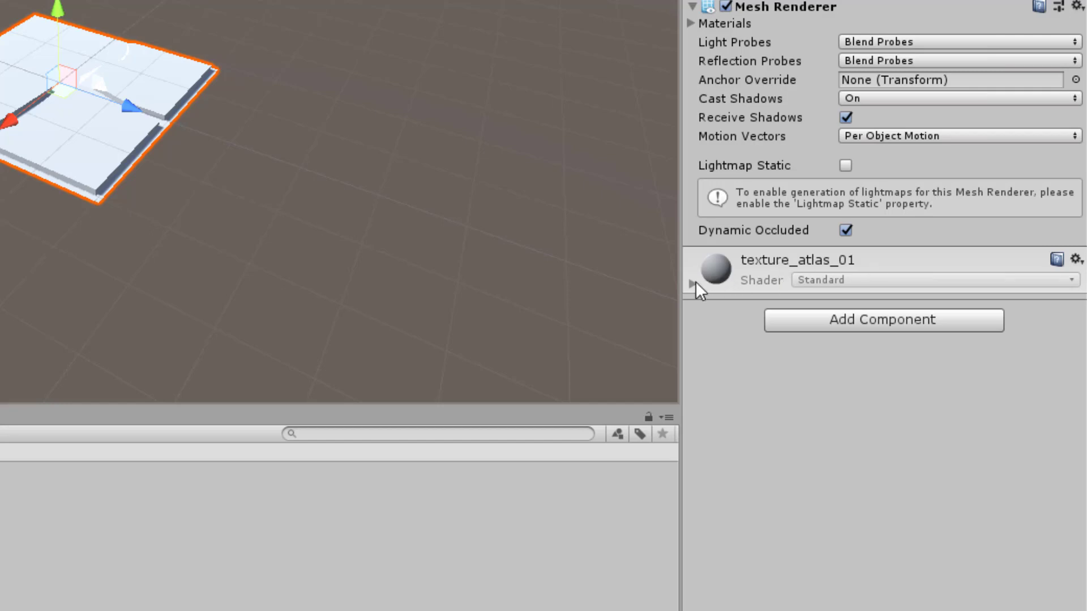
mouse_move(284, 138)
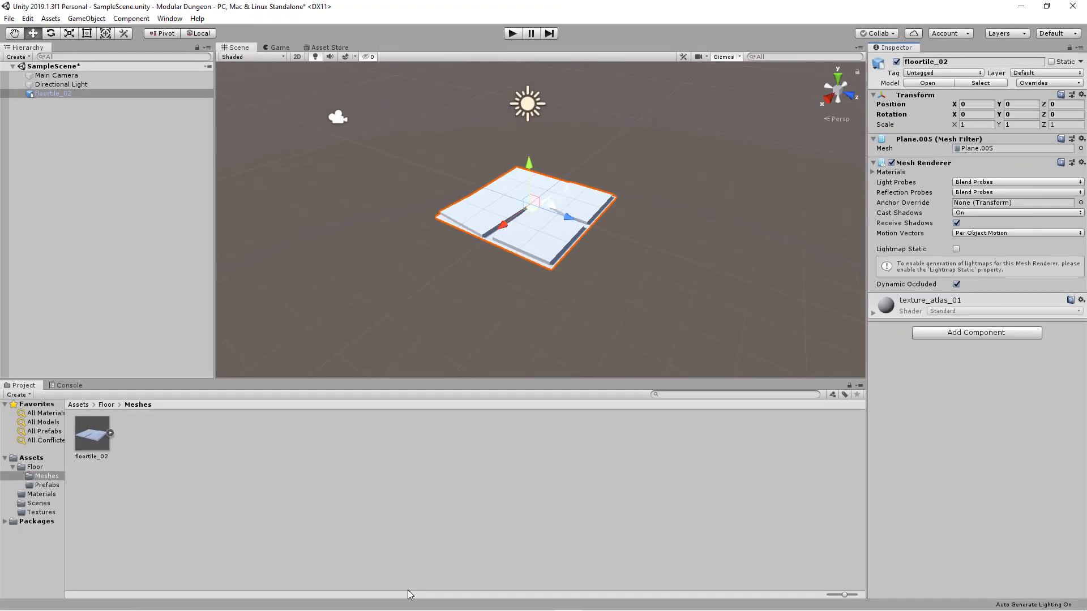
Create a new material in Materials and name it texture_atlas_01.
click(41, 494)
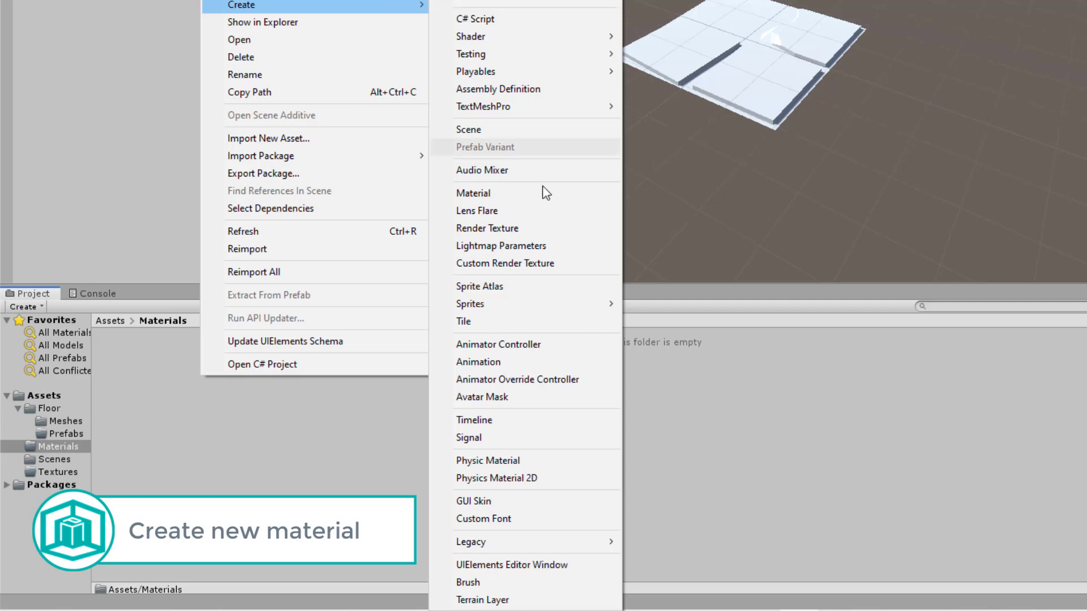
click(473, 192)
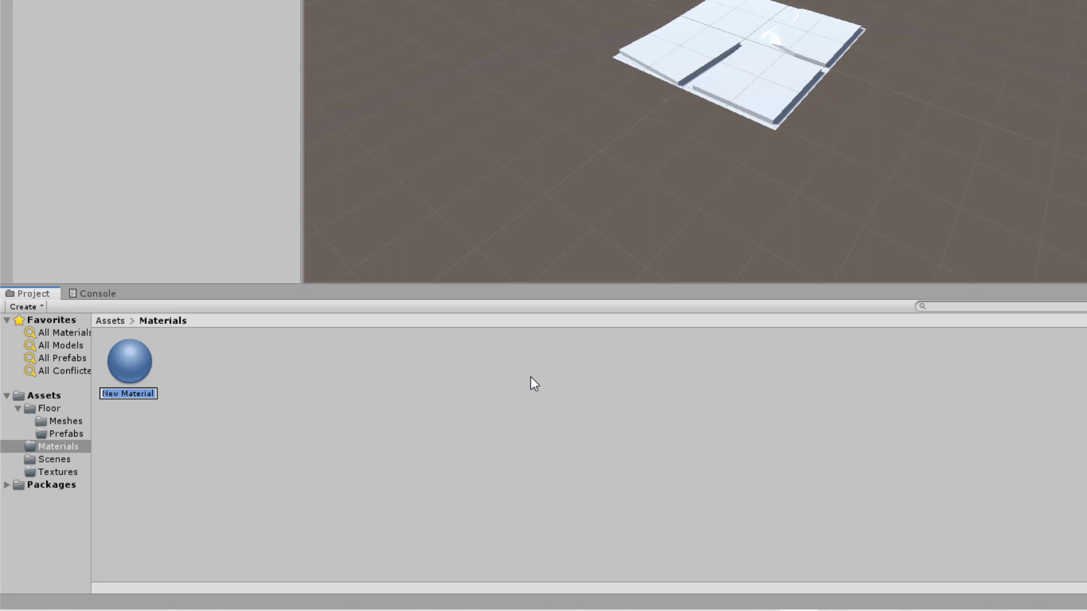
text(texture_atl...)
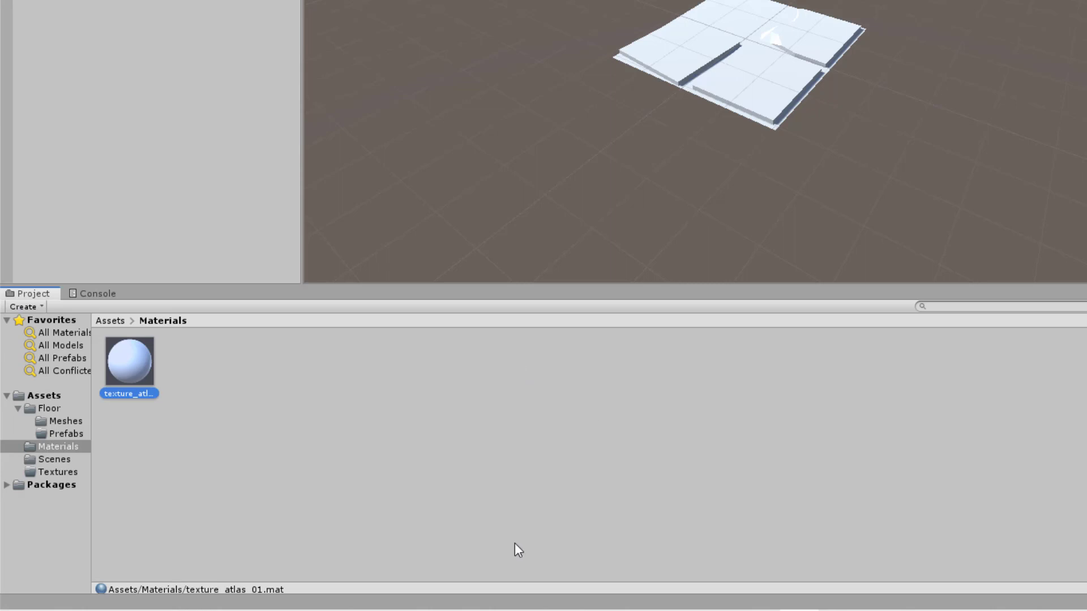
mouse_move(352, 504)
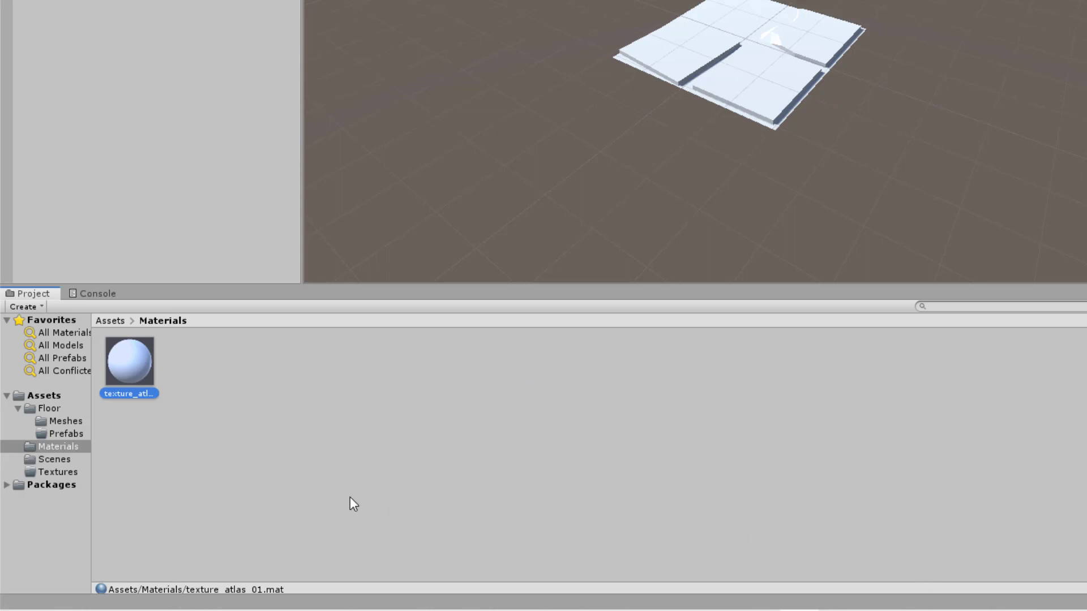
click(58, 470)
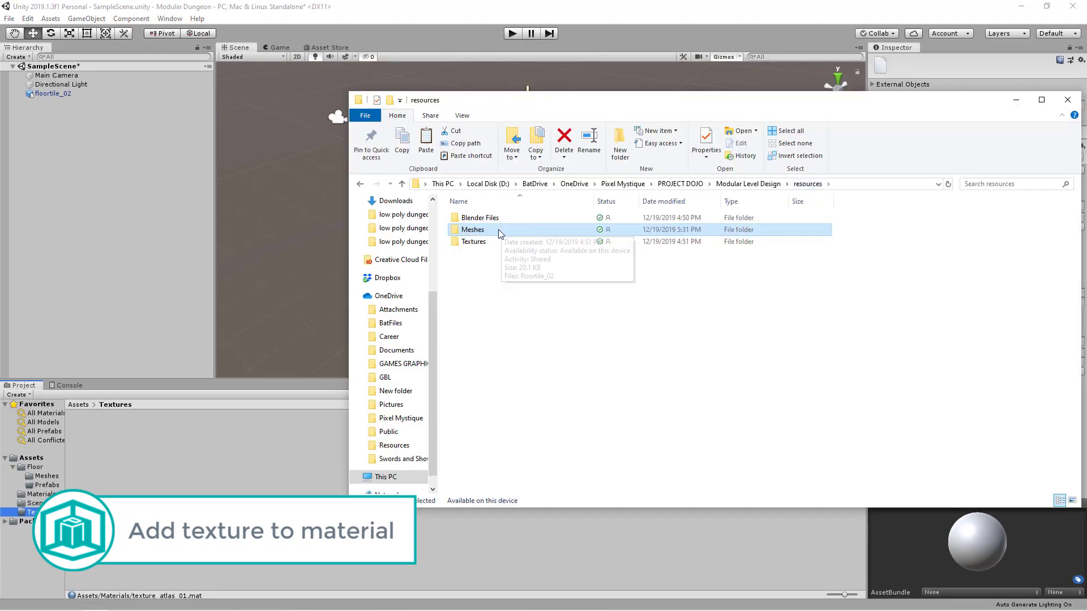
Import the texture atlas PNG into Textures and select the texture_atlas_01 material for editing.
double_click(473, 241)
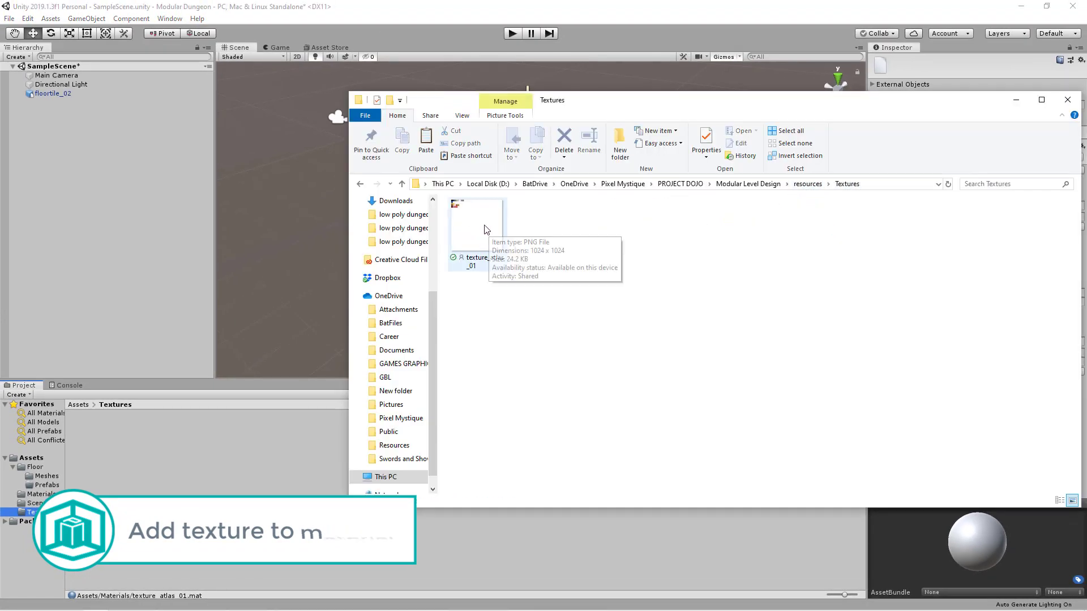
click(476, 223)
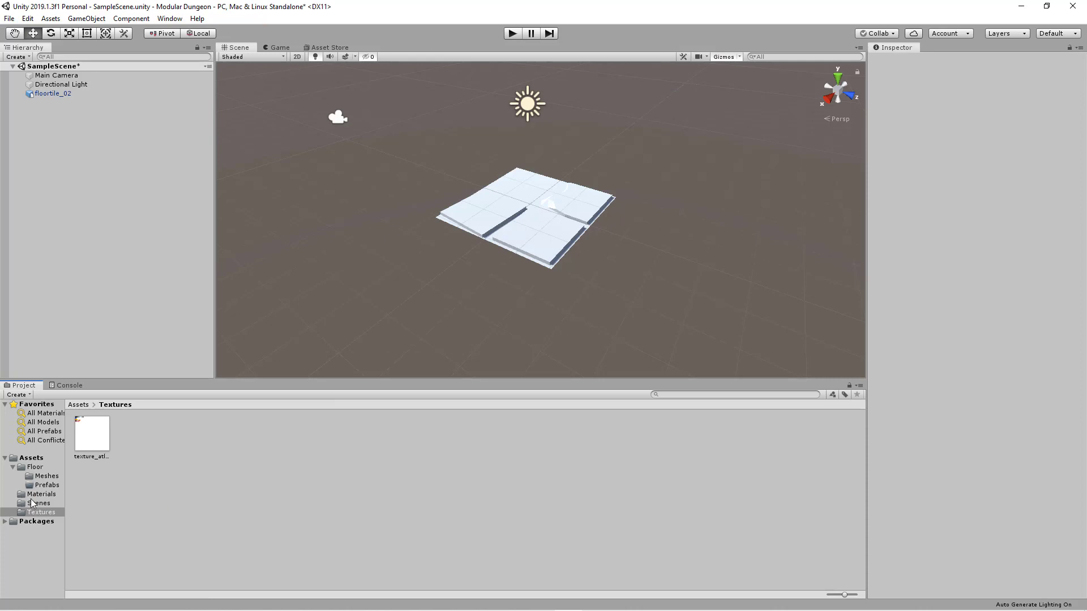
click(41, 494)
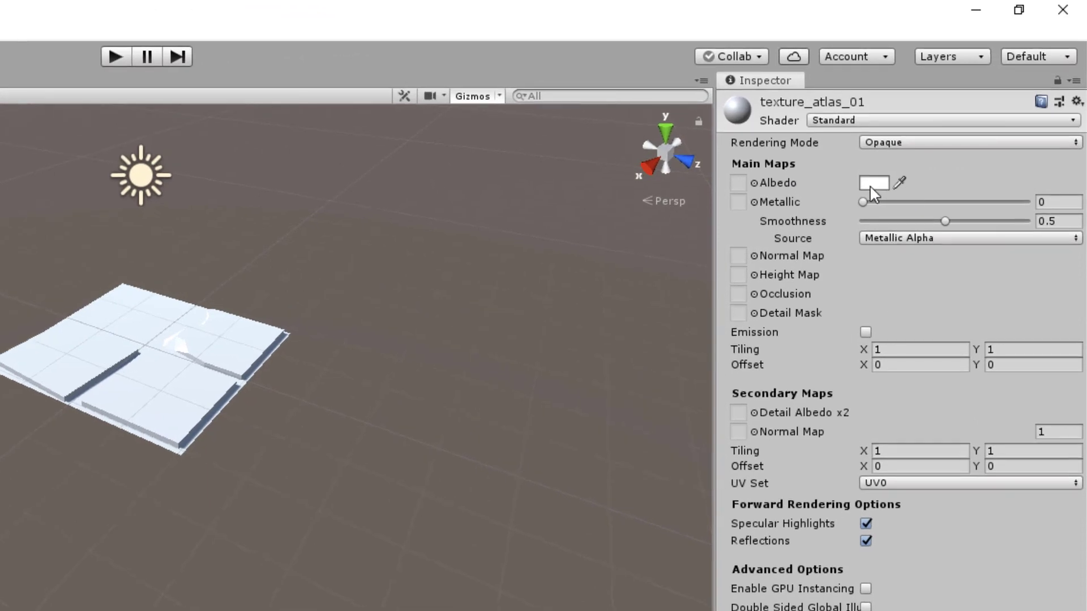
mouse_move(881, 192)
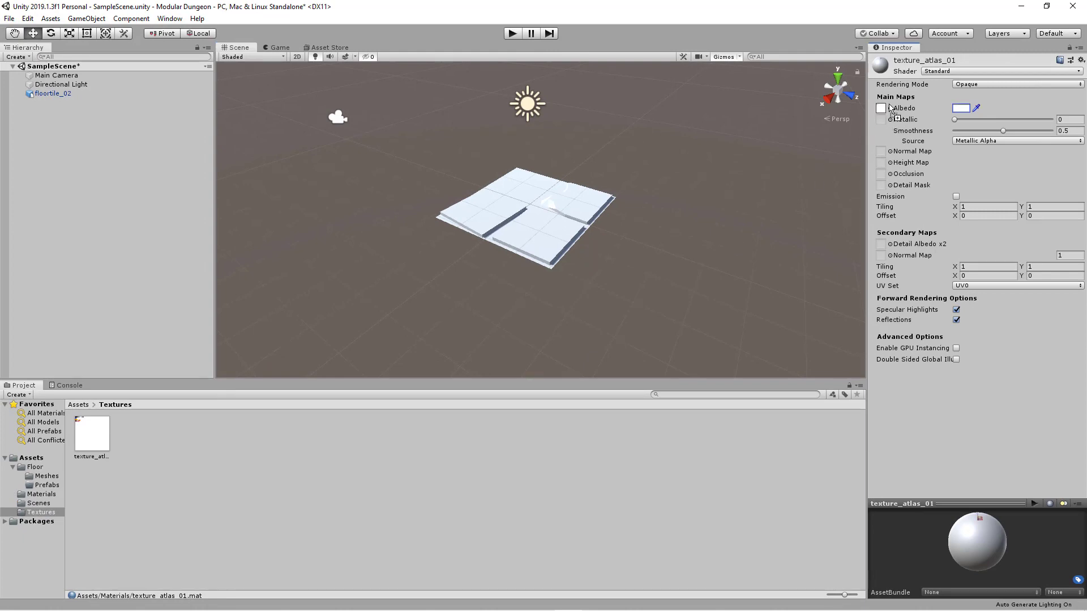
mouse_move(762, 189)
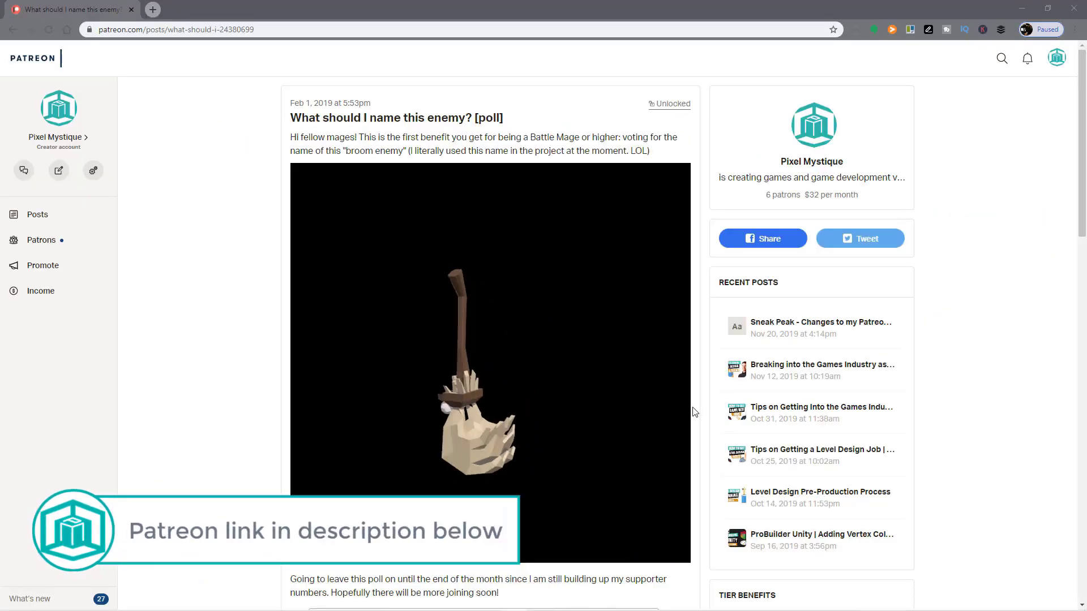
Scroll the Patreon enemy-naming poll to see Sweeper leading at 57% and the tier benefits.
scroll(down, 3)
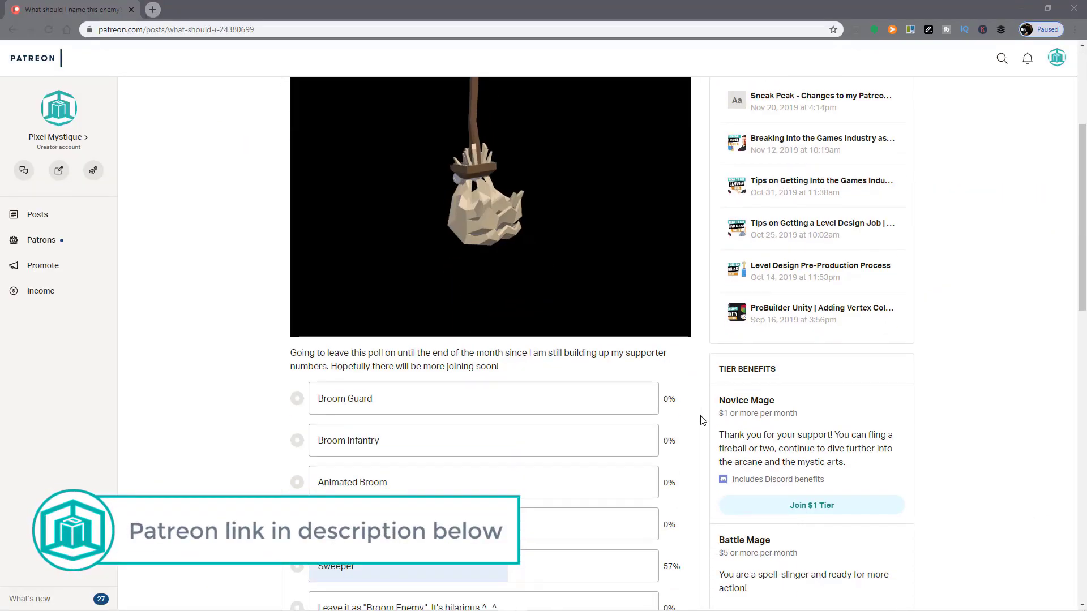
scroll(down, 3)
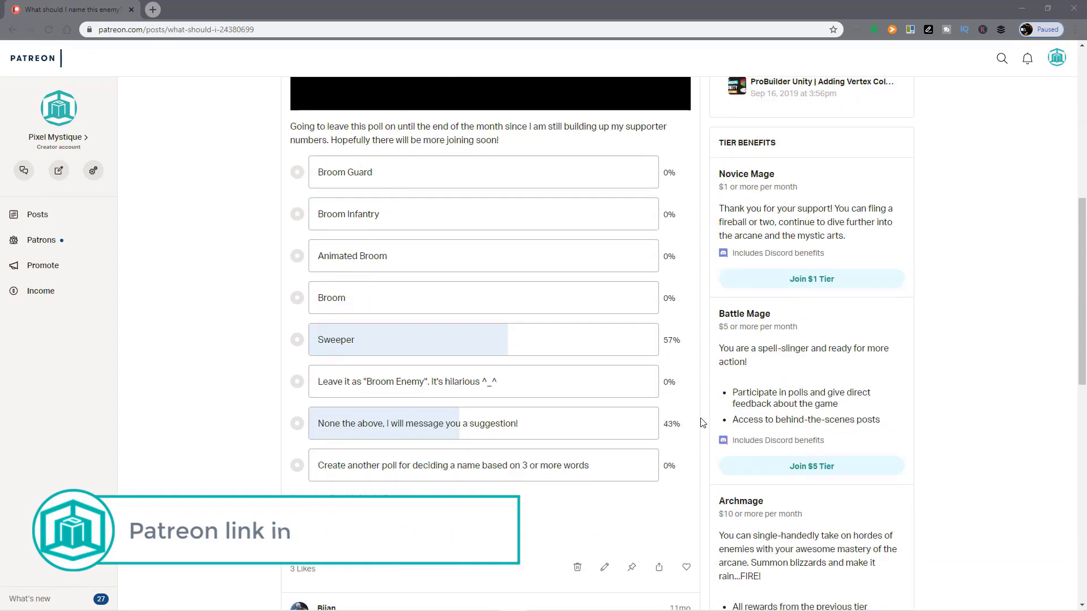